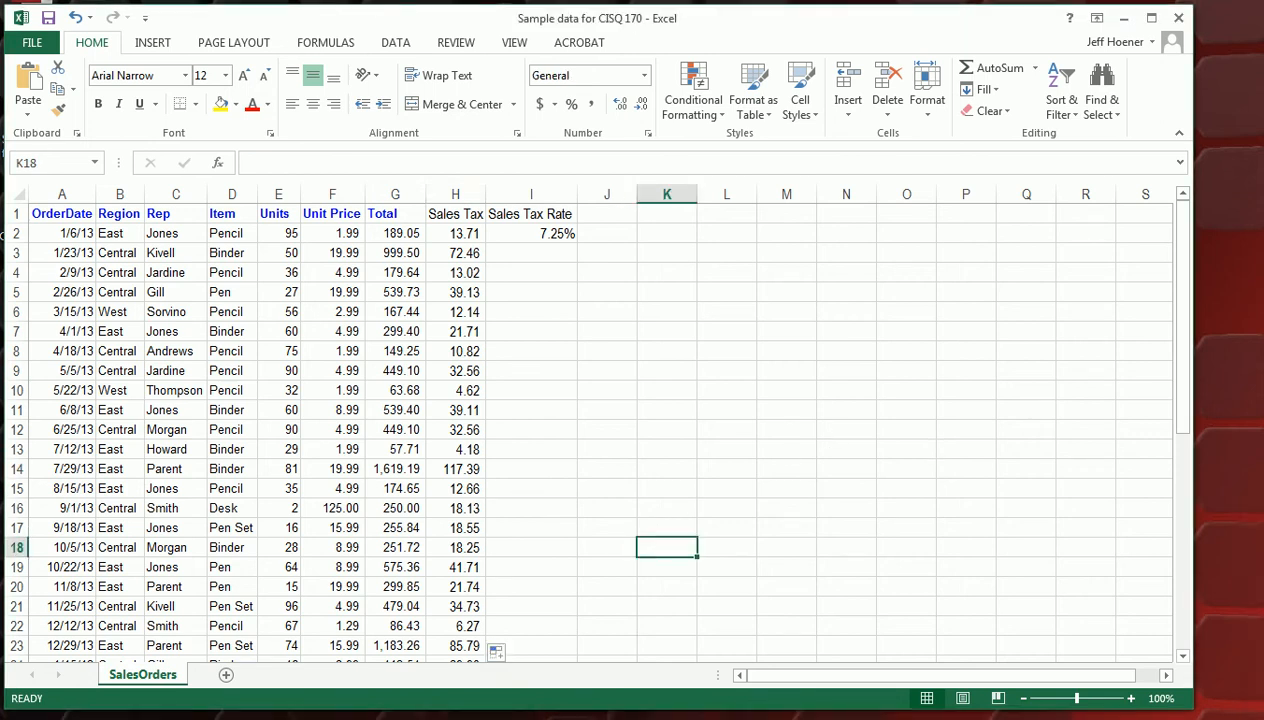
mouse_move(578, 412)
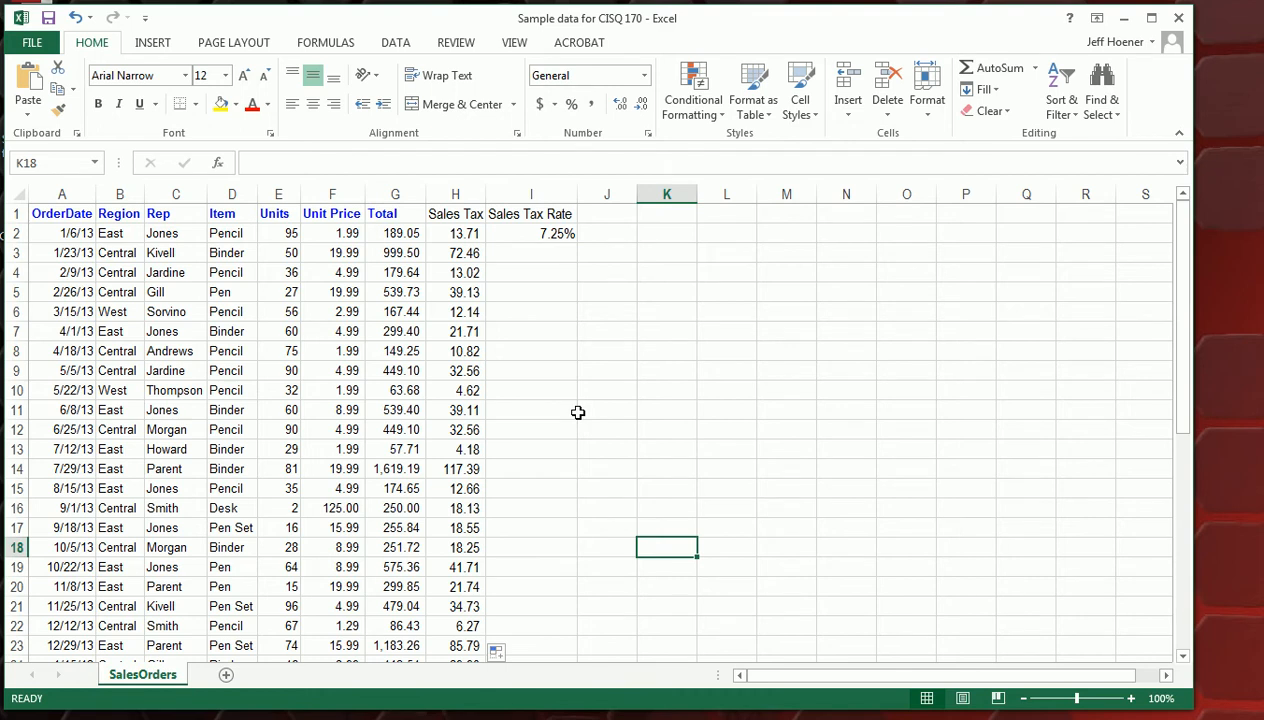
mouse_move(540, 398)
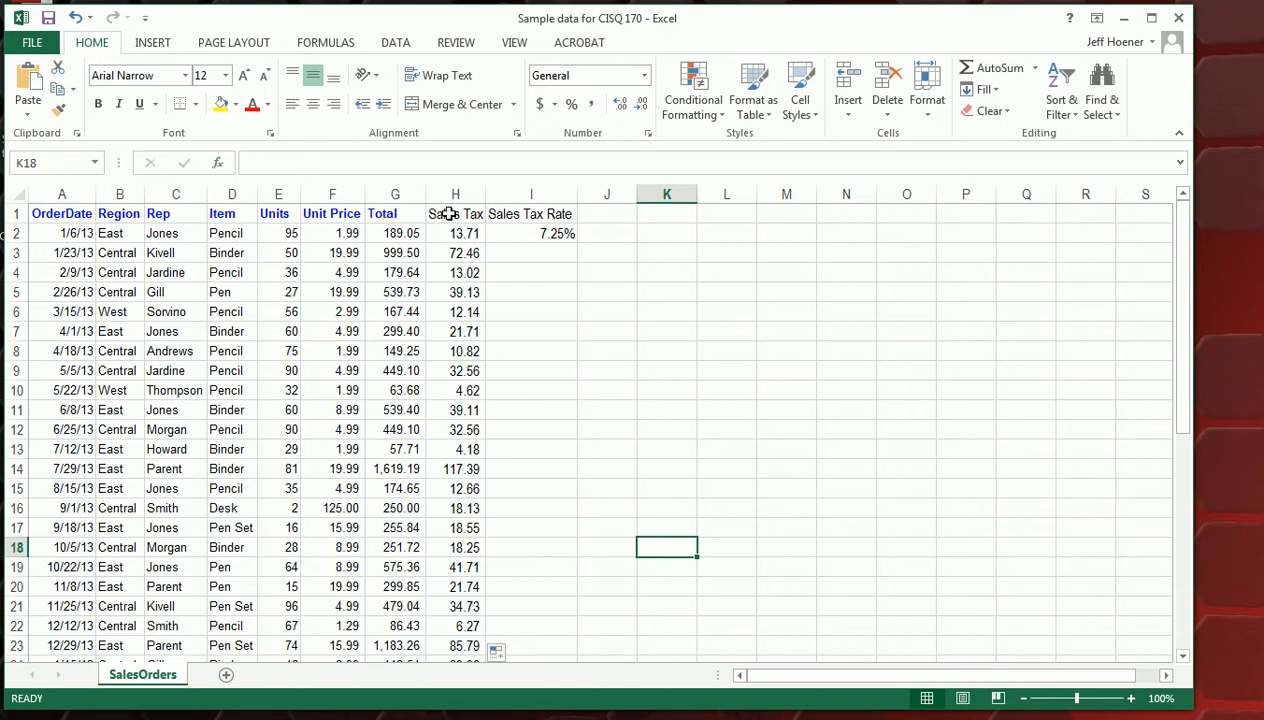
mouse_move(228, 428)
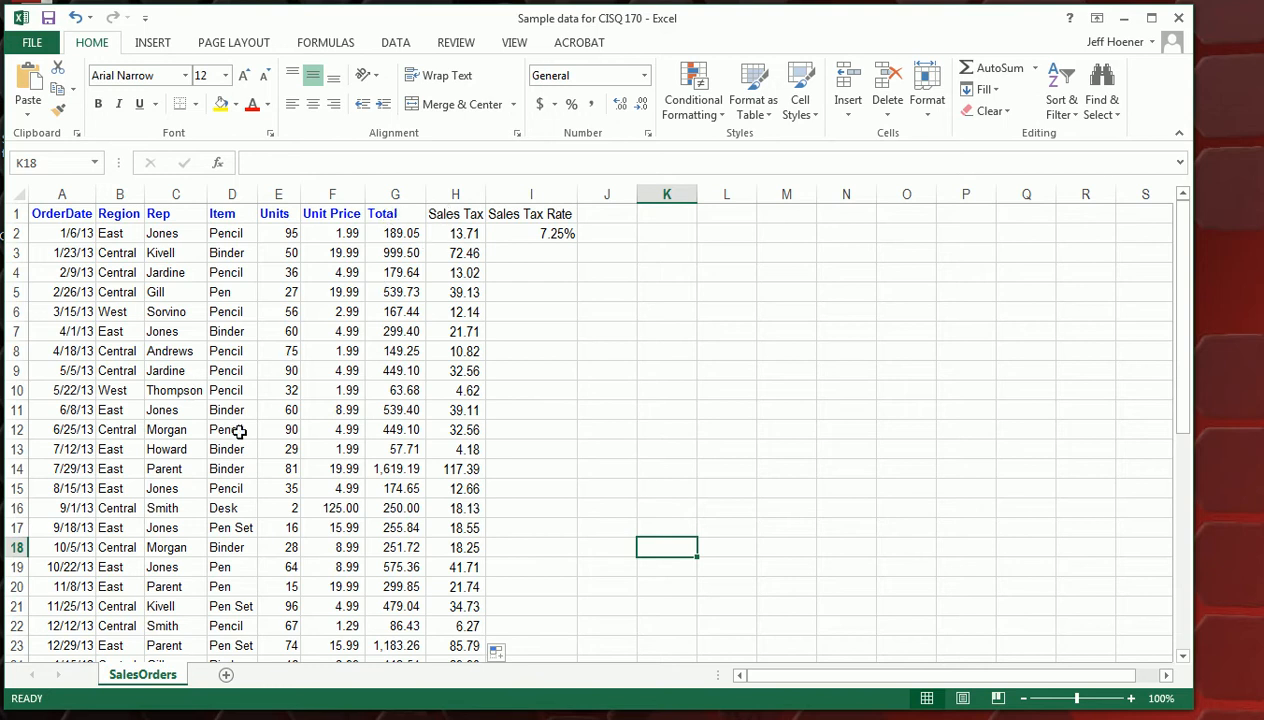
Freeze the top row via View > Freeze Panes so headers stay visible while scrolling to the last orders
scroll(down, 3)
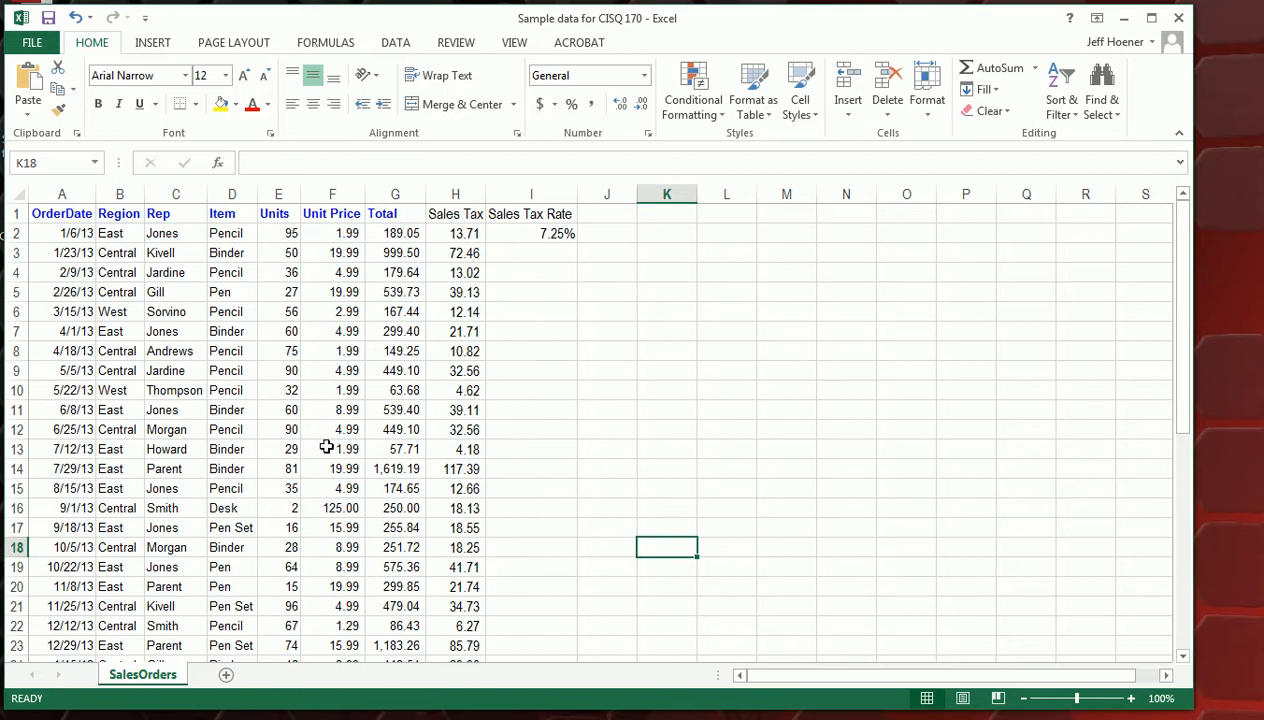
mouse_move(376, 390)
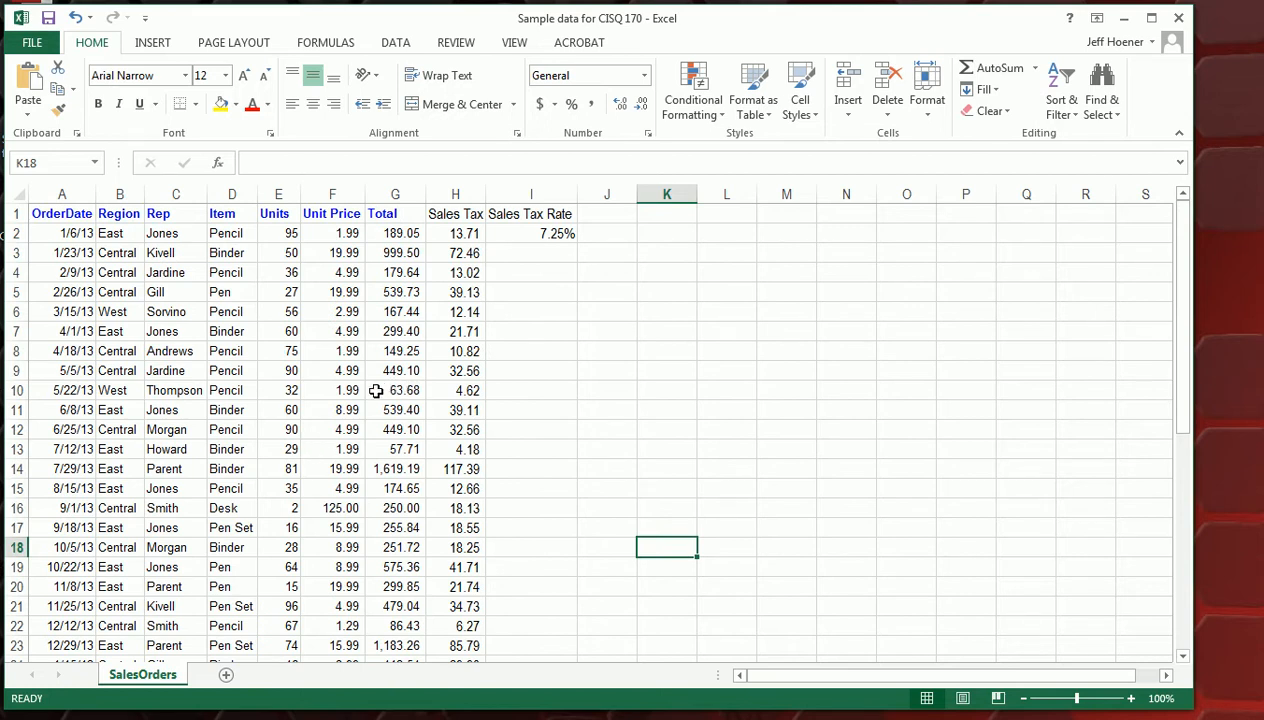
mouse_move(360, 608)
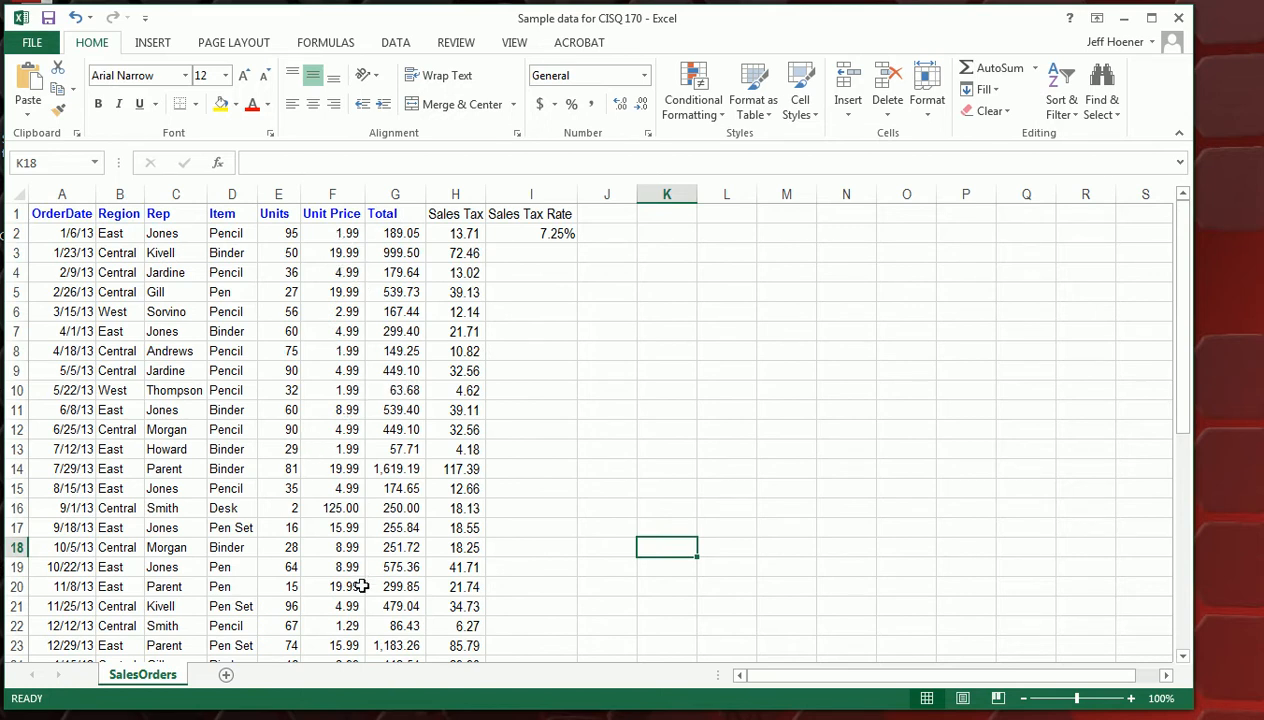
mouse_move(374, 464)
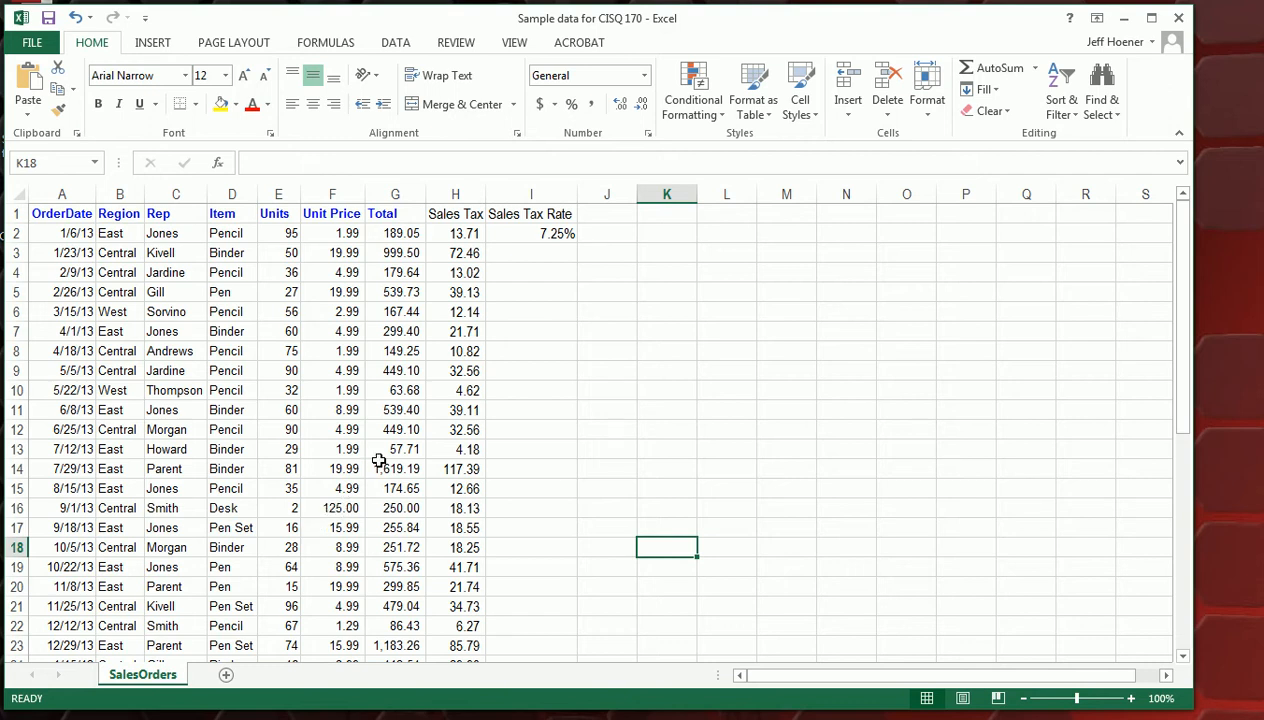
mouse_move(308, 386)
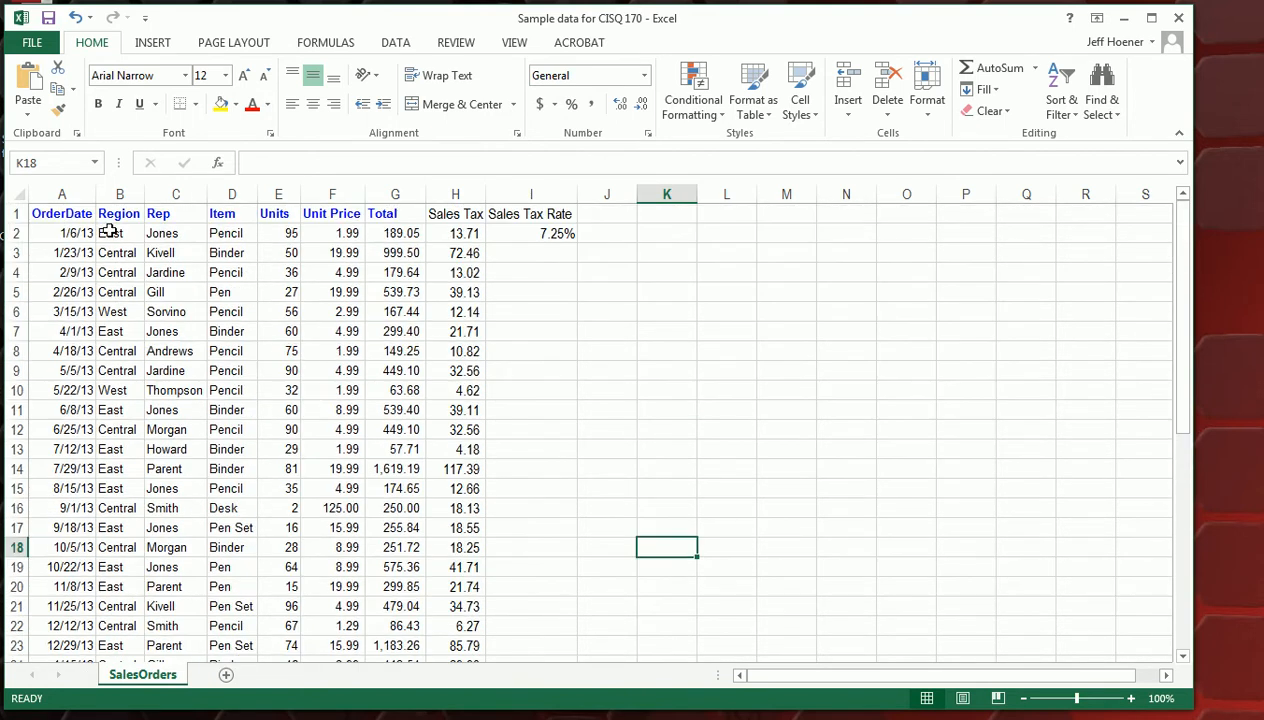
scroll(down, 3)
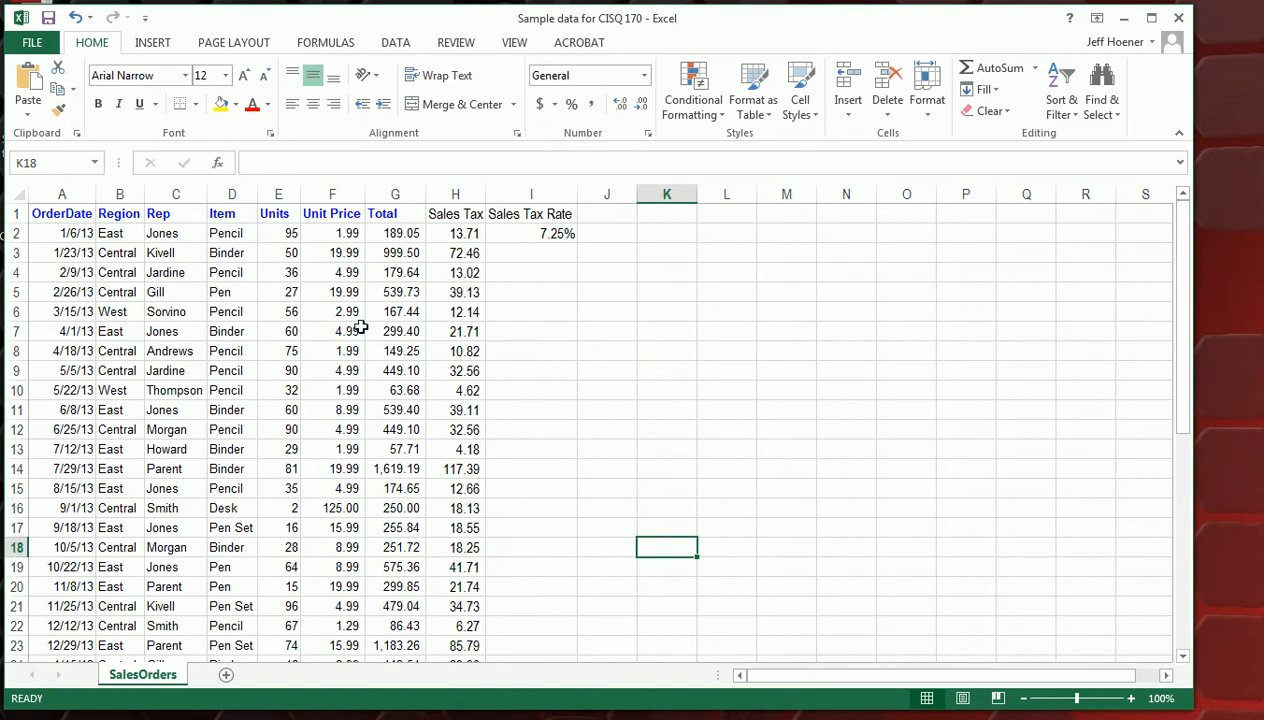
mouse_move(514, 42)
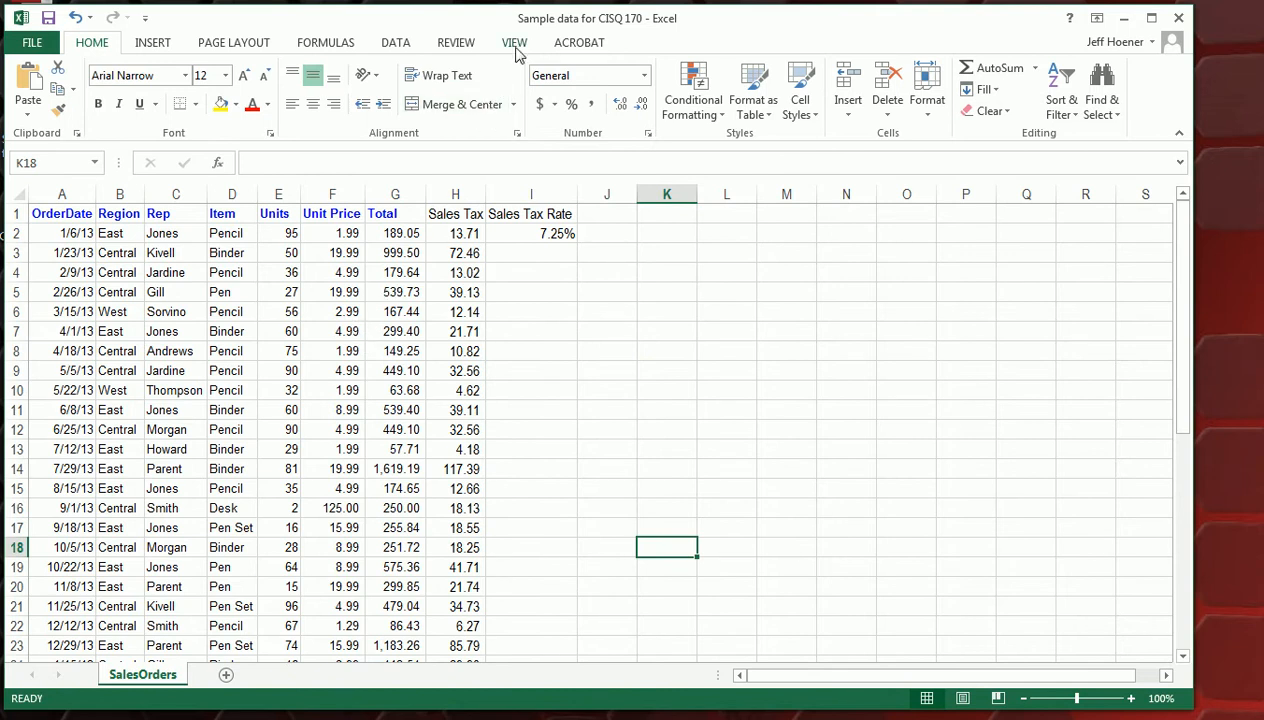
mouse_move(338, 24)
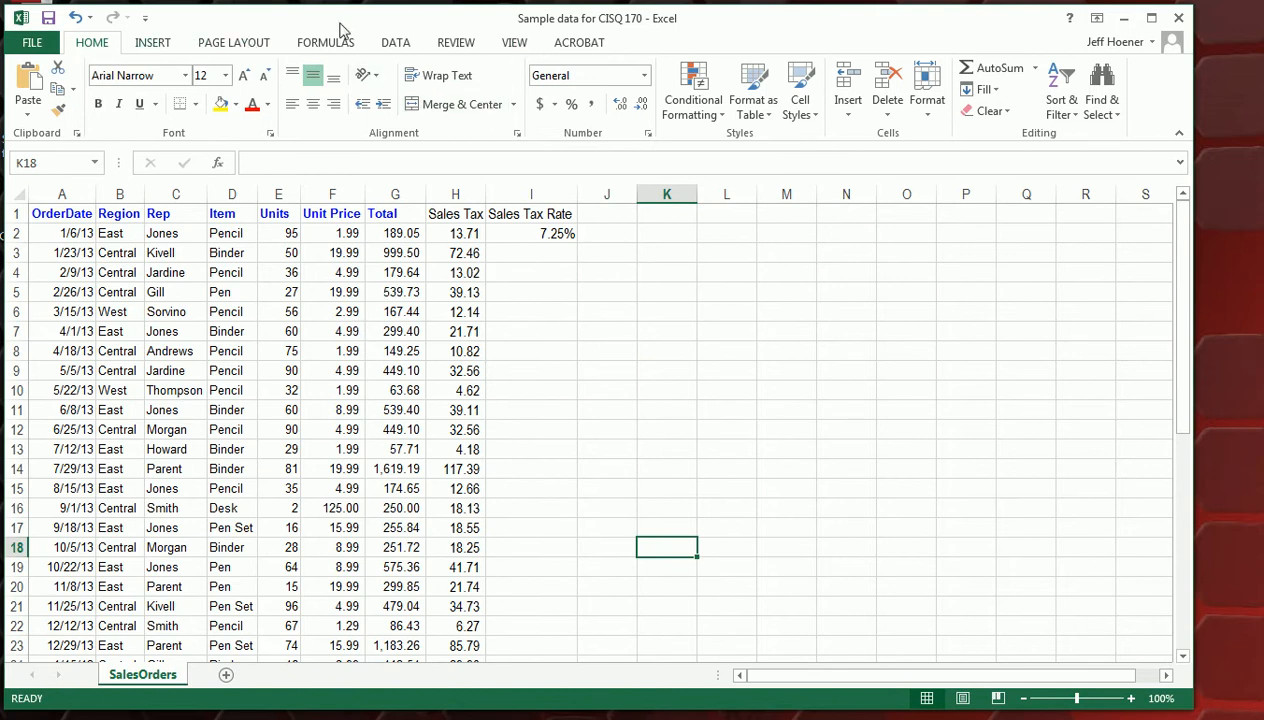
click(514, 42)
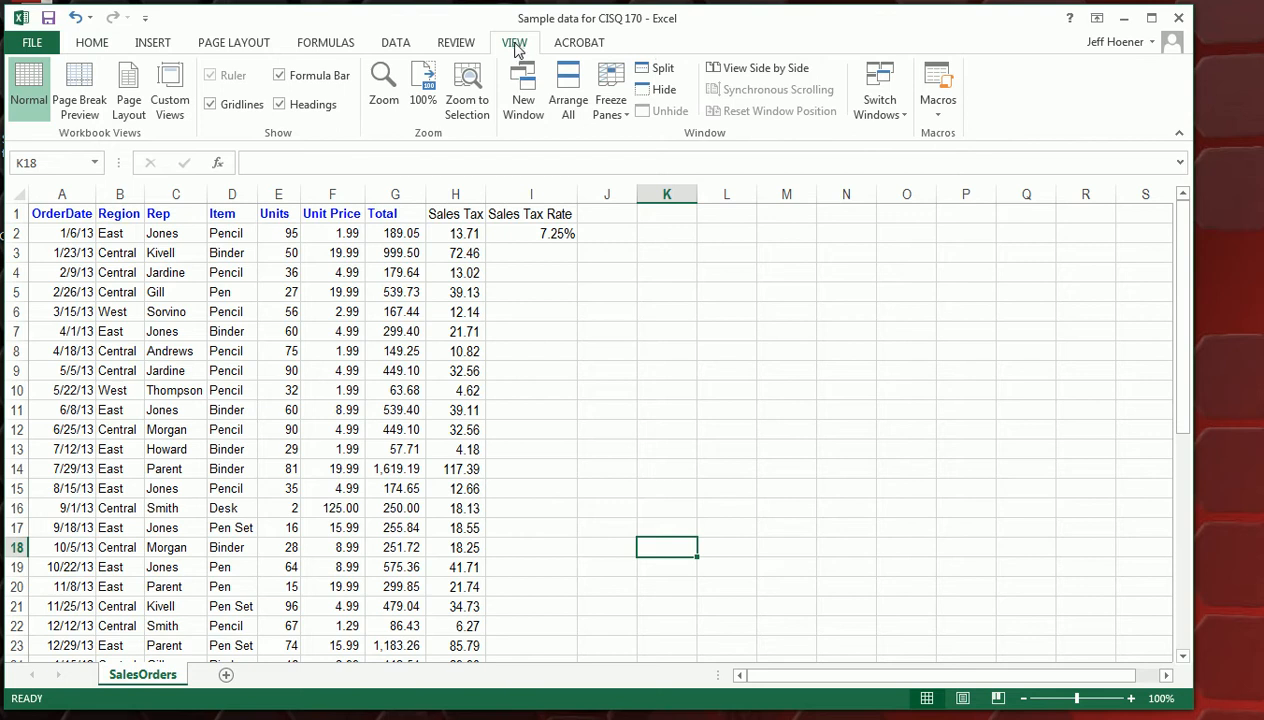
mouse_move(610, 90)
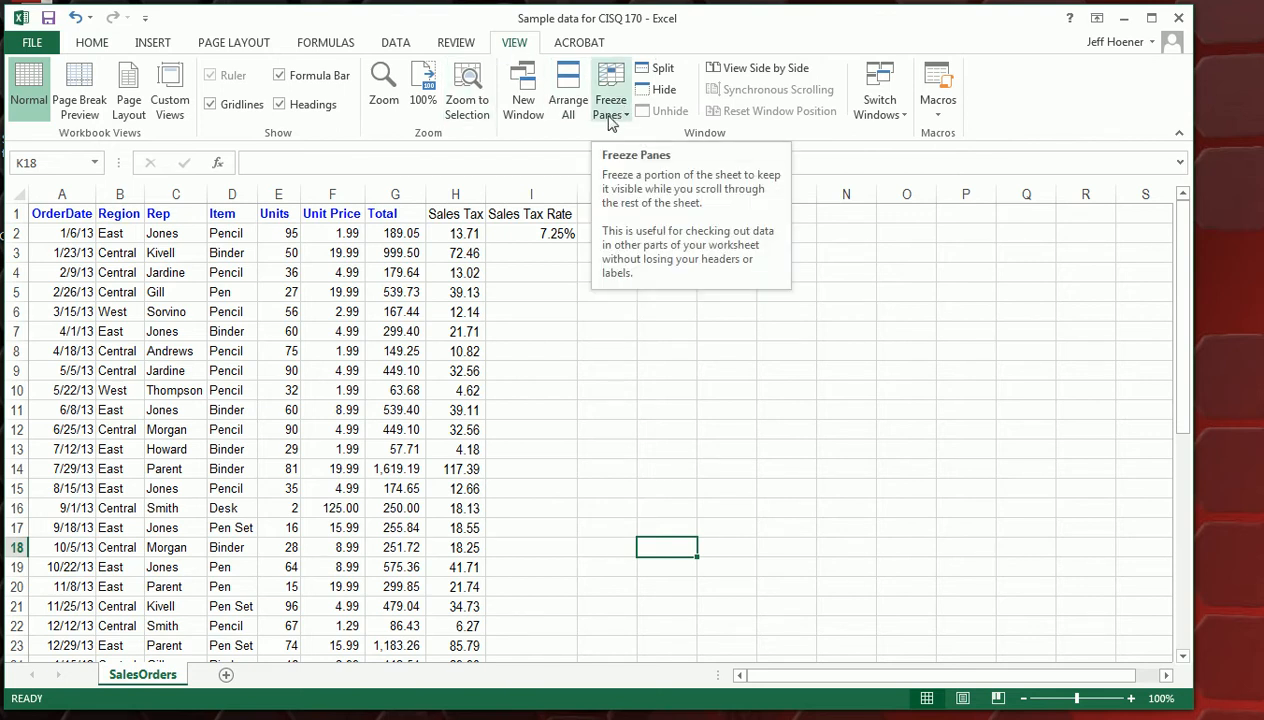
click(610, 90)
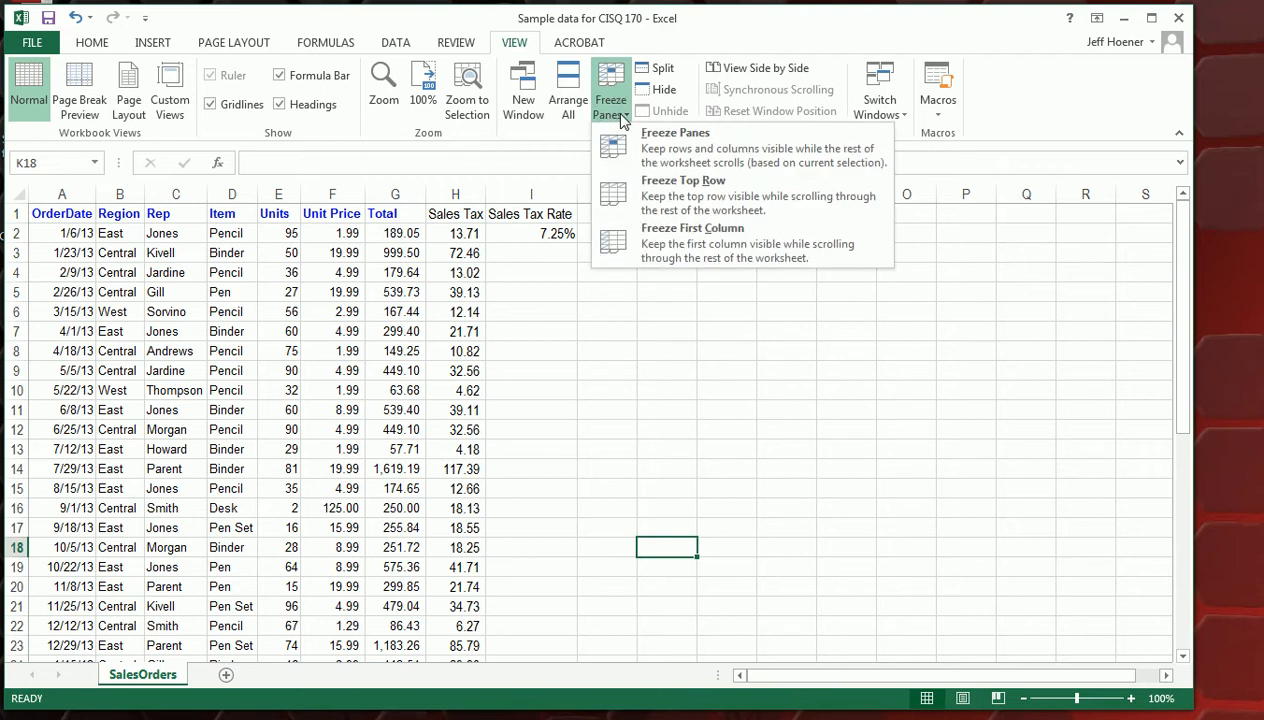
mouse_move(672, 198)
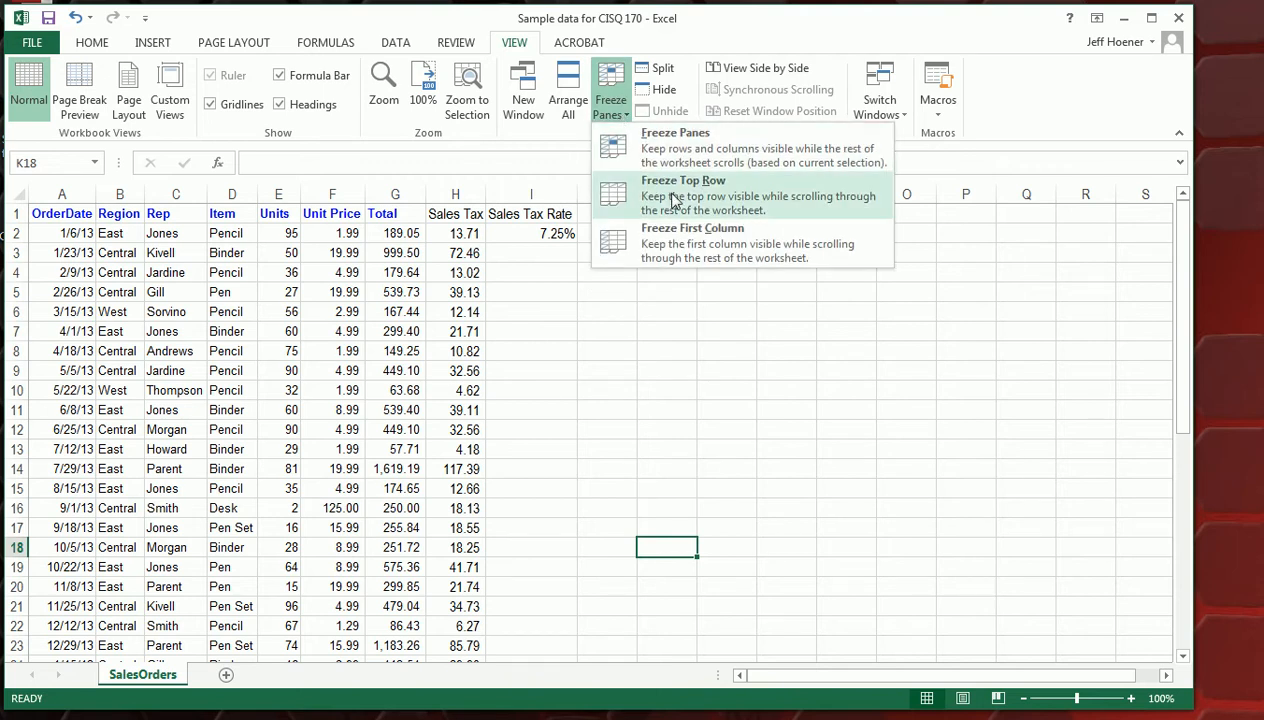
click(682, 196)
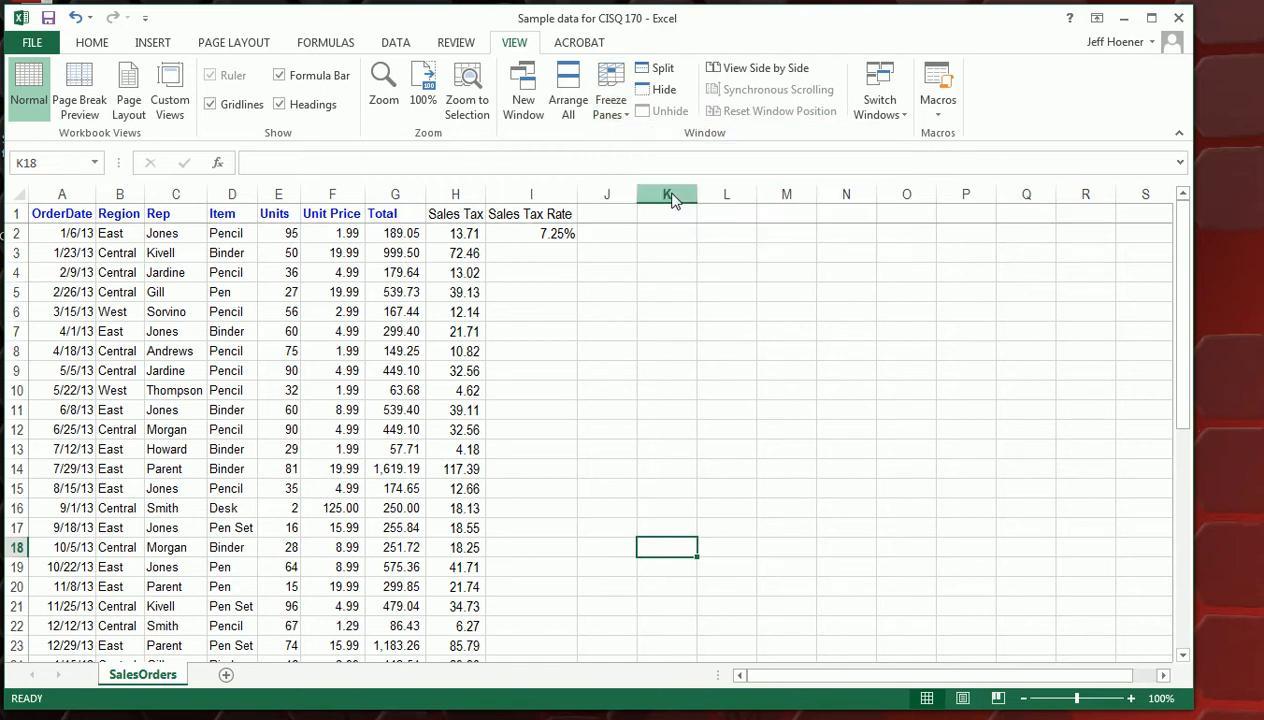
mouse_move(264, 318)
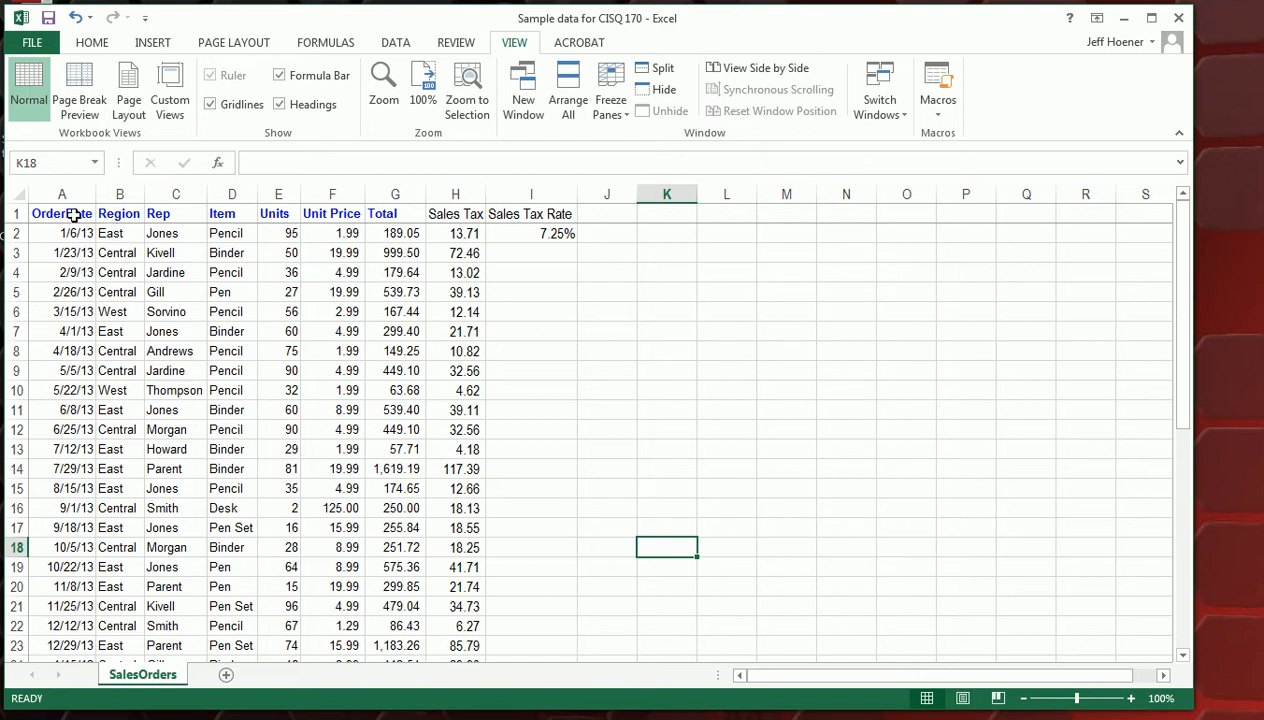
scroll(down, 3)
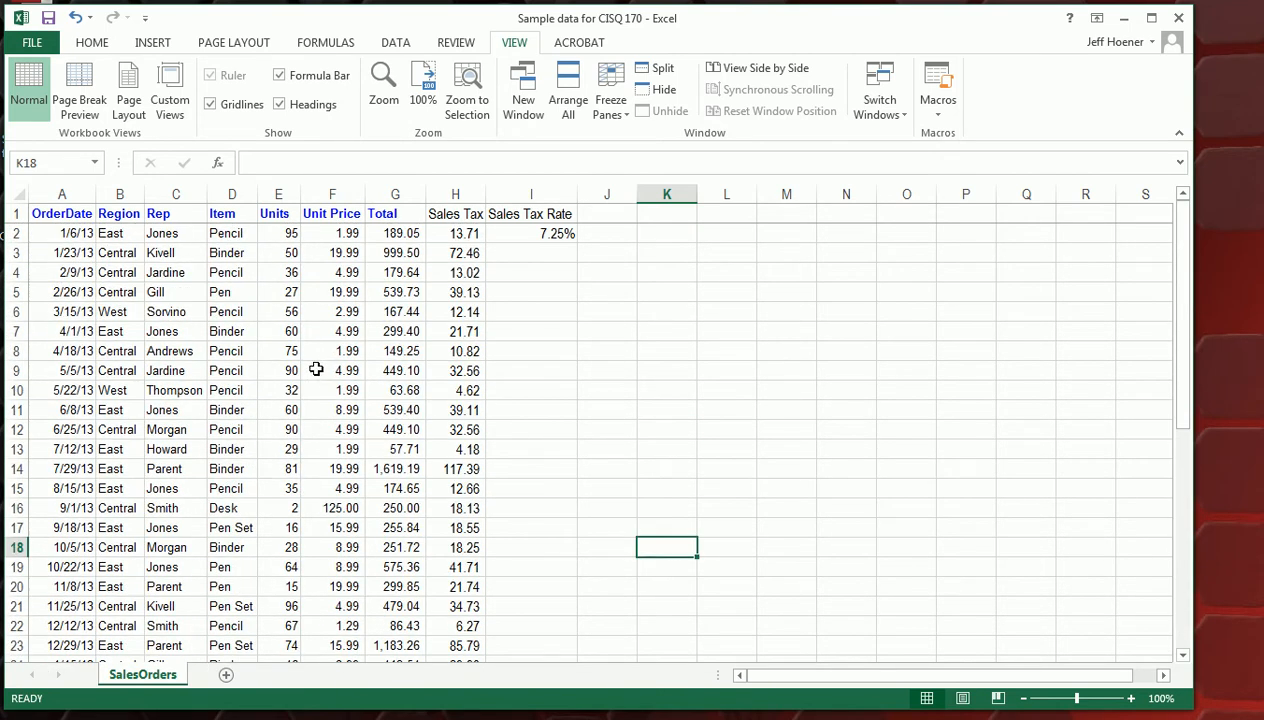
scroll(down, 3)
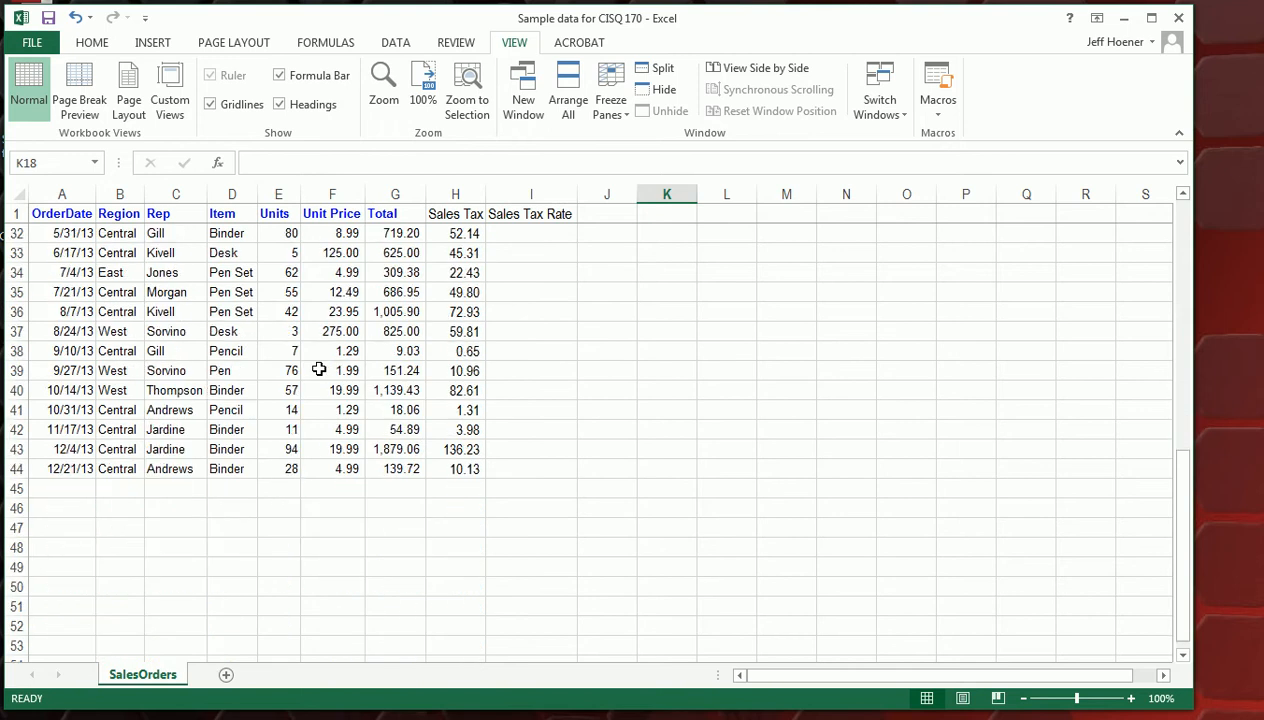
Label cell A45 'Total' beneath the last order and return to the Home commands
scroll(down, 3)
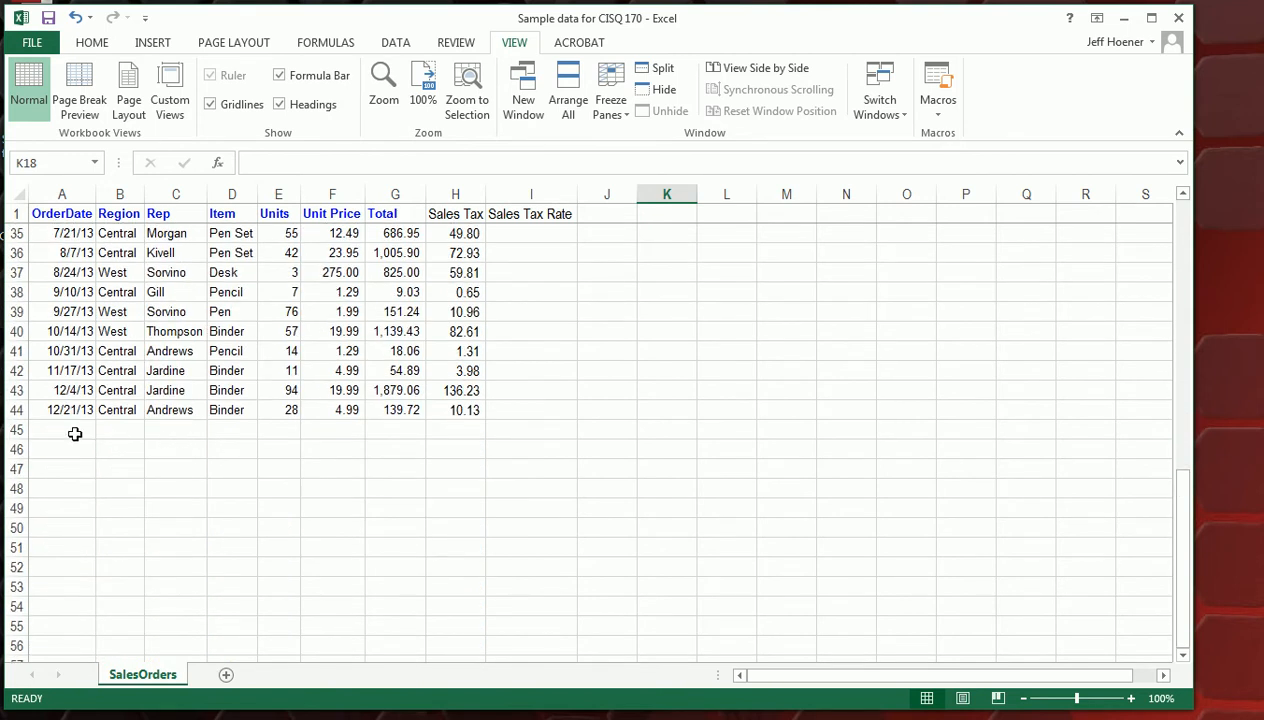
click(62, 432)
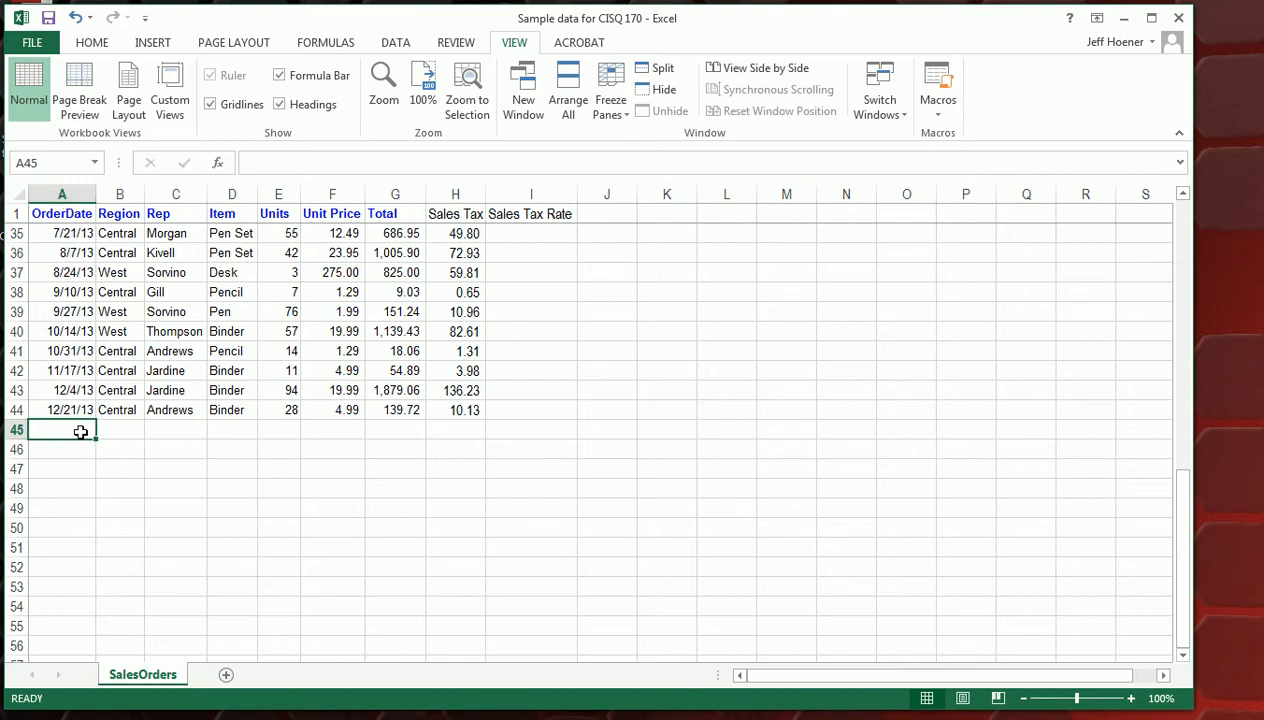
text(Total)
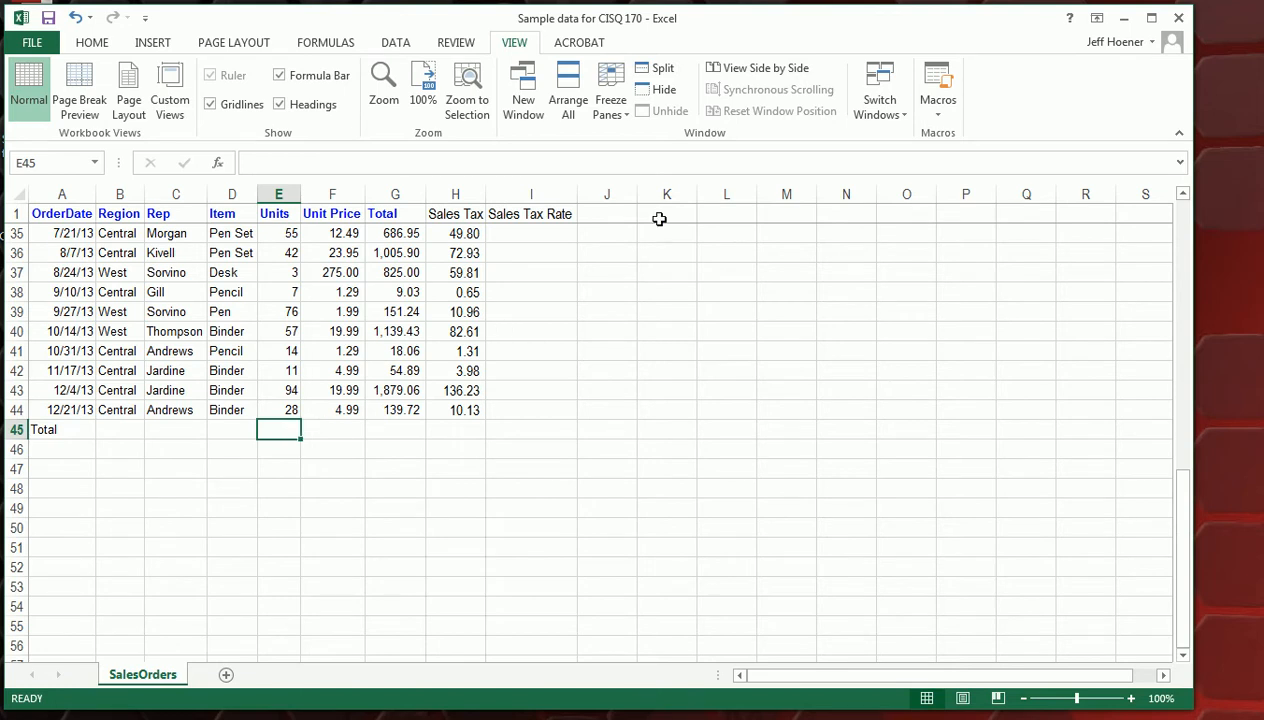
click(100, 42)
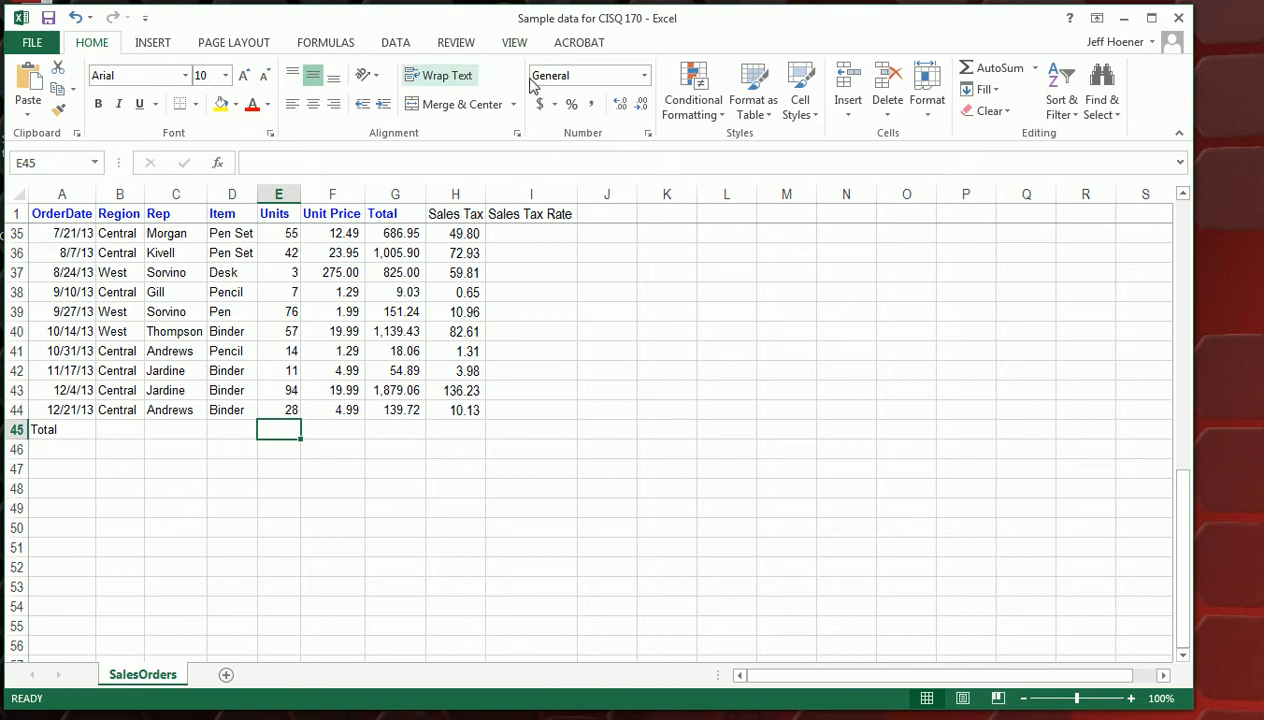
mouse_move(496, 440)
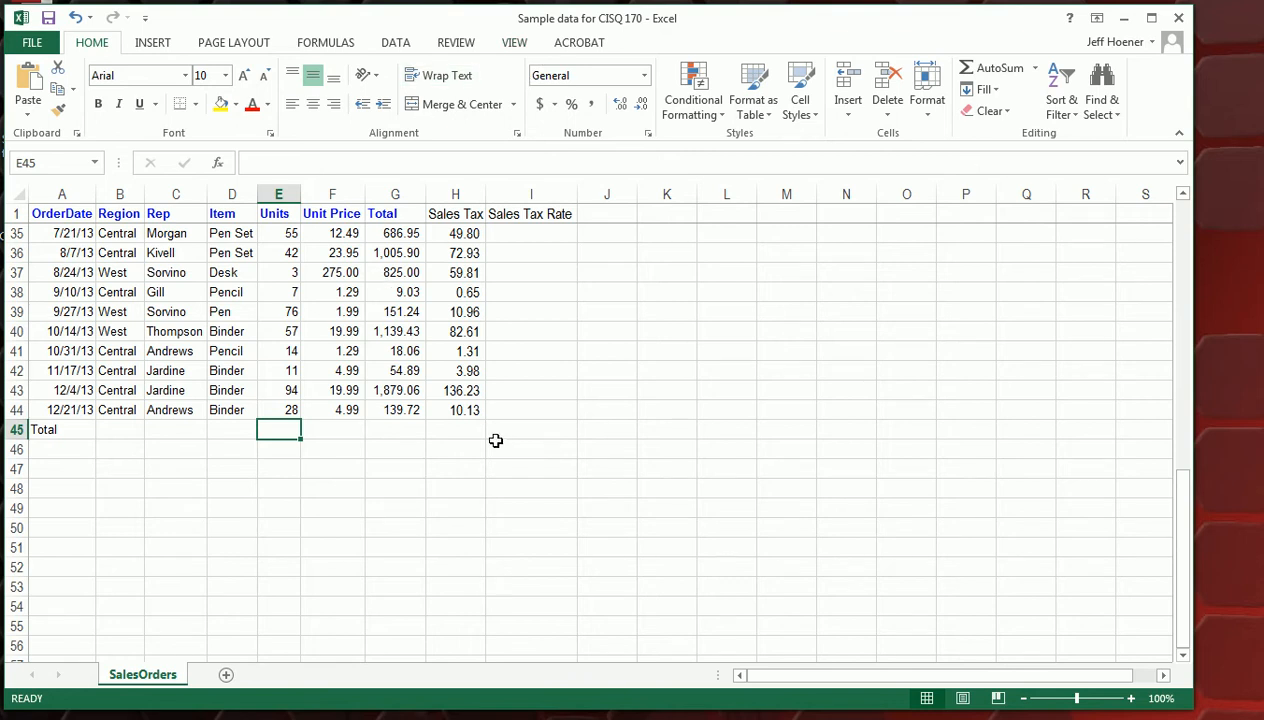
mouse_move(940, 218)
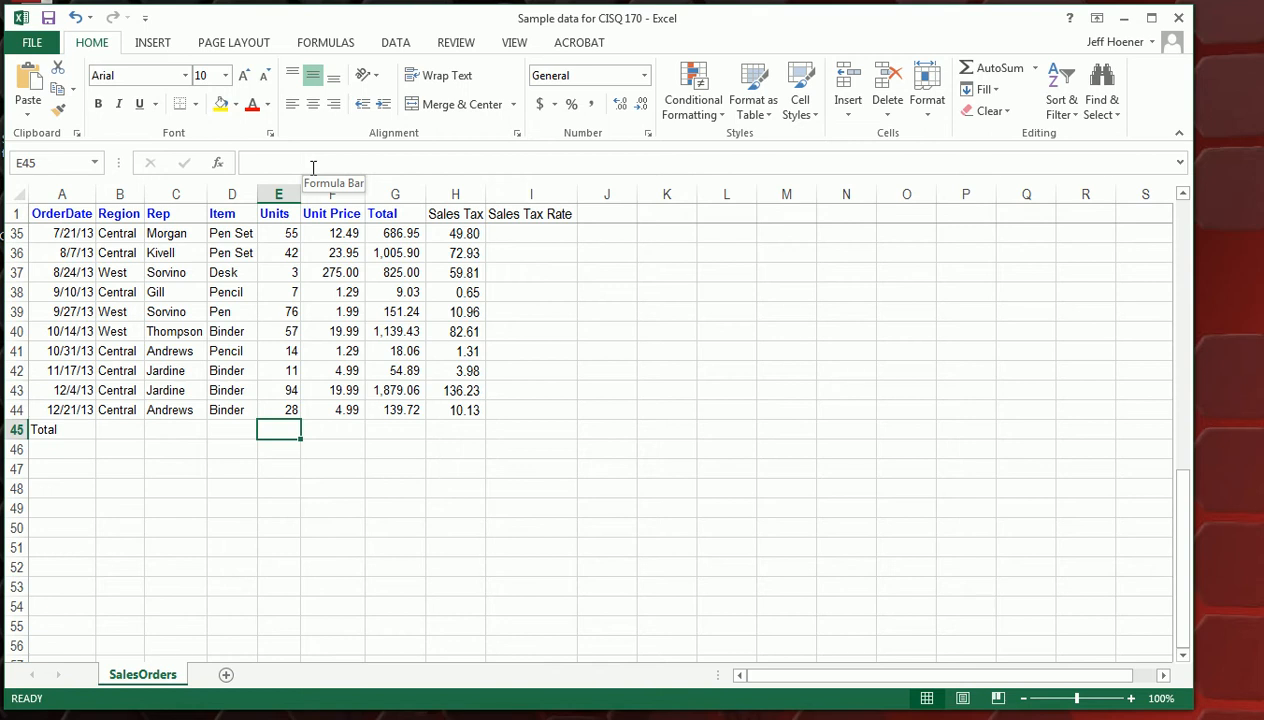
mouse_move(1008, 72)
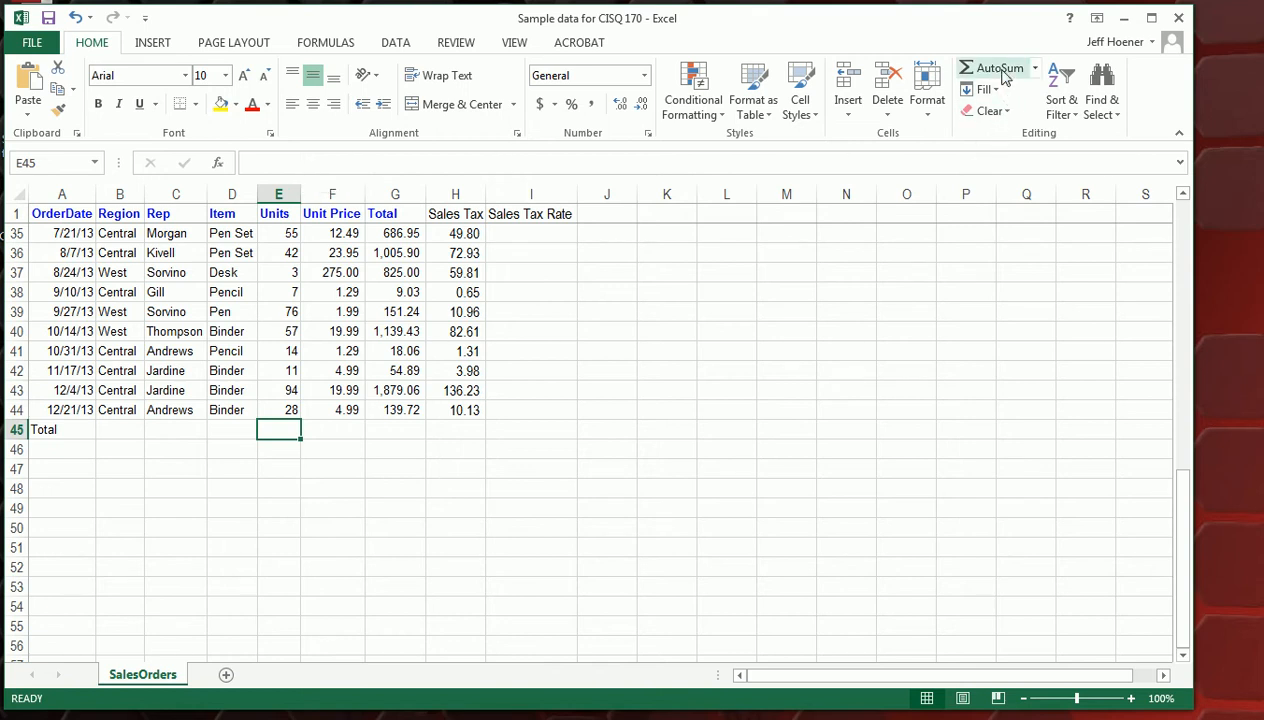
AutoSum the Units column into E45, giving 2121
click(996, 68)
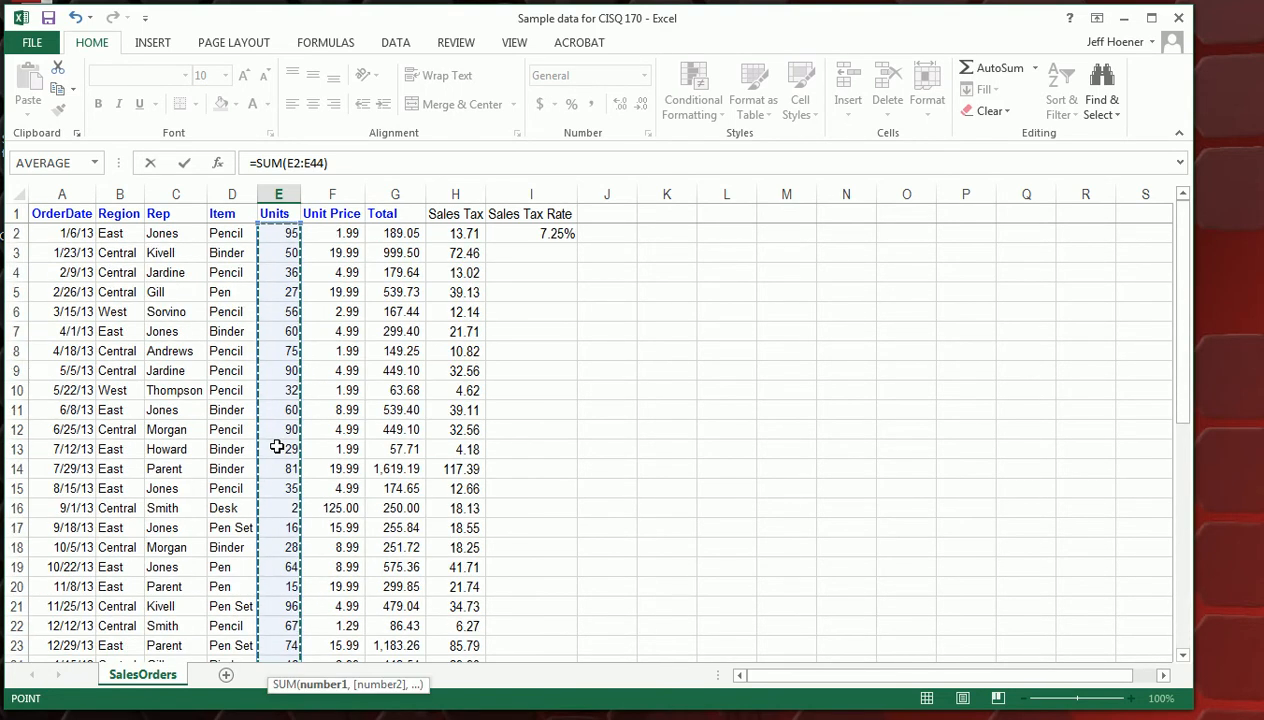
mouse_move(290, 564)
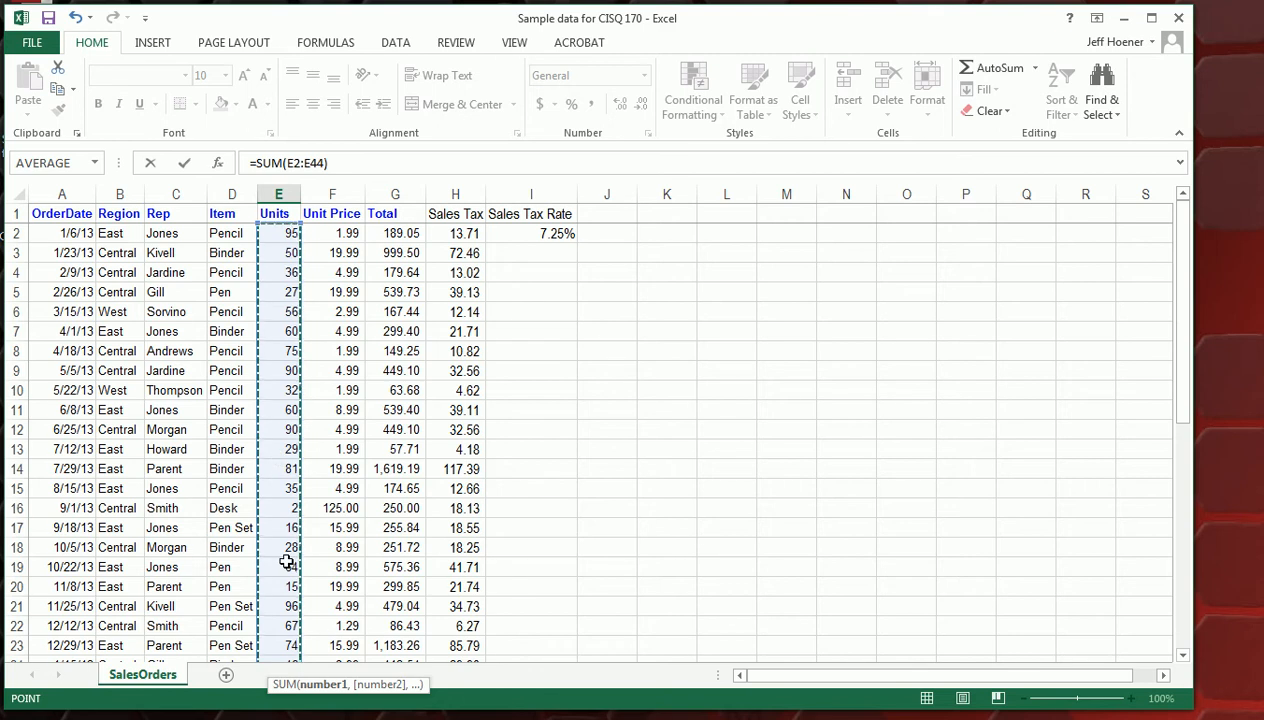
scroll(down, 3)
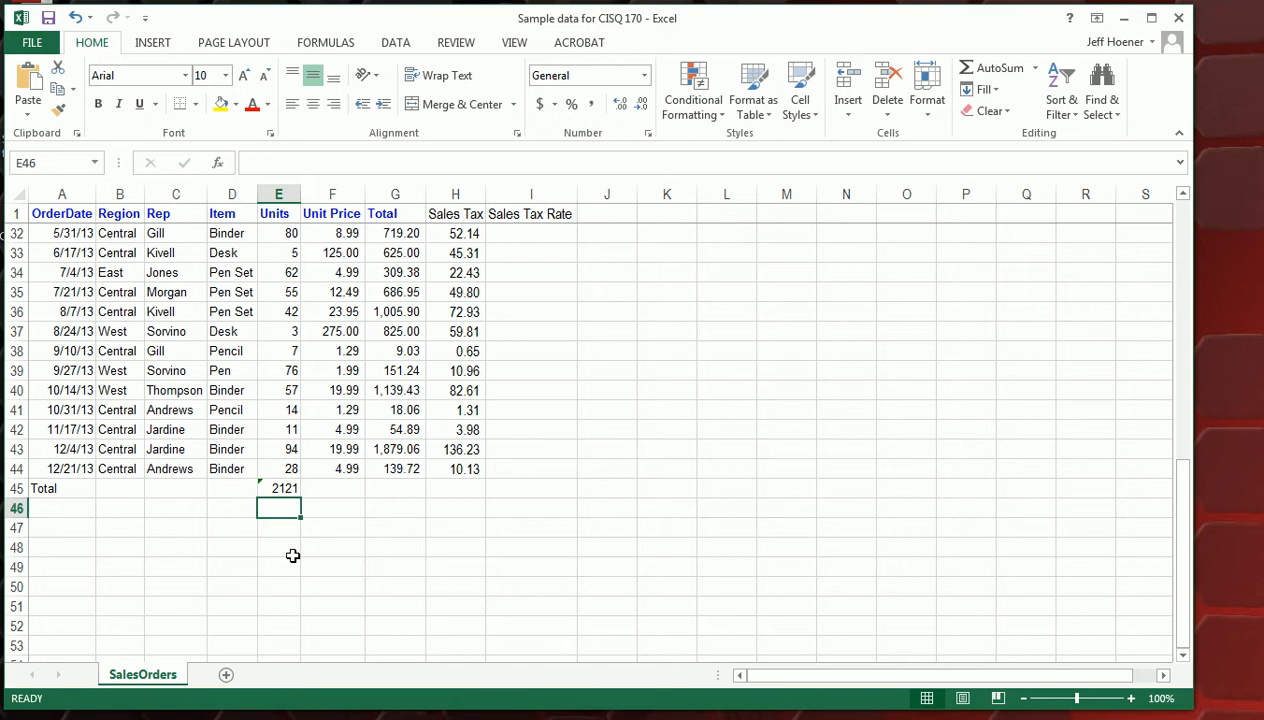
mouse_move(328, 234)
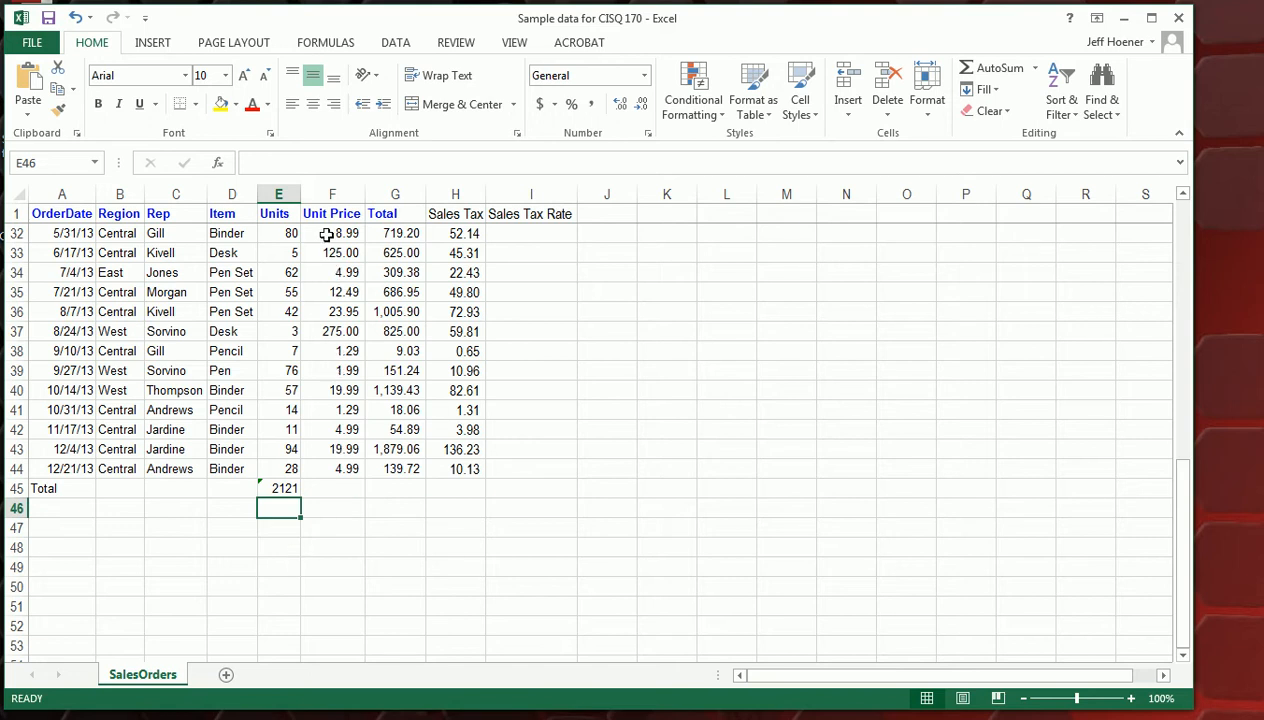
mouse_move(340, 448)
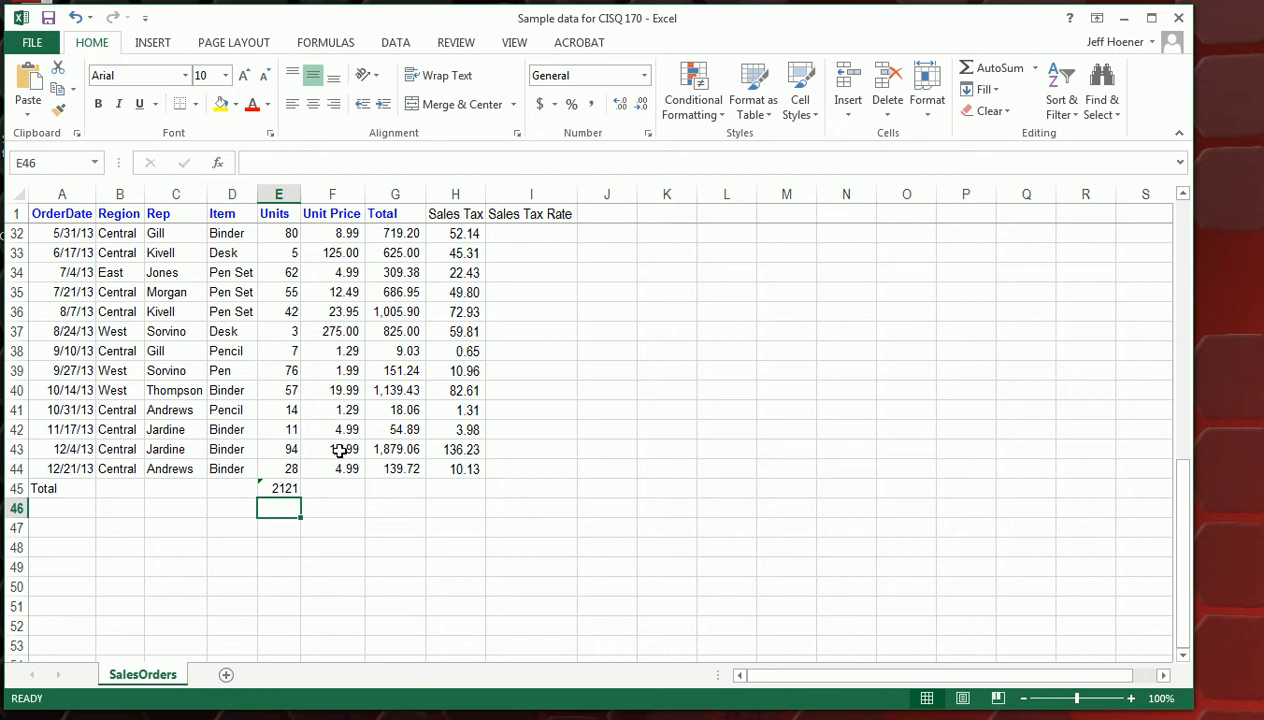
mouse_move(404, 218)
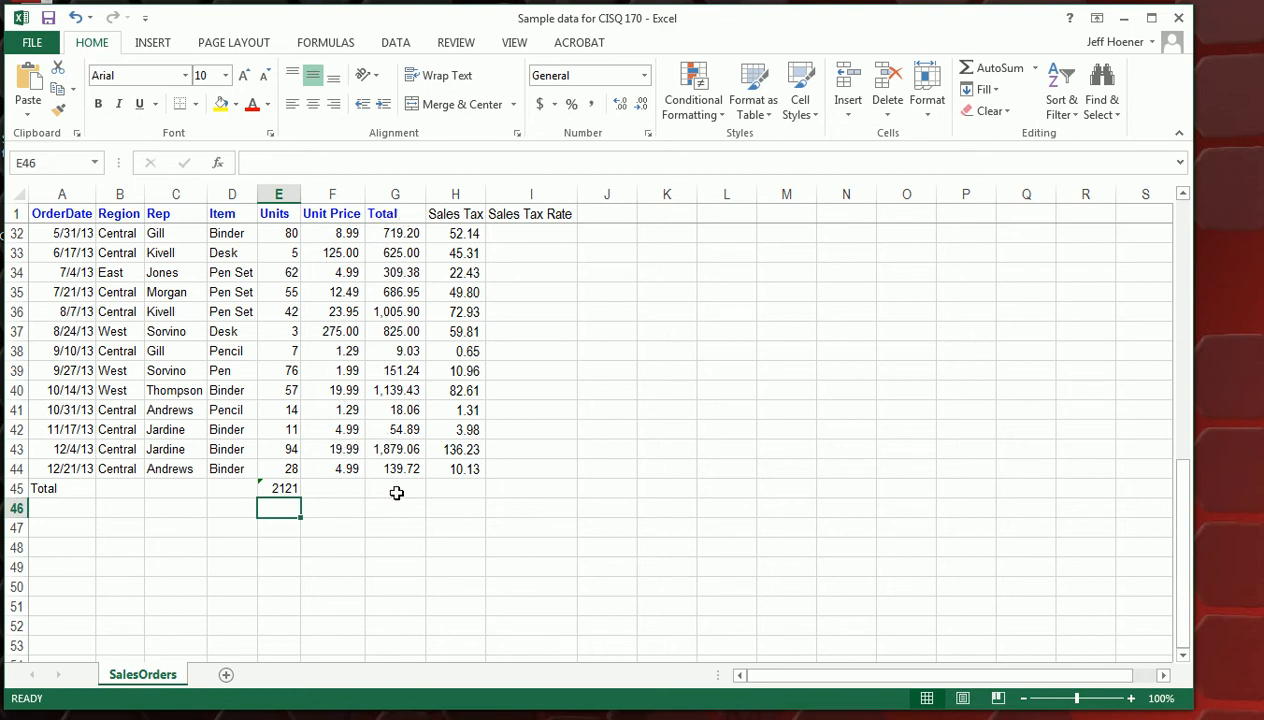
AutoSum the Total column into G45, giving 19,627.88
click(396, 488)
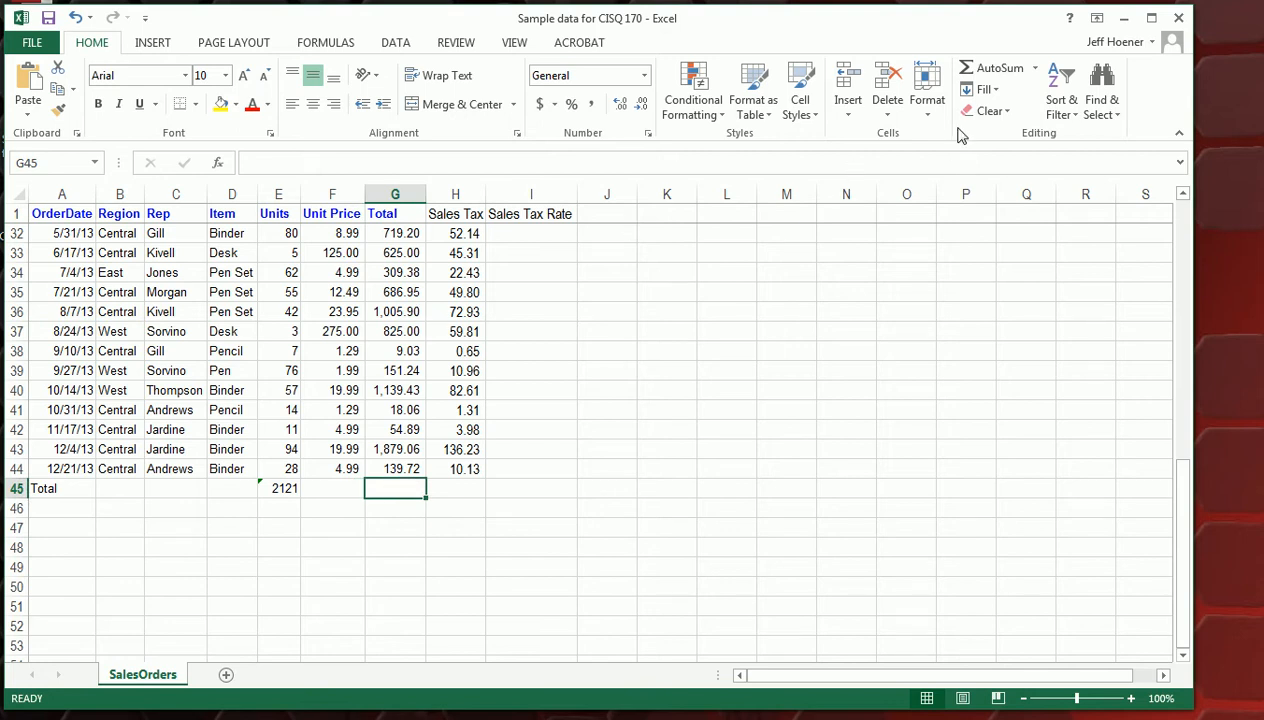
click(996, 68)
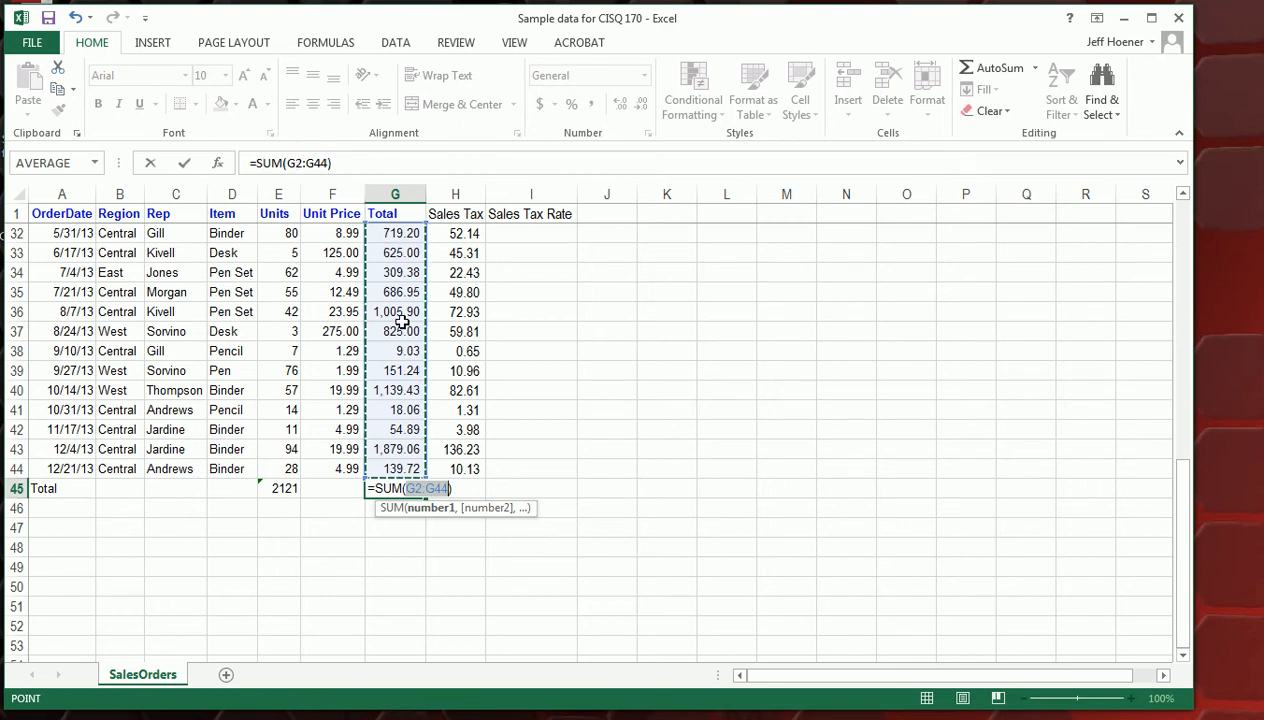
mouse_move(398, 412)
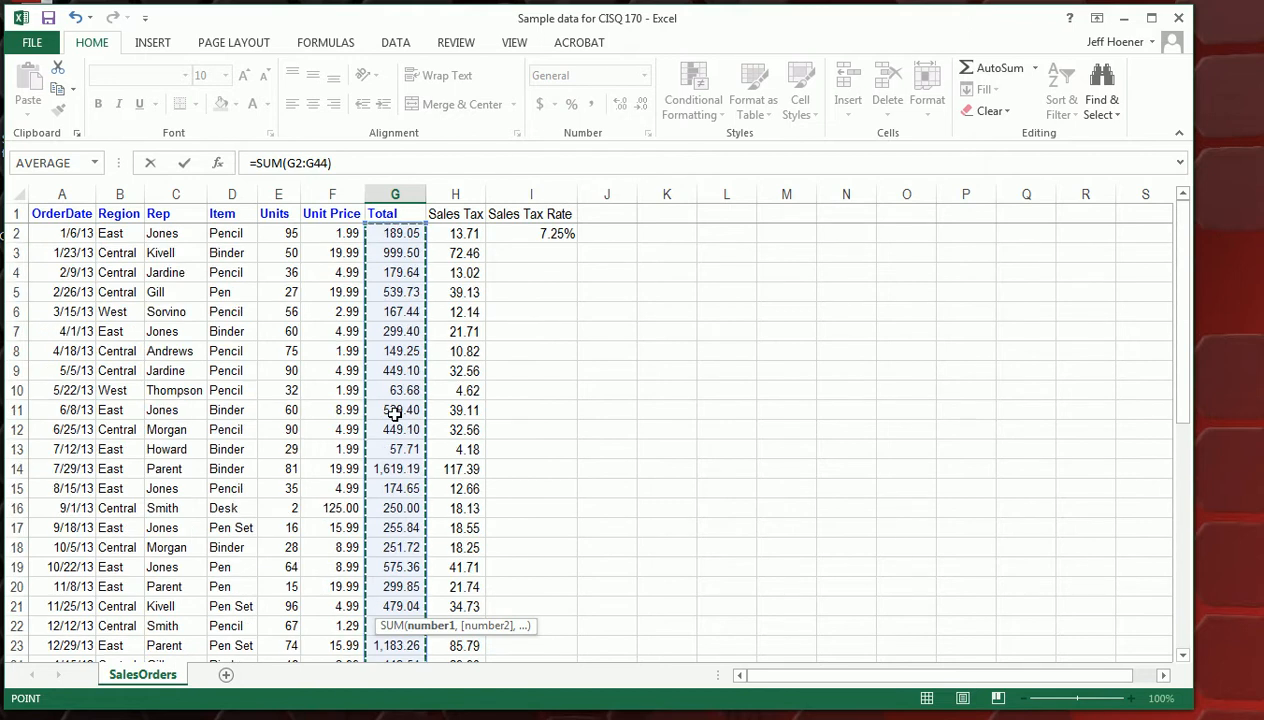
scroll(down, 3)
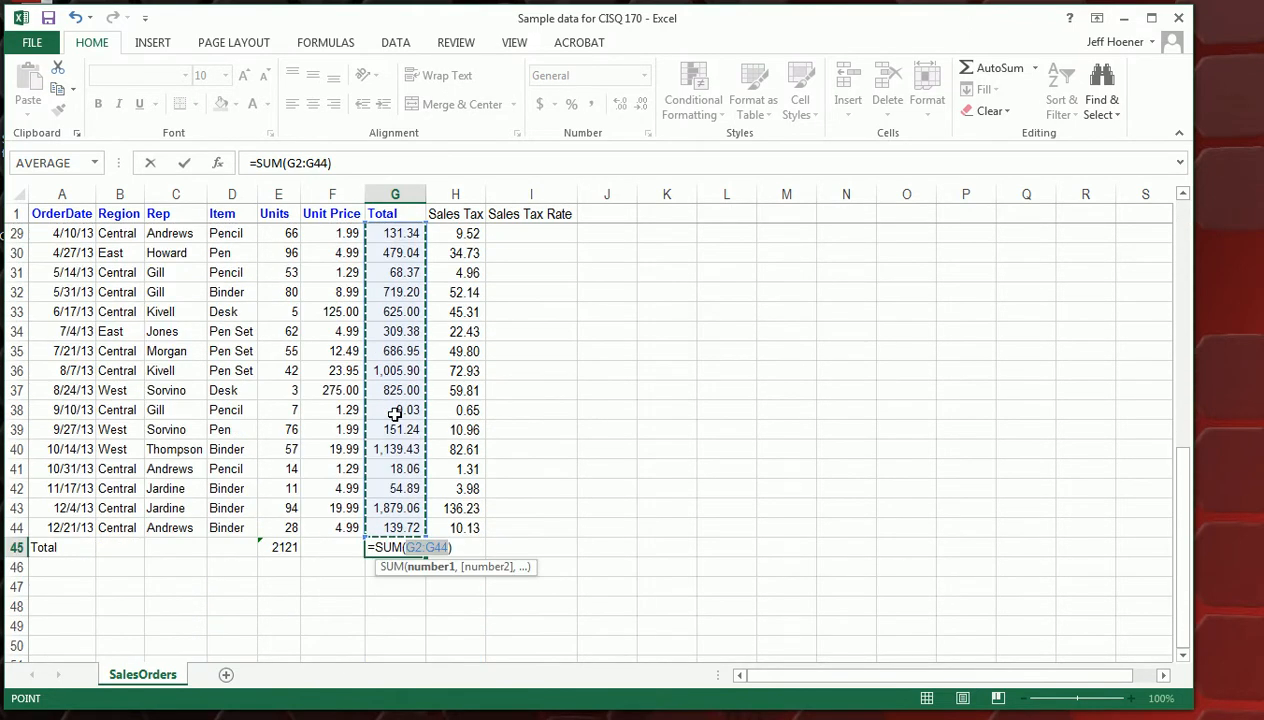
key(Enter)
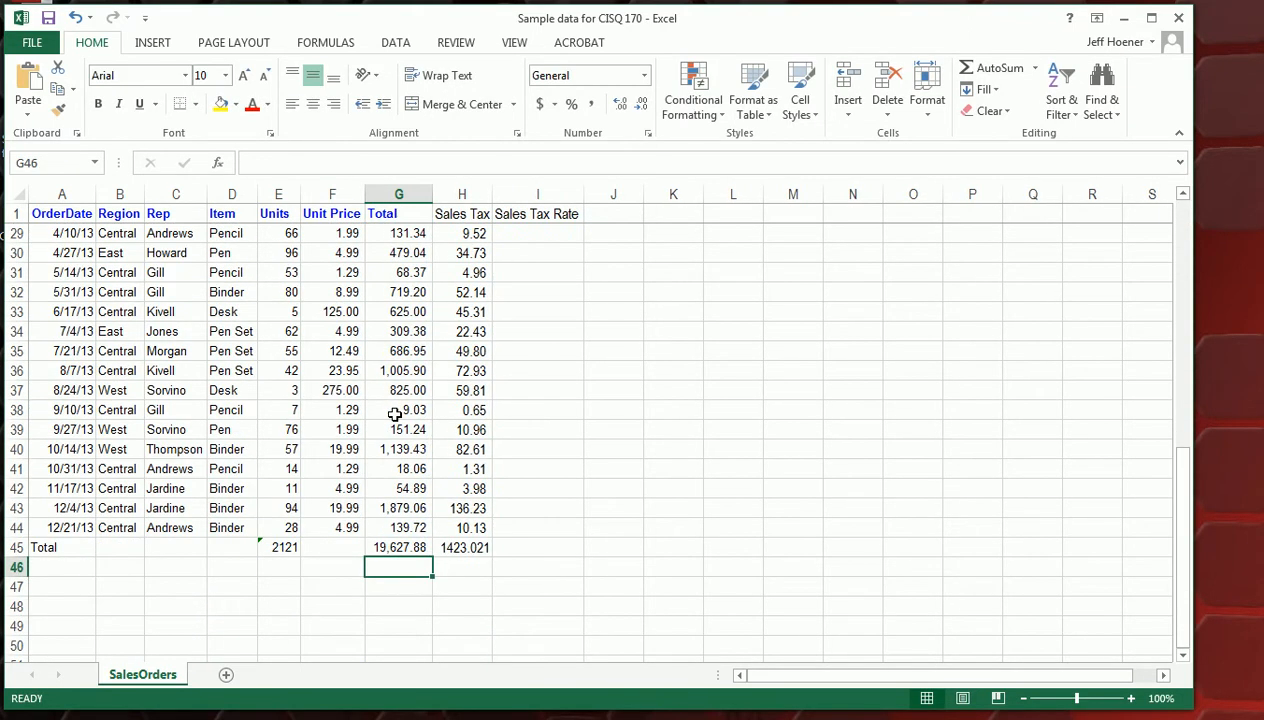
mouse_move(454, 552)
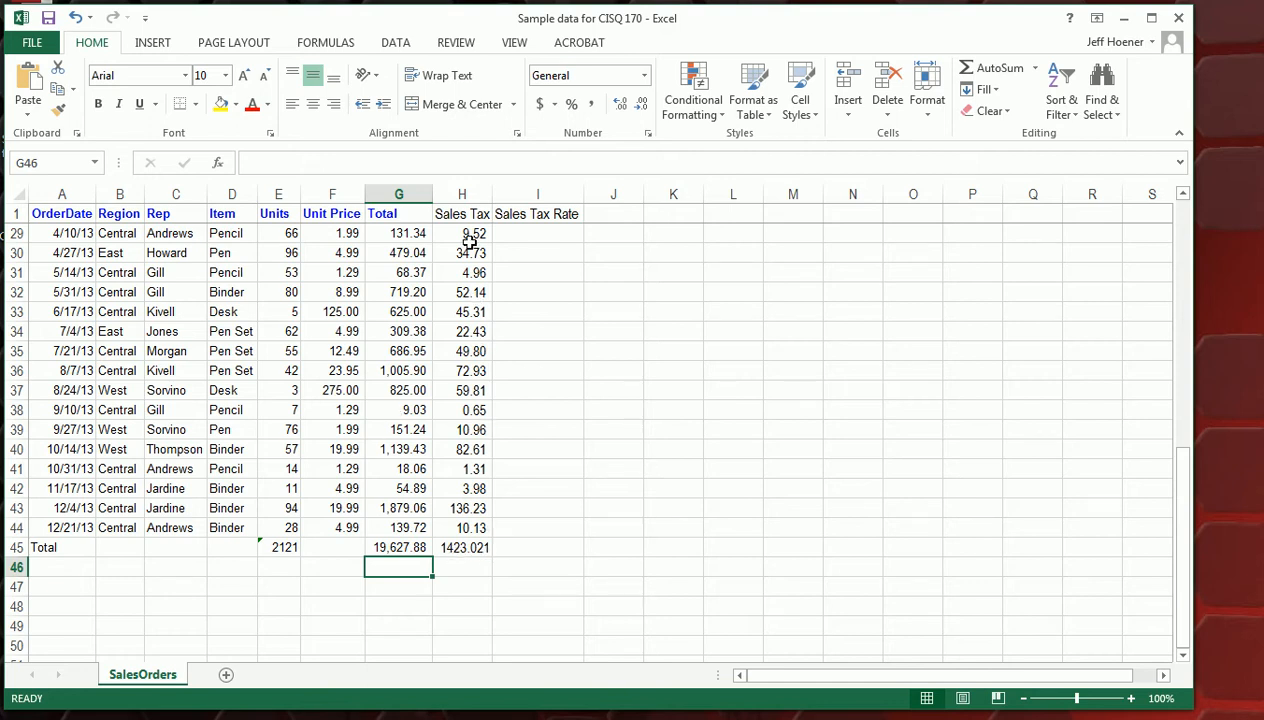
mouse_move(470, 550)
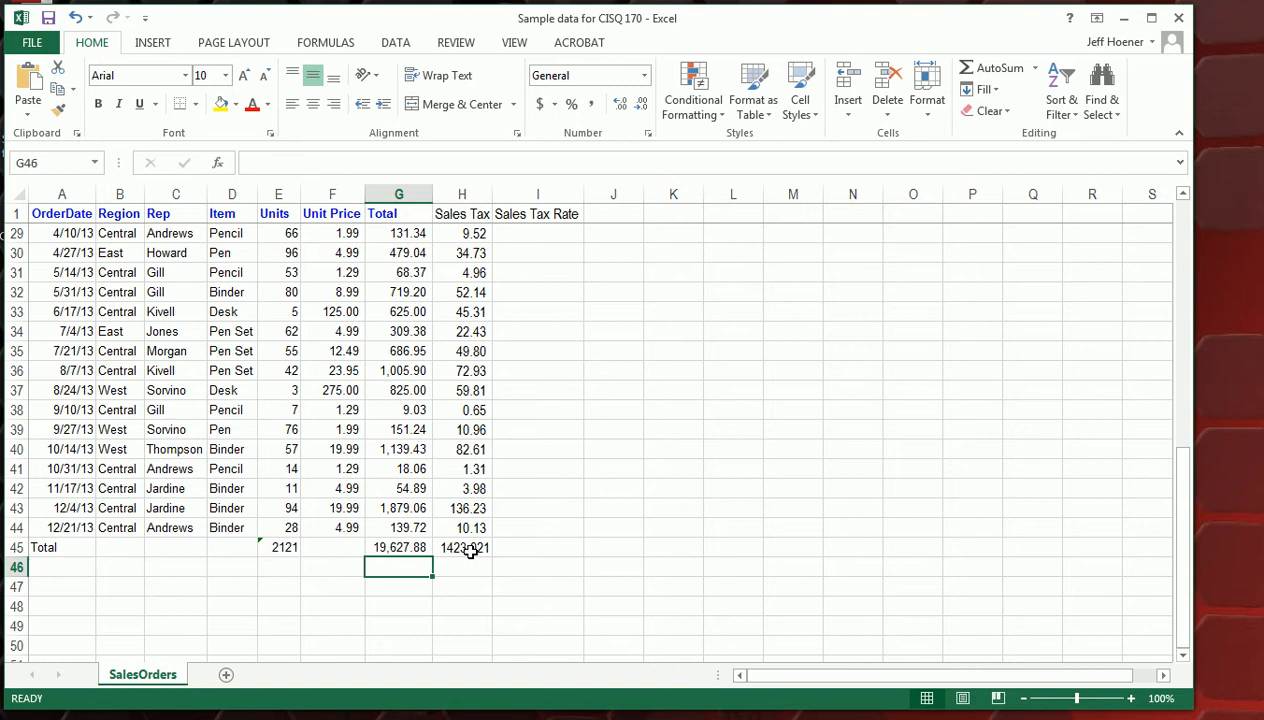
AutoSum the Sales Tax column into H45 as =SUM(H2:H44), giving 1,423.02
click(462, 548)
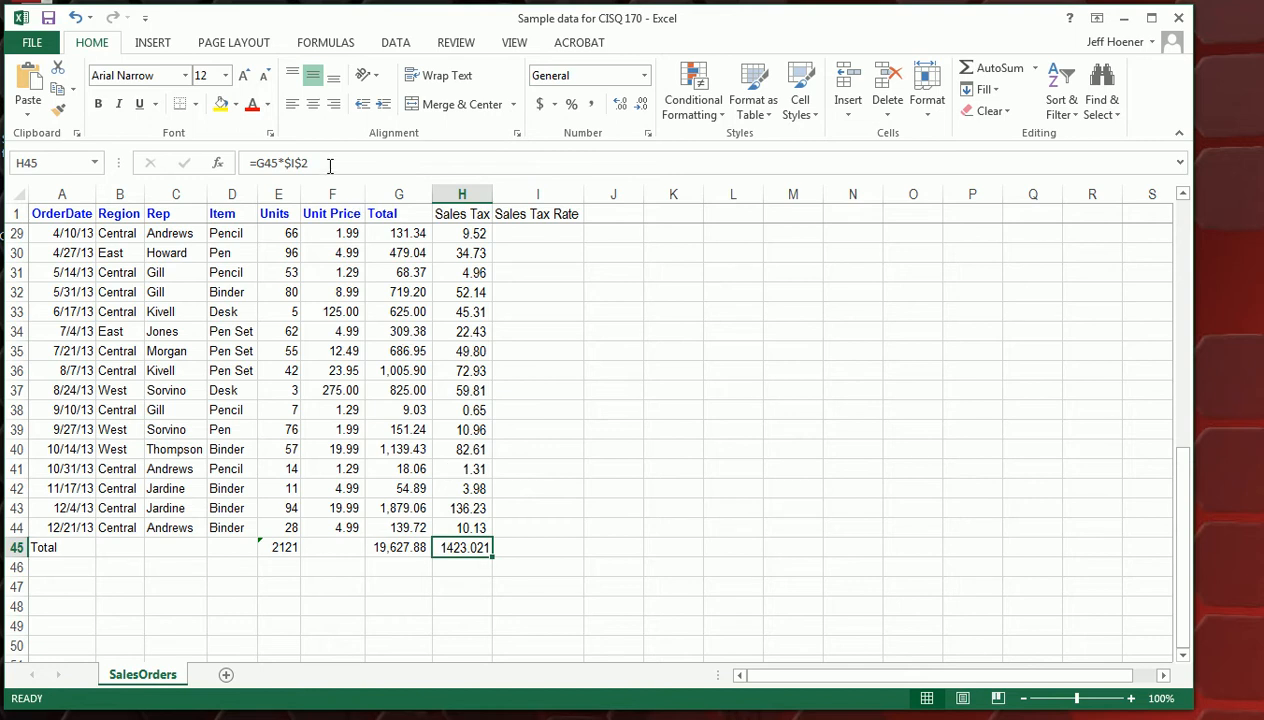
mouse_move(330, 164)
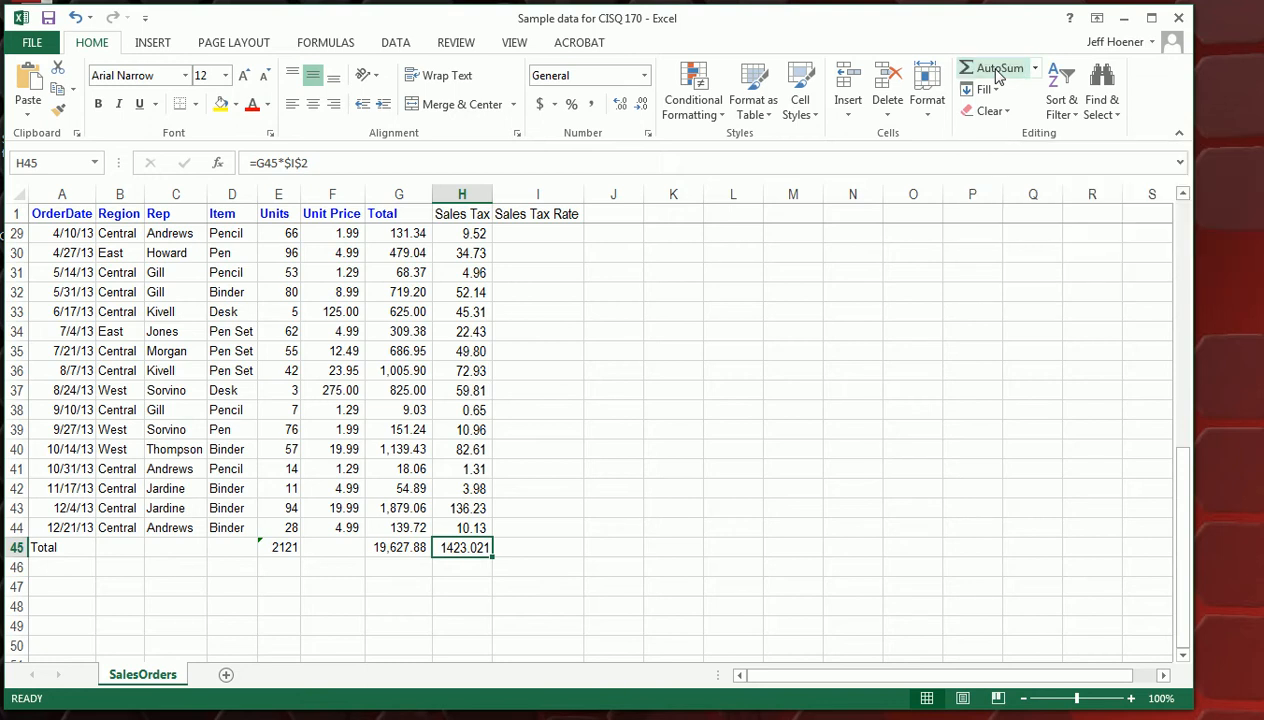
click(996, 66)
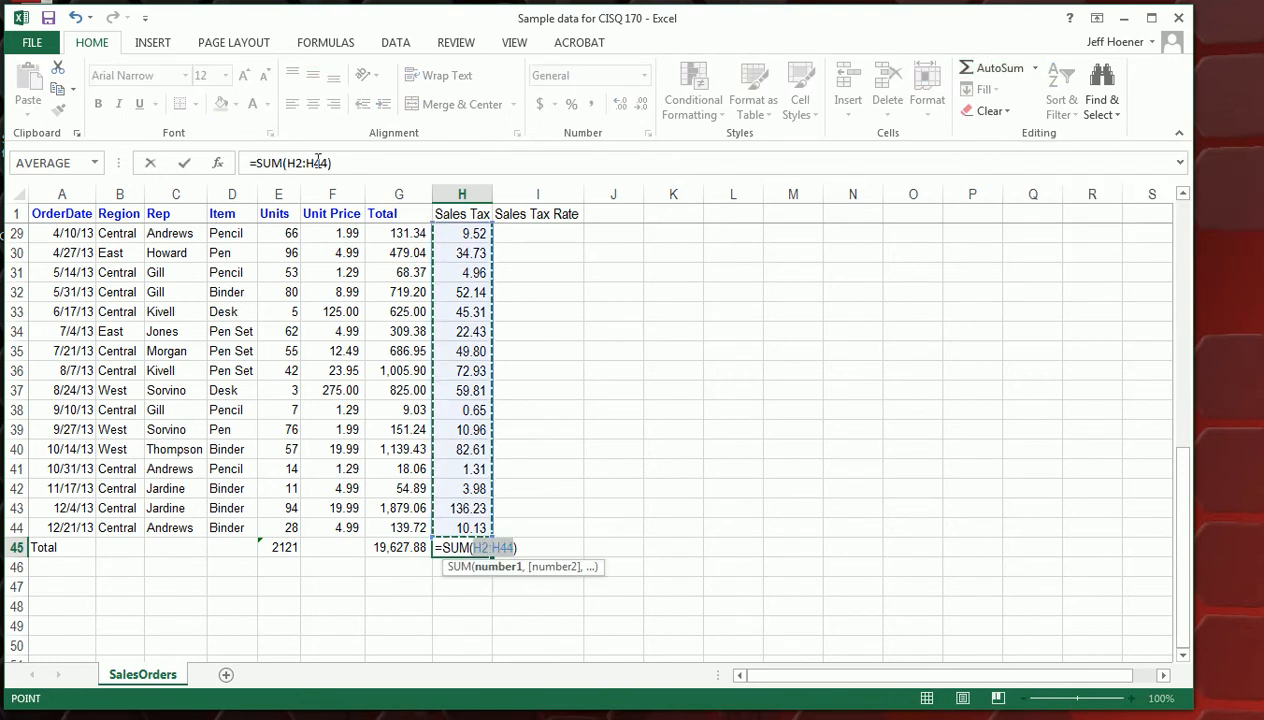
key(Enter)
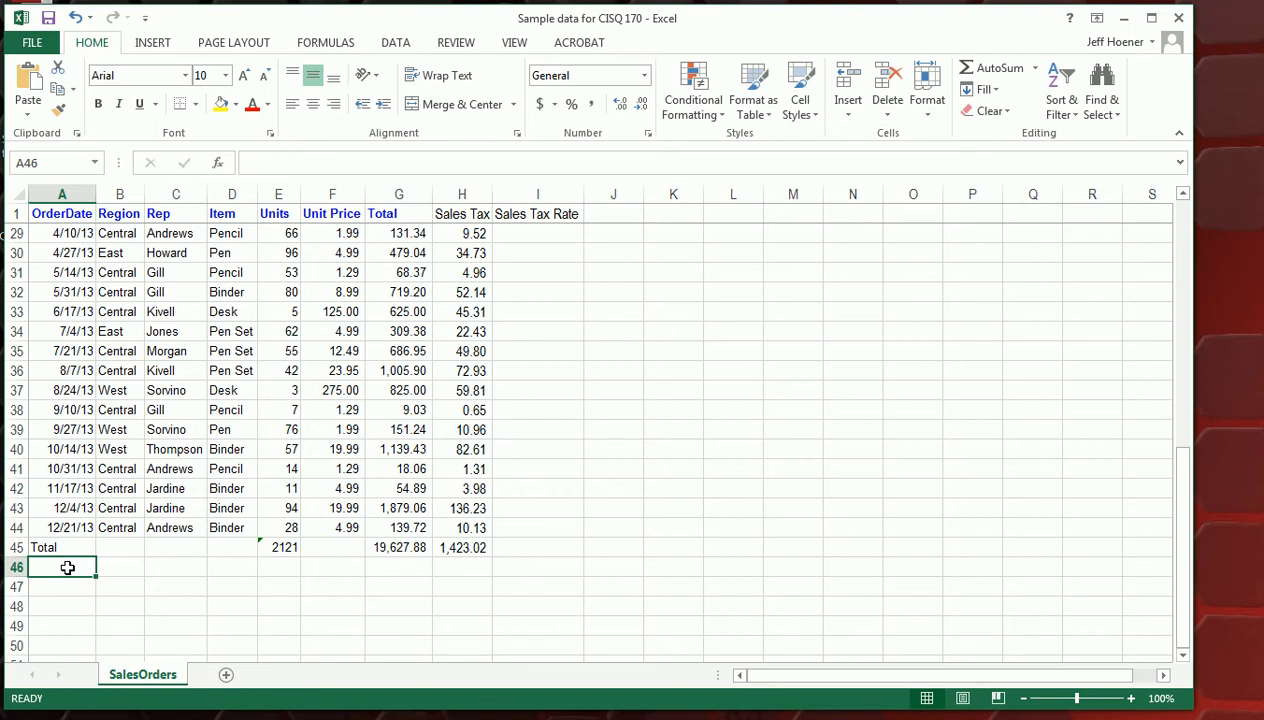
Label row 46 'Average' and insert the Units average in E46 over the values above the Total row (49.33)
text(Average)
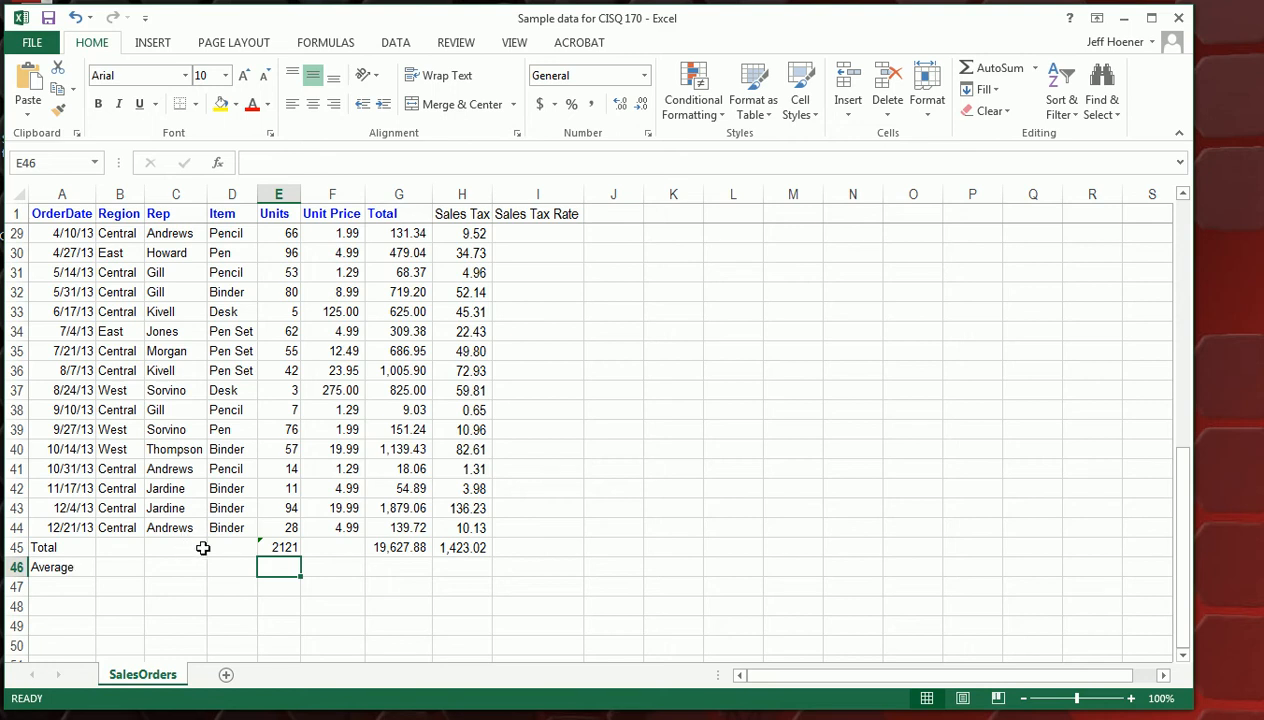
mouse_move(140, 182)
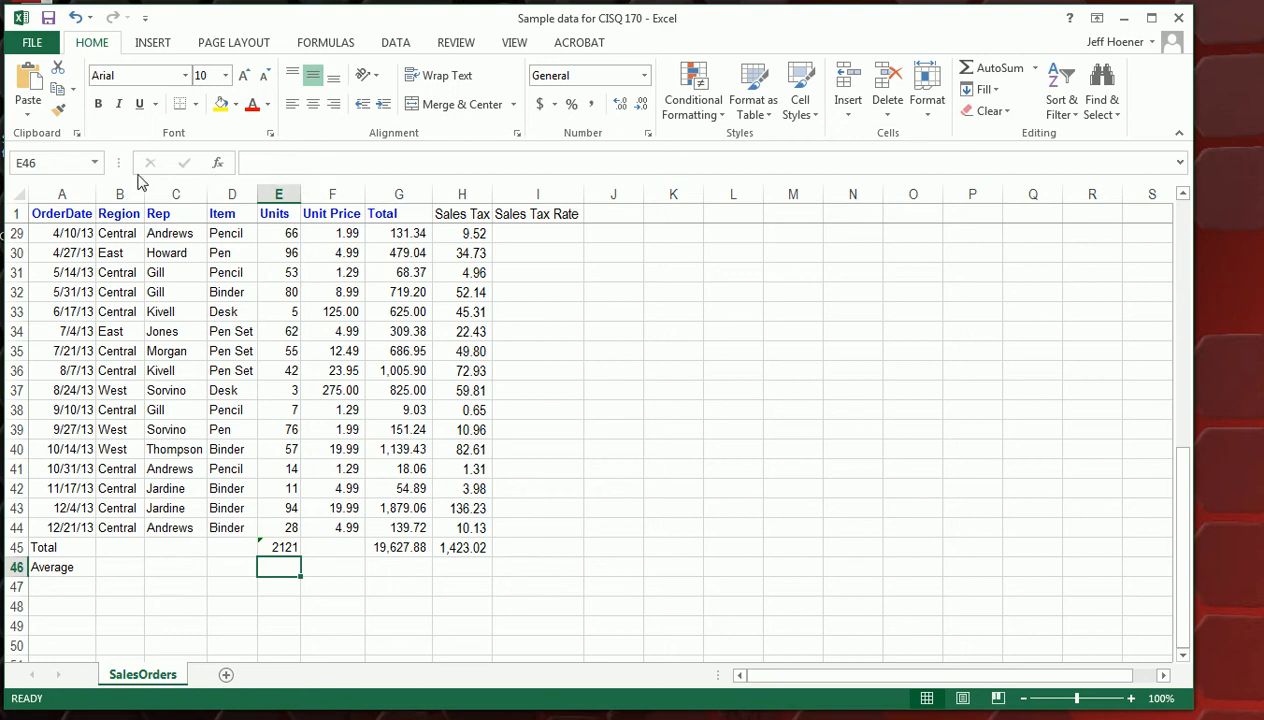
mouse_move(272, 164)
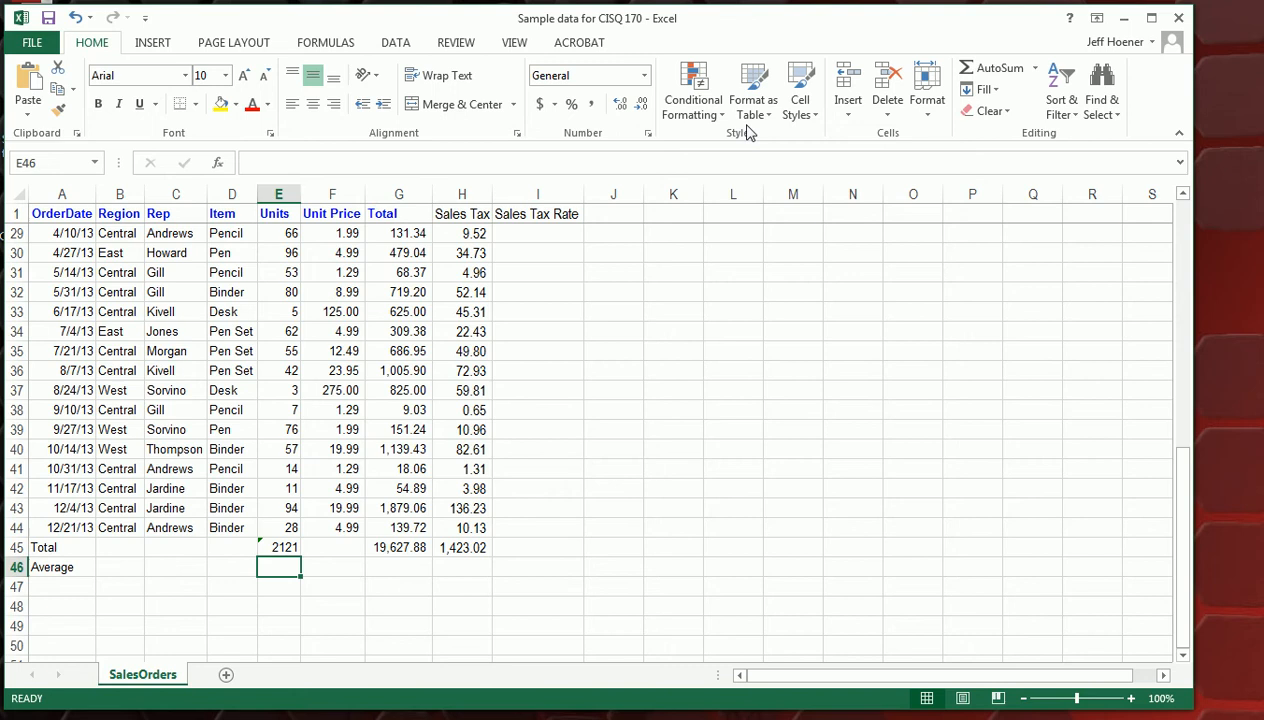
mouse_move(996, 68)
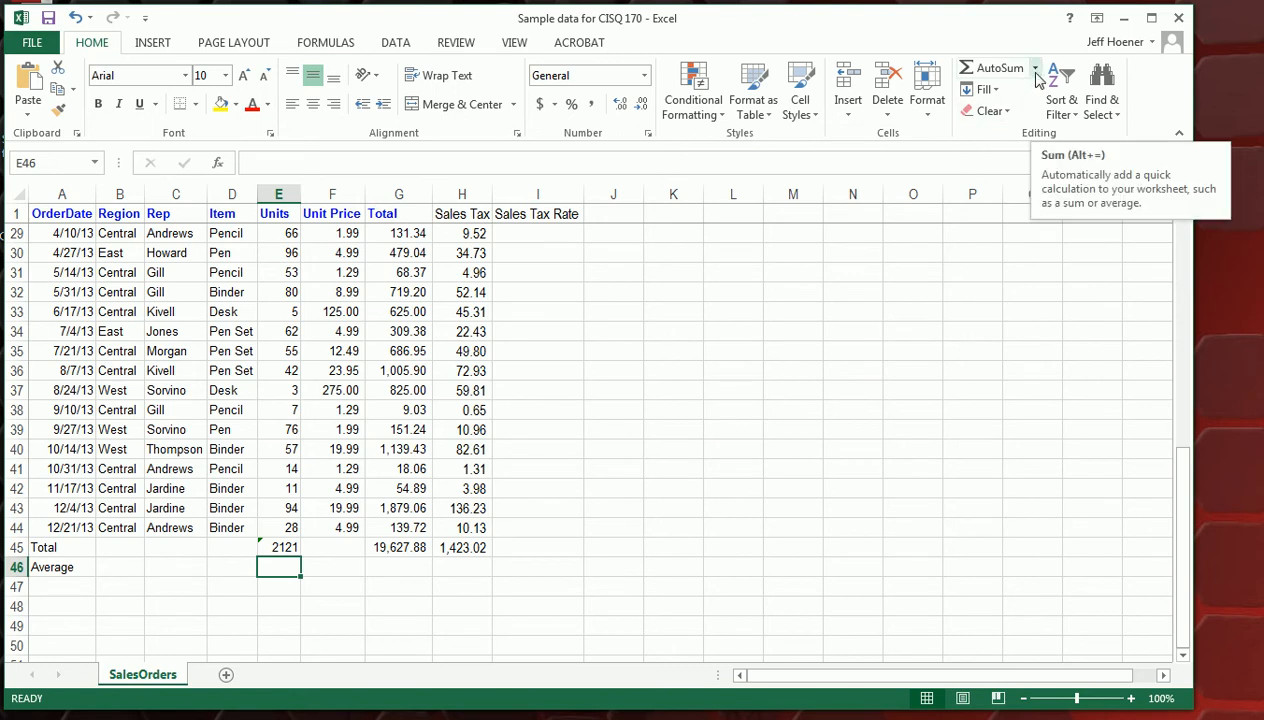
click(1040, 68)
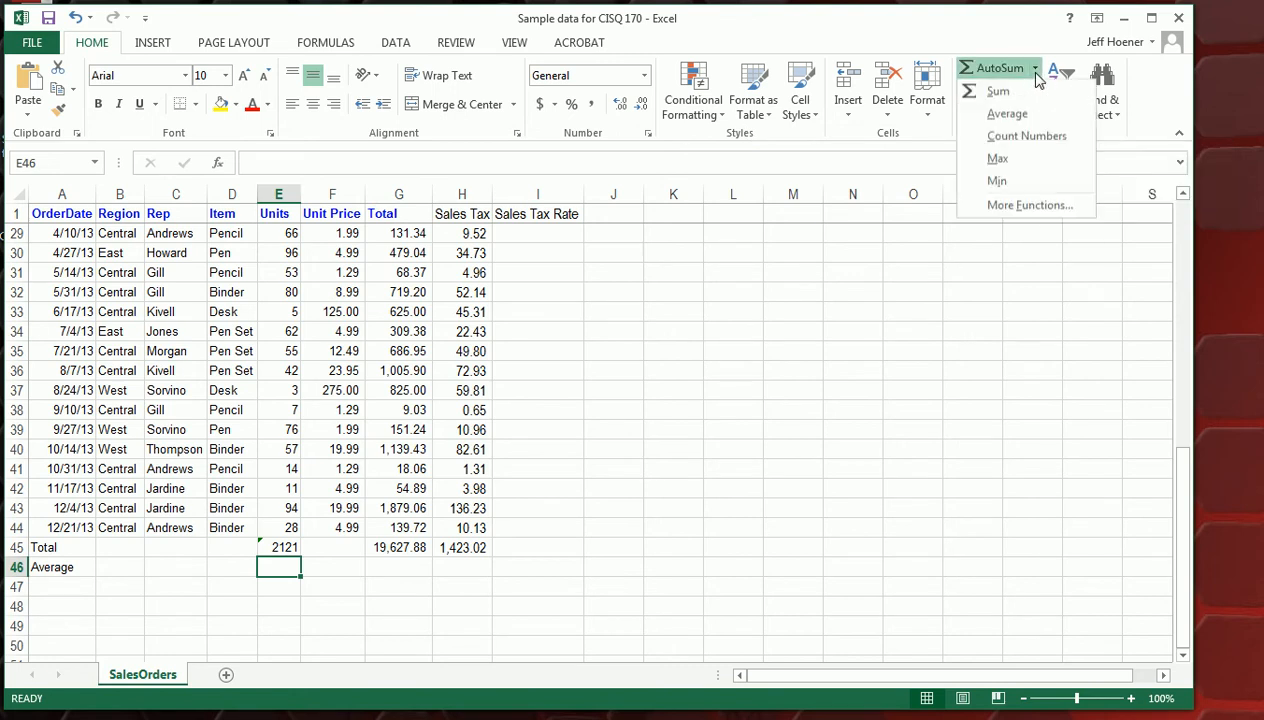
mouse_move(1014, 114)
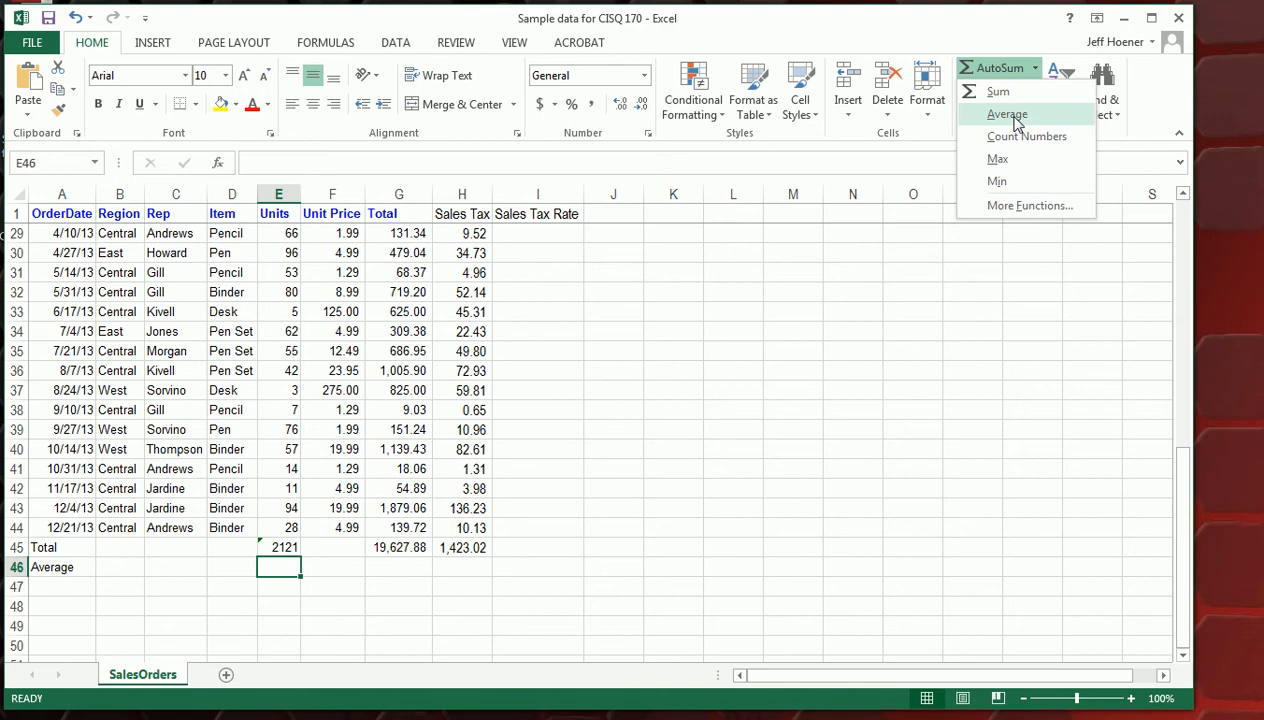
click(1014, 112)
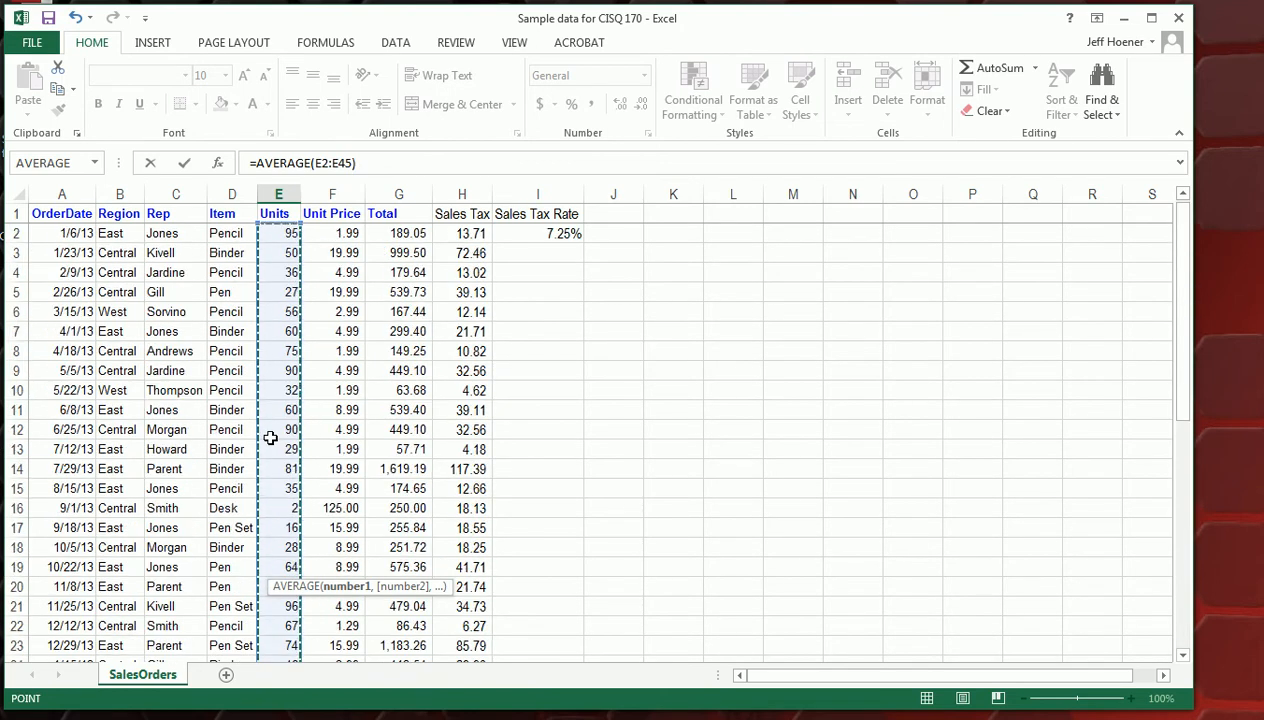
scroll(down, 3)
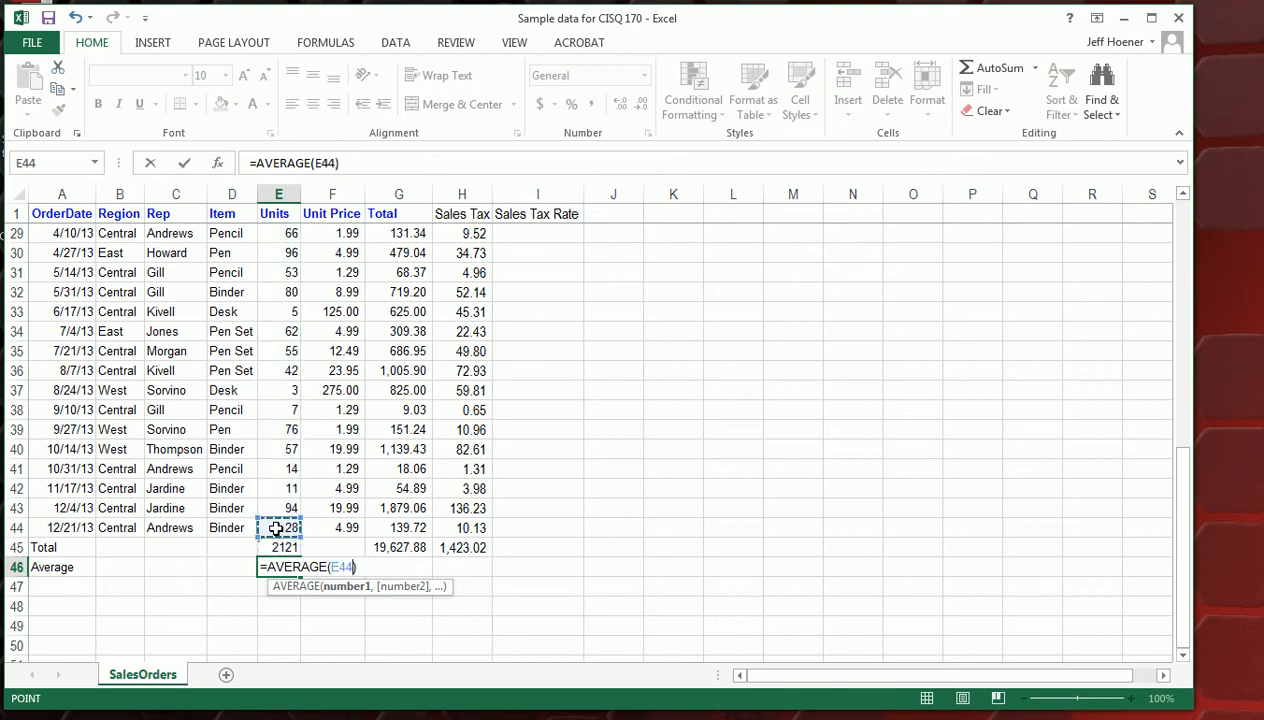
drag(278, 528, 278, 390)
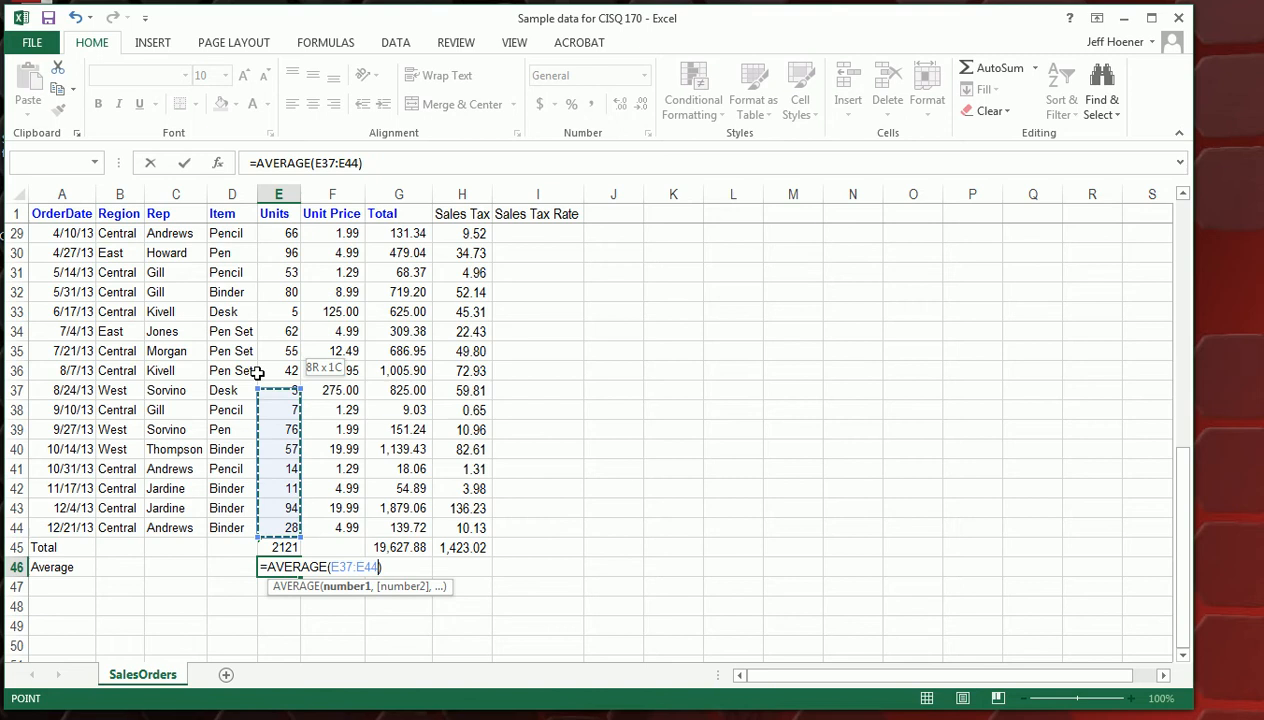
drag(278, 390, 278, 370)
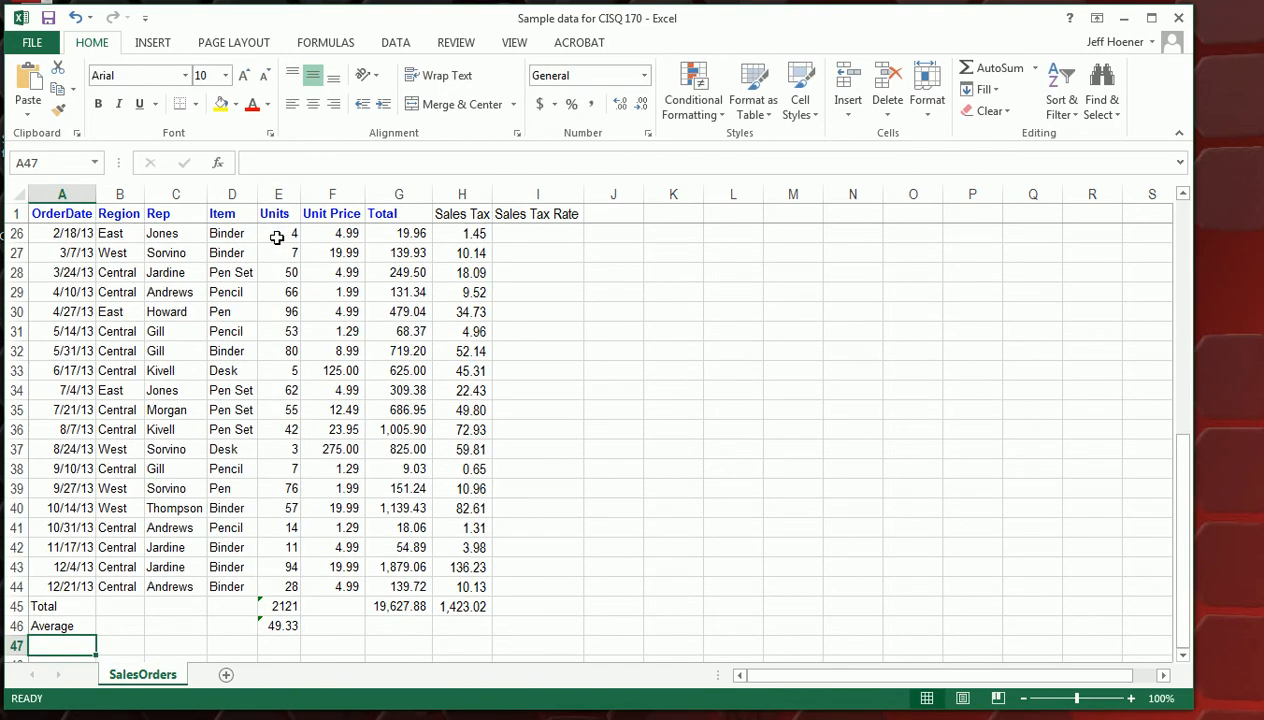
mouse_move(284, 646)
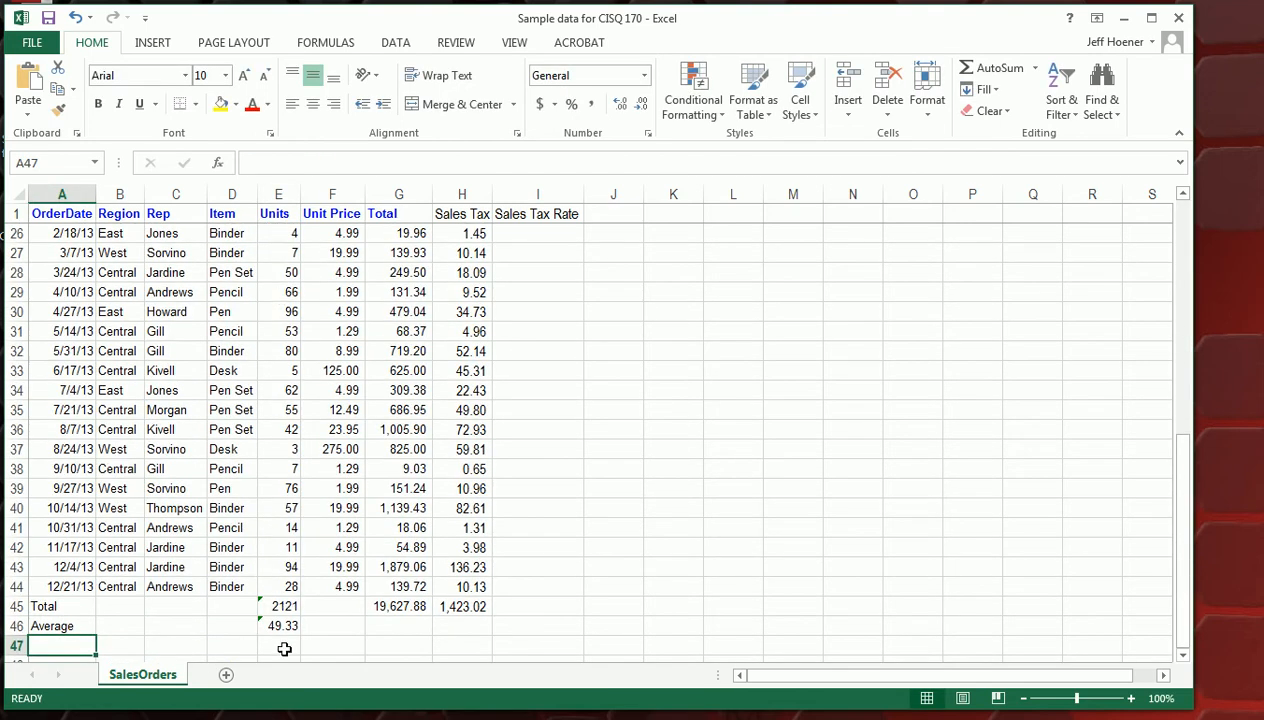
mouse_move(296, 294)
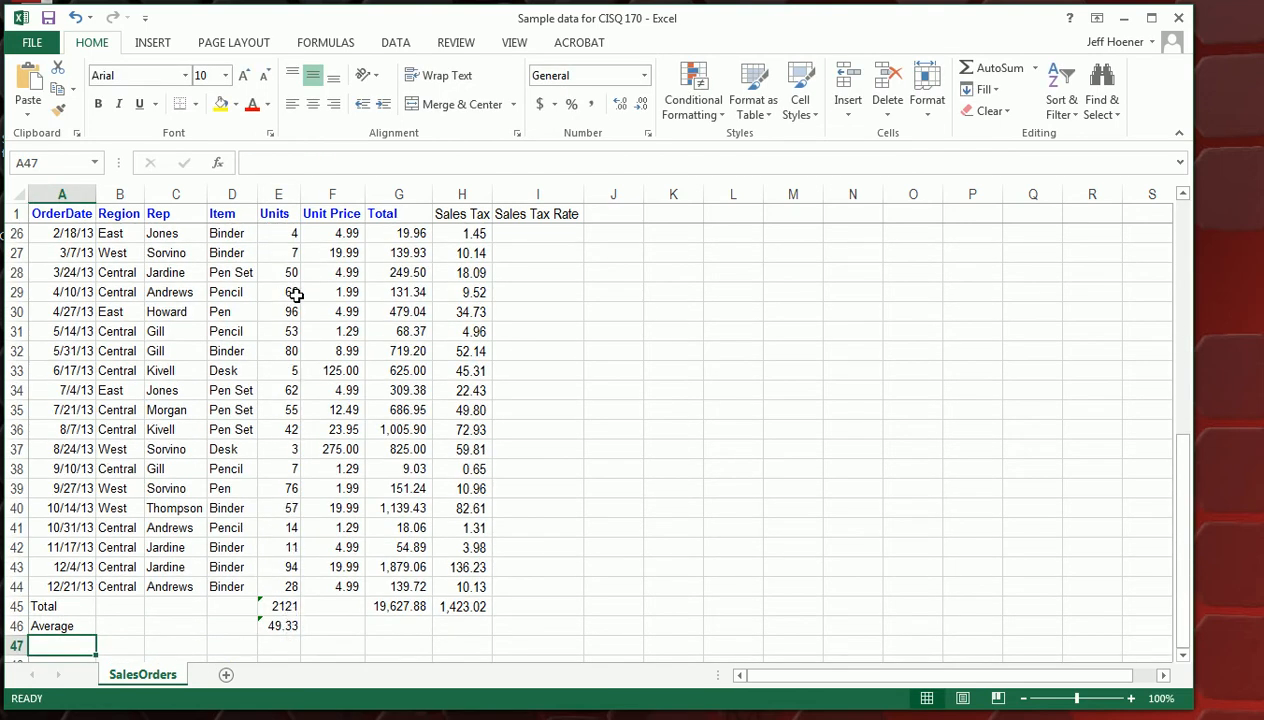
mouse_move(340, 488)
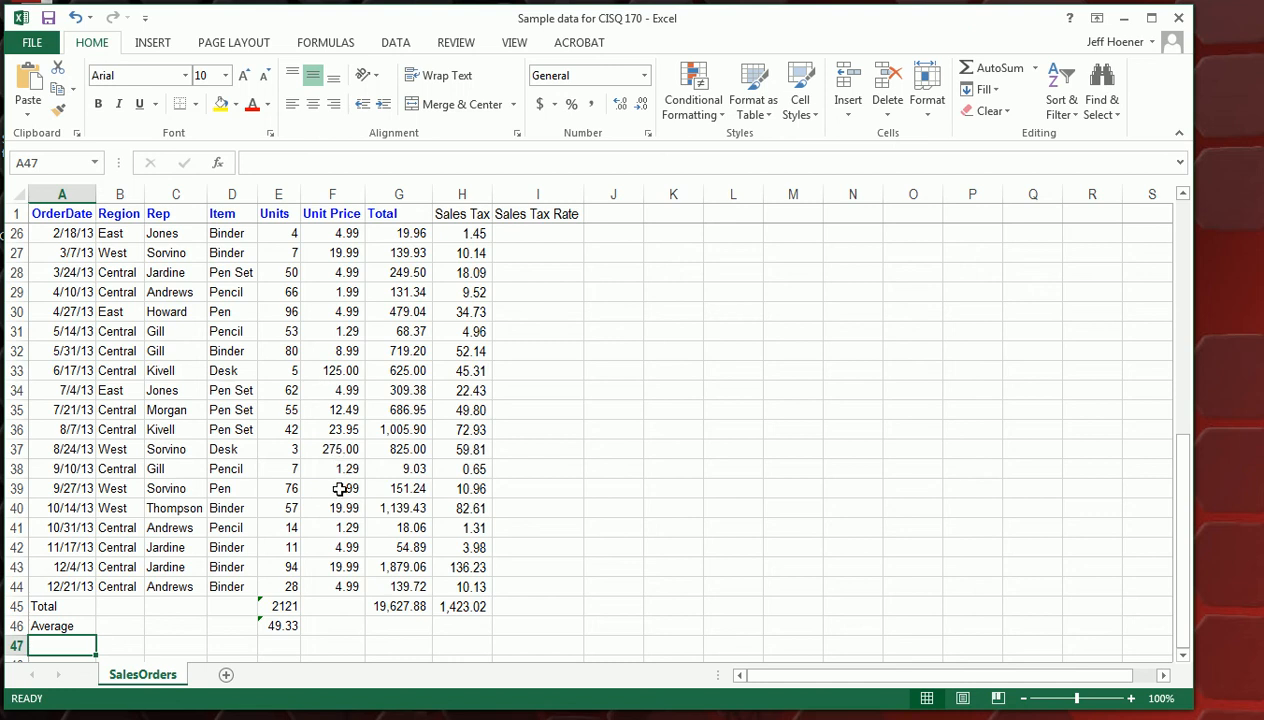
mouse_move(340, 630)
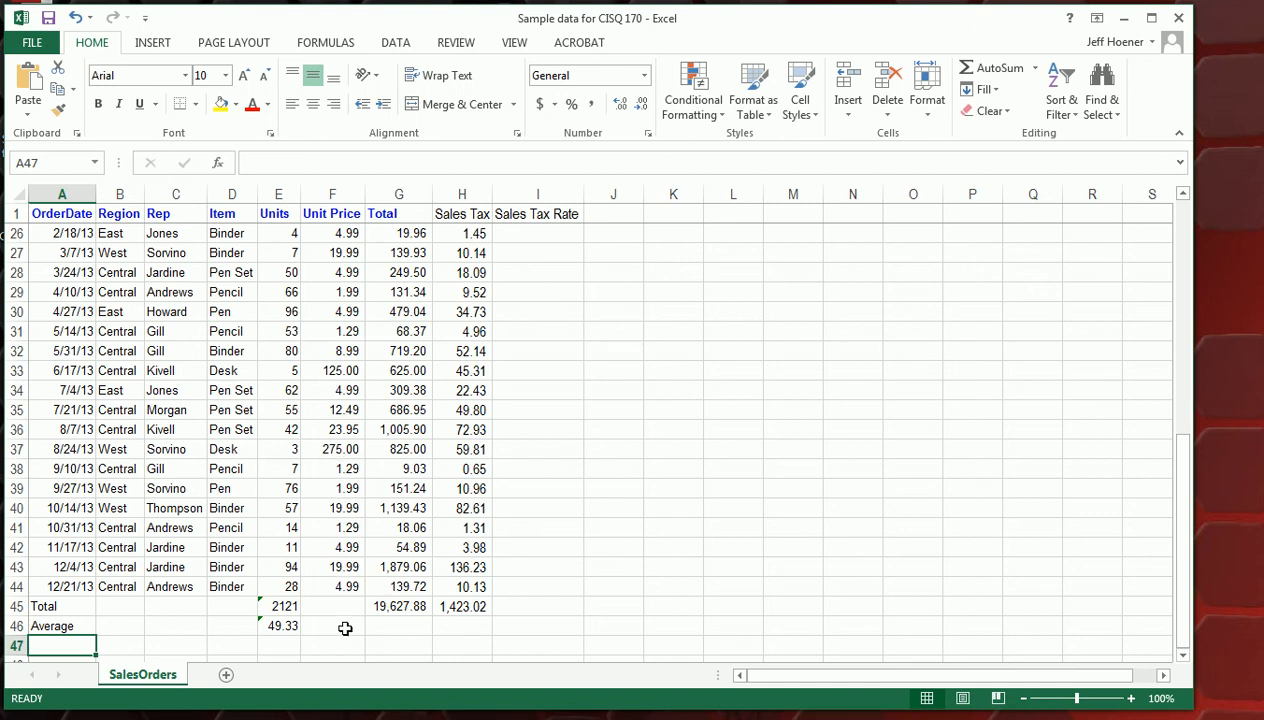
Insert the Unit Price average in F46 over F2:F44, giving 20.31
click(344, 626)
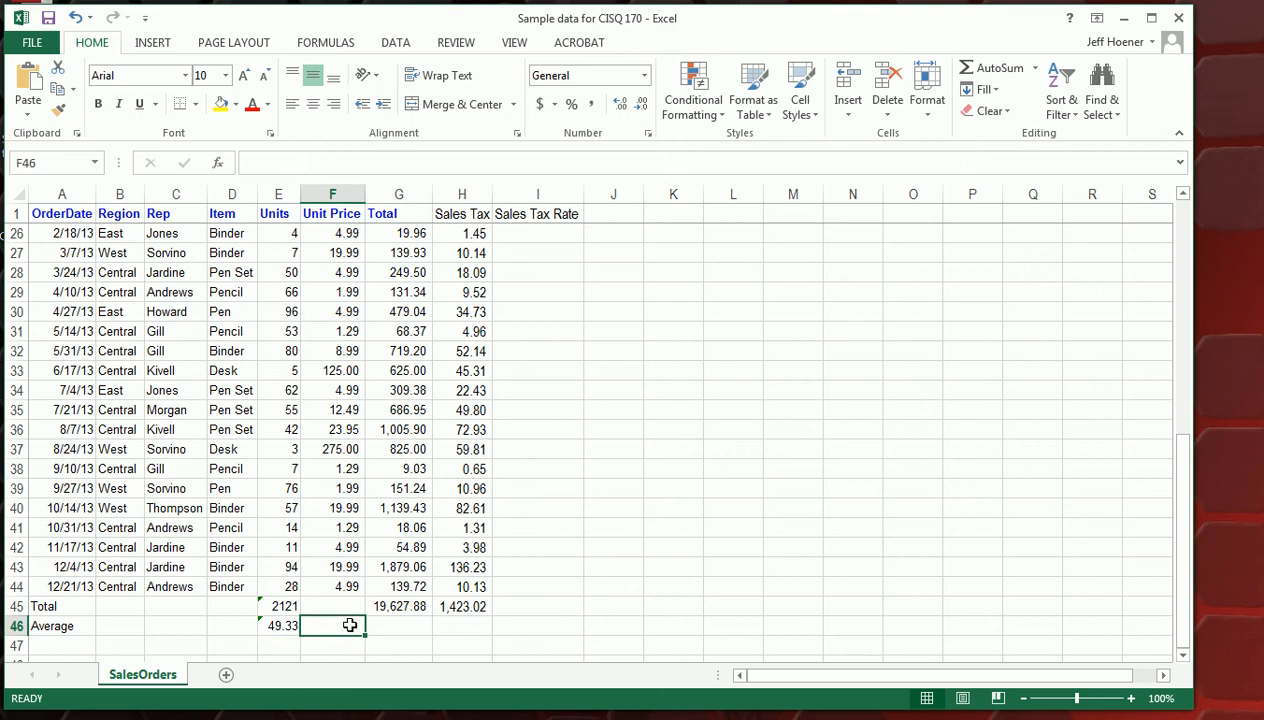
click(1036, 68)
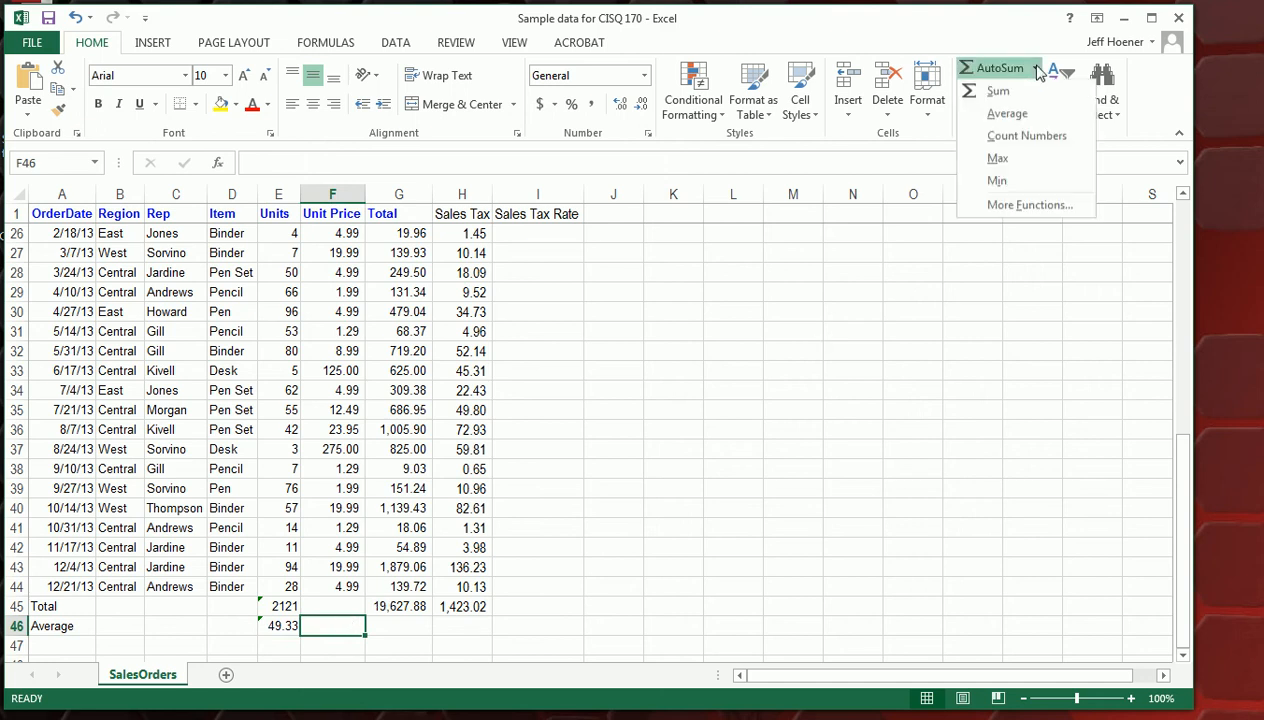
click(996, 112)
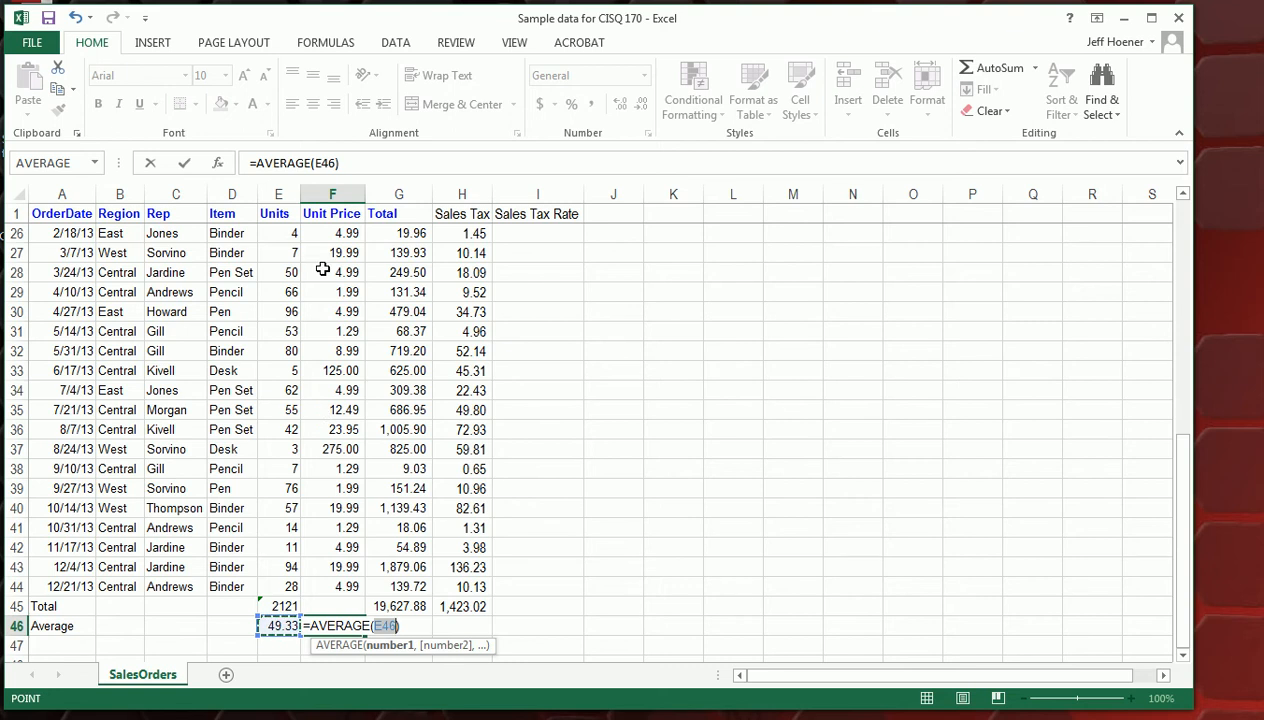
mouse_move(326, 528)
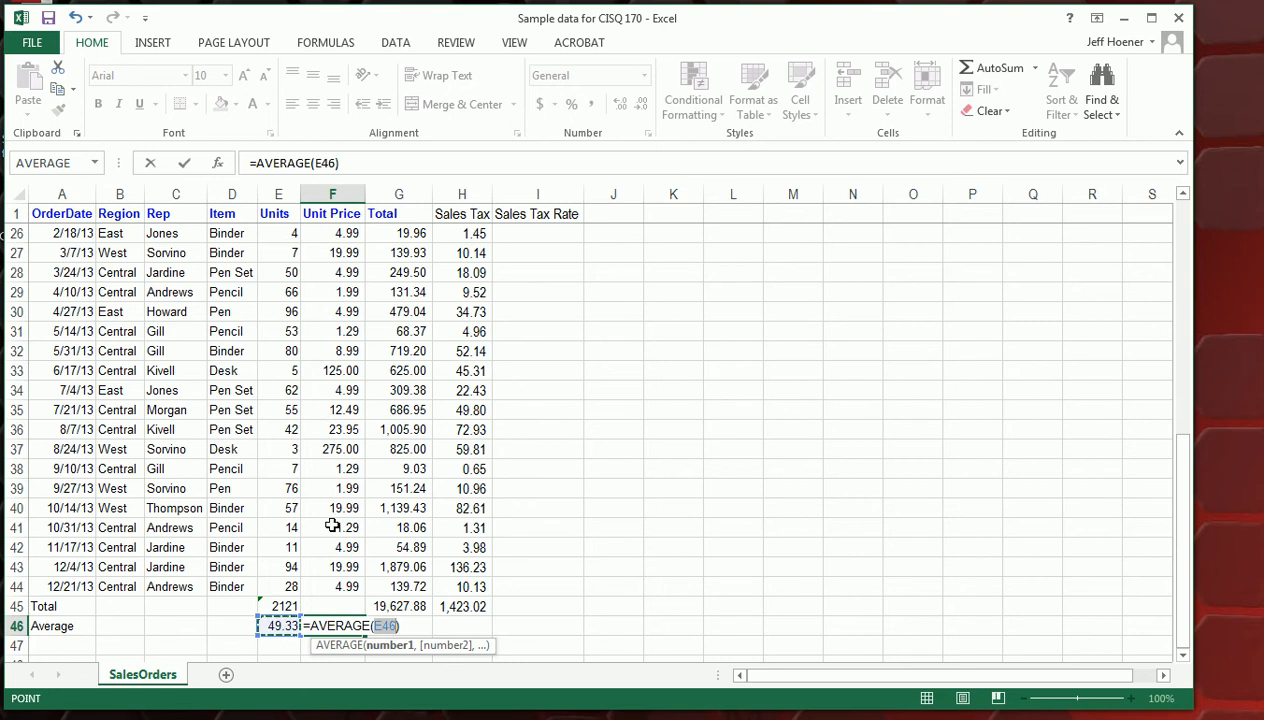
click(332, 586)
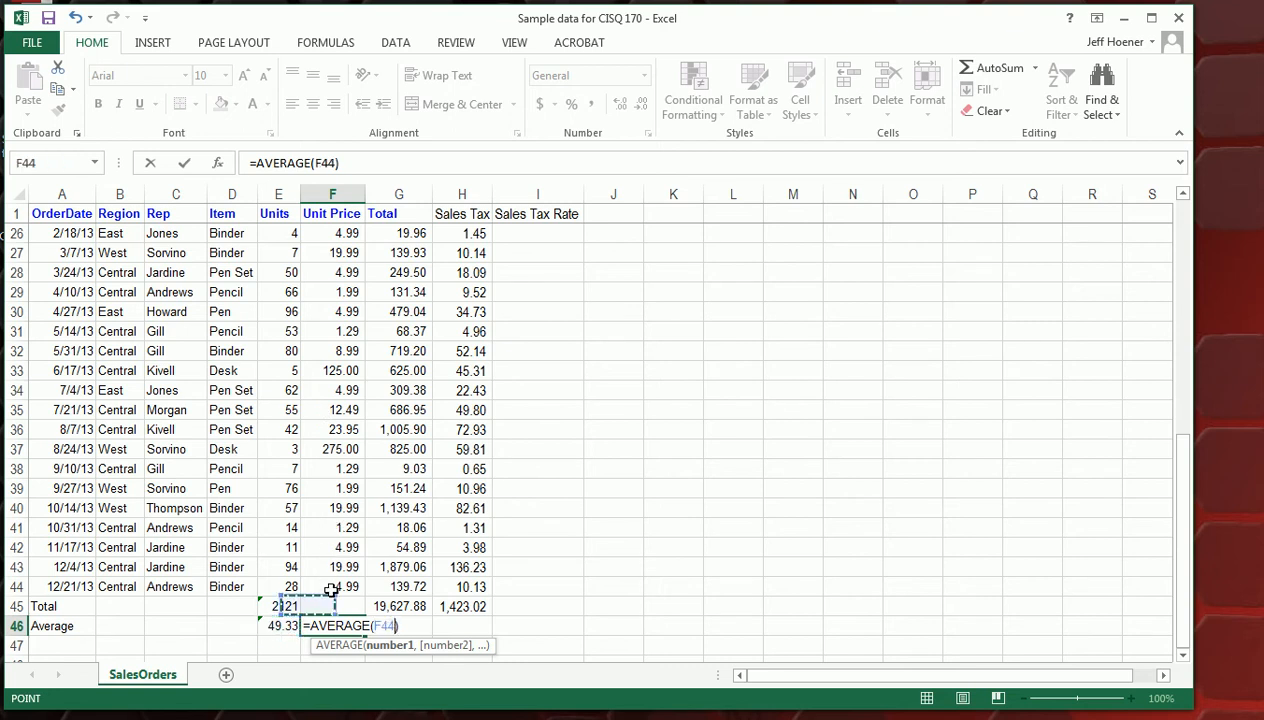
drag(332, 232, 332, 586)
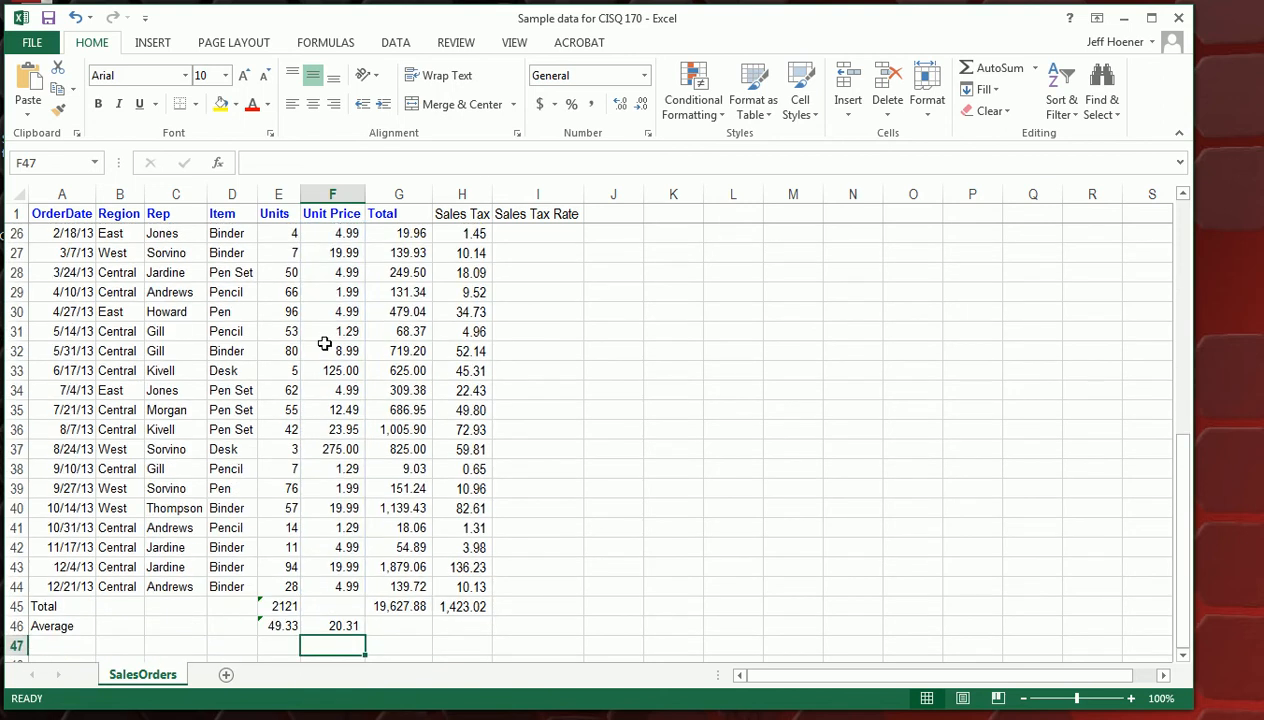
mouse_move(408, 236)
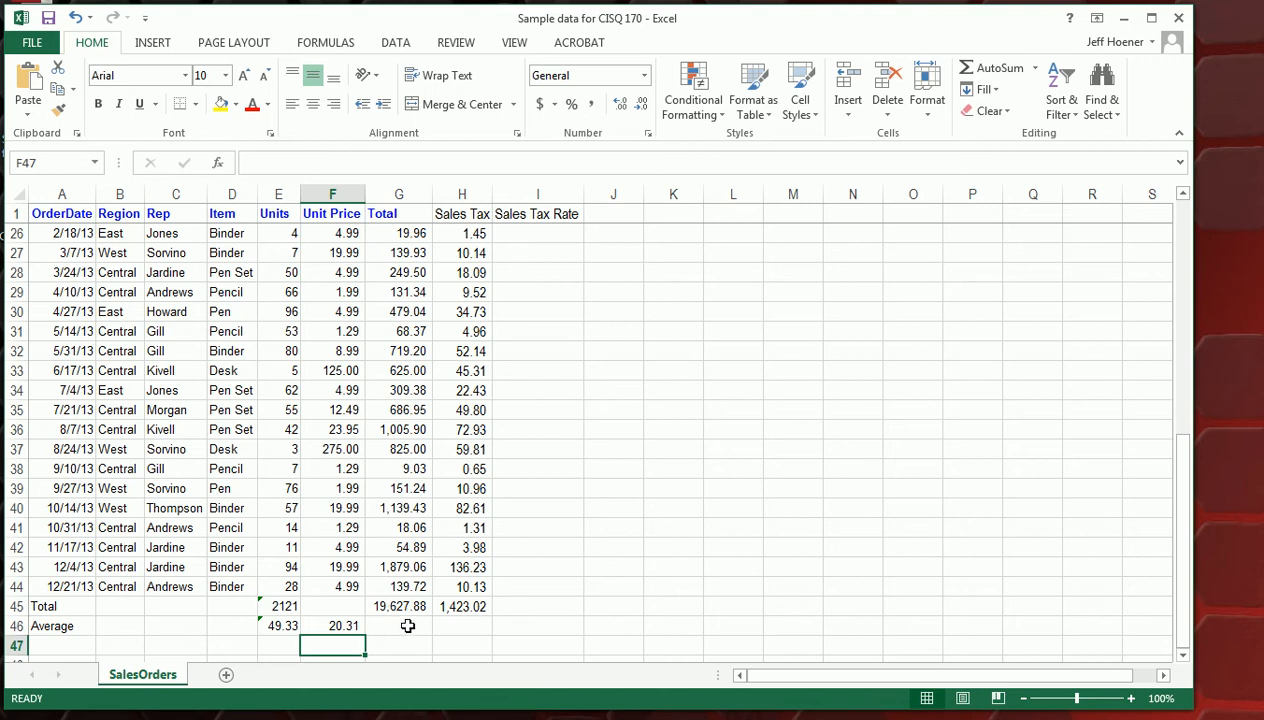
Insert the Total column average in G46 over the order totals, giving 164.39
click(406, 626)
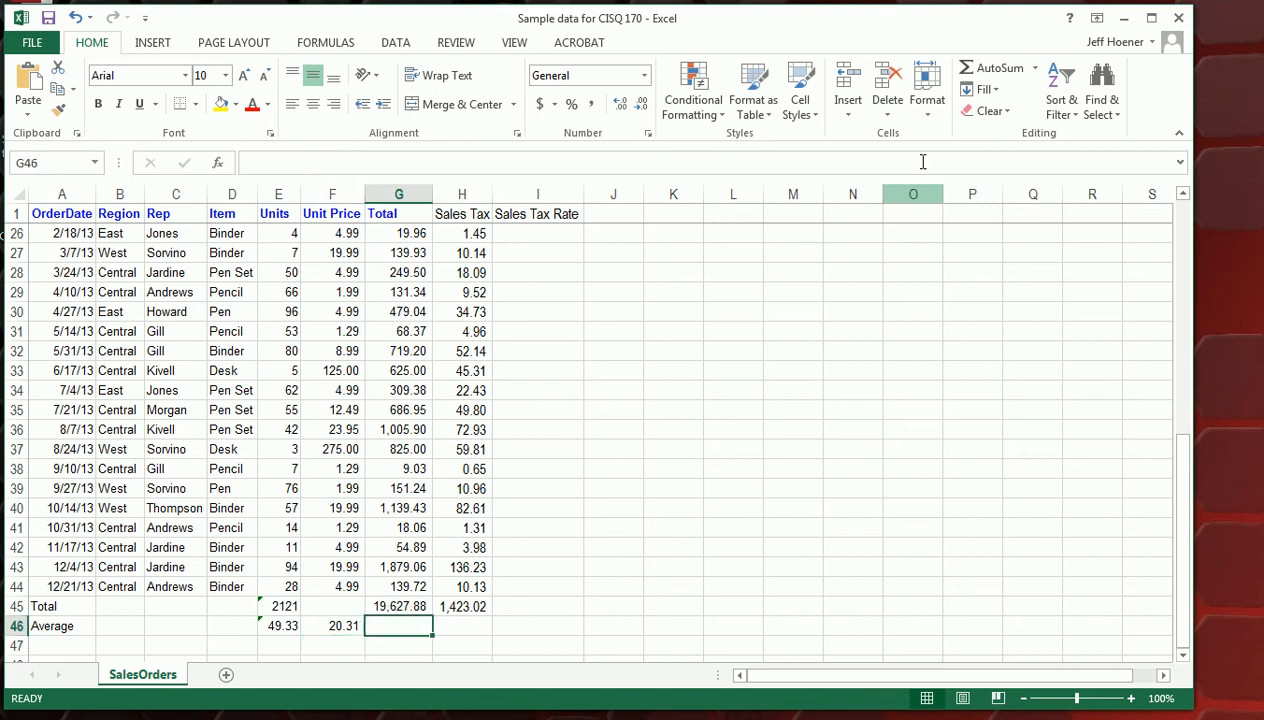
click(1036, 68)
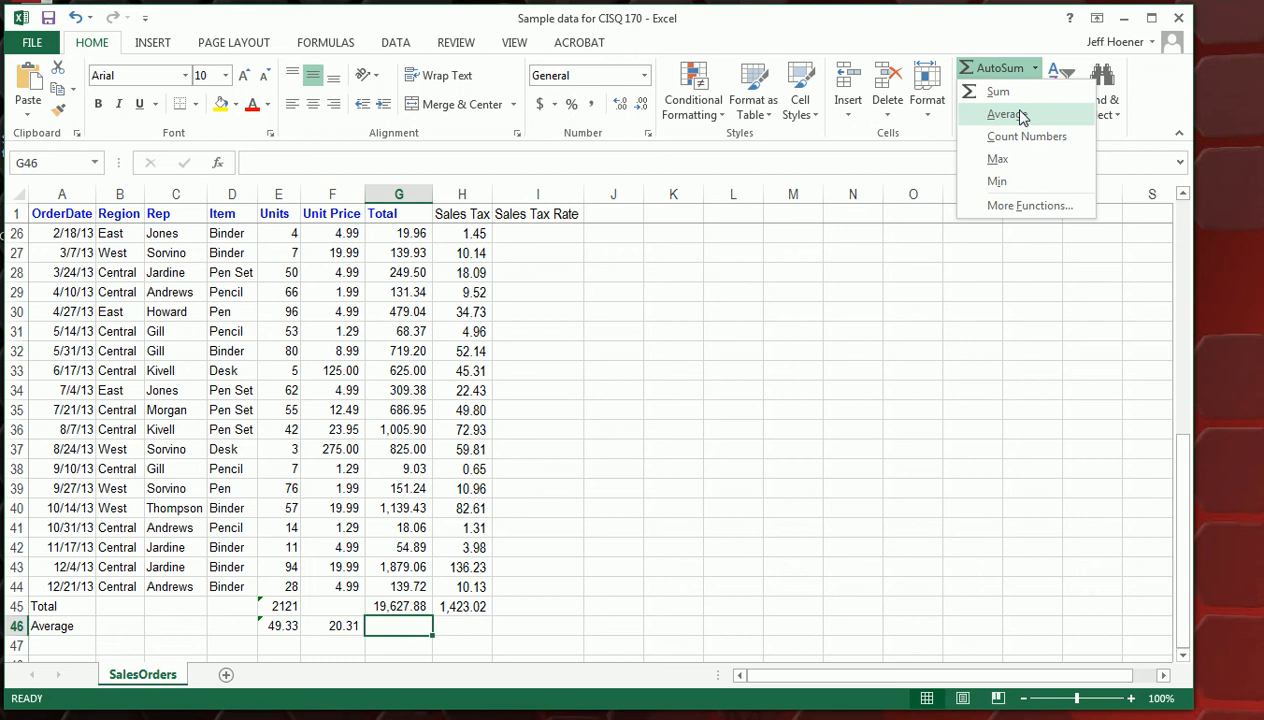
click(1004, 112)
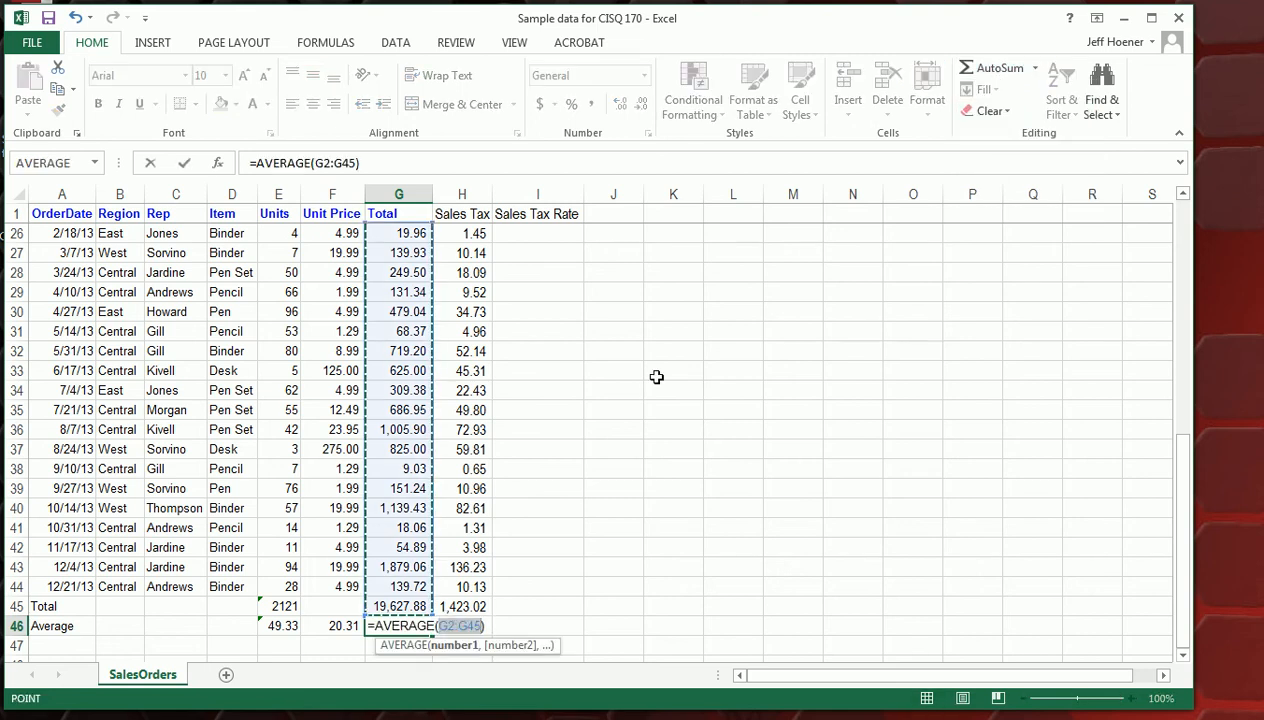
mouse_move(412, 232)
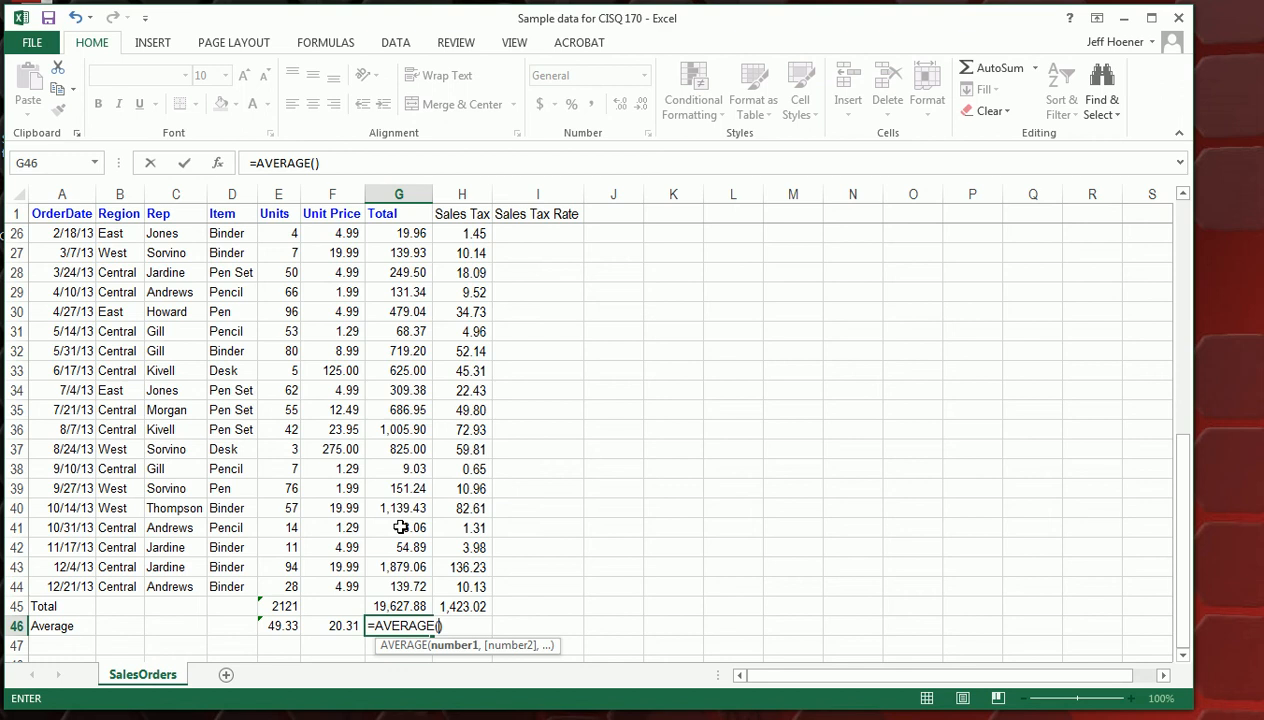
text(G2)
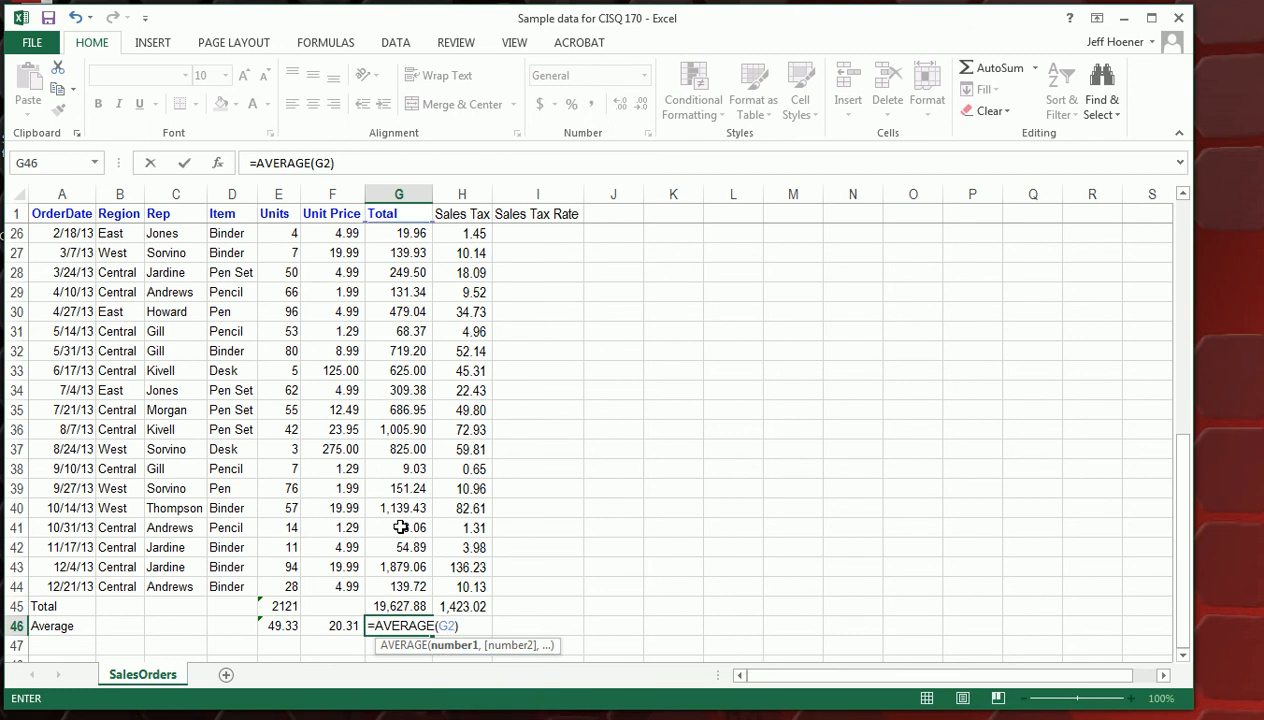
text(,G)
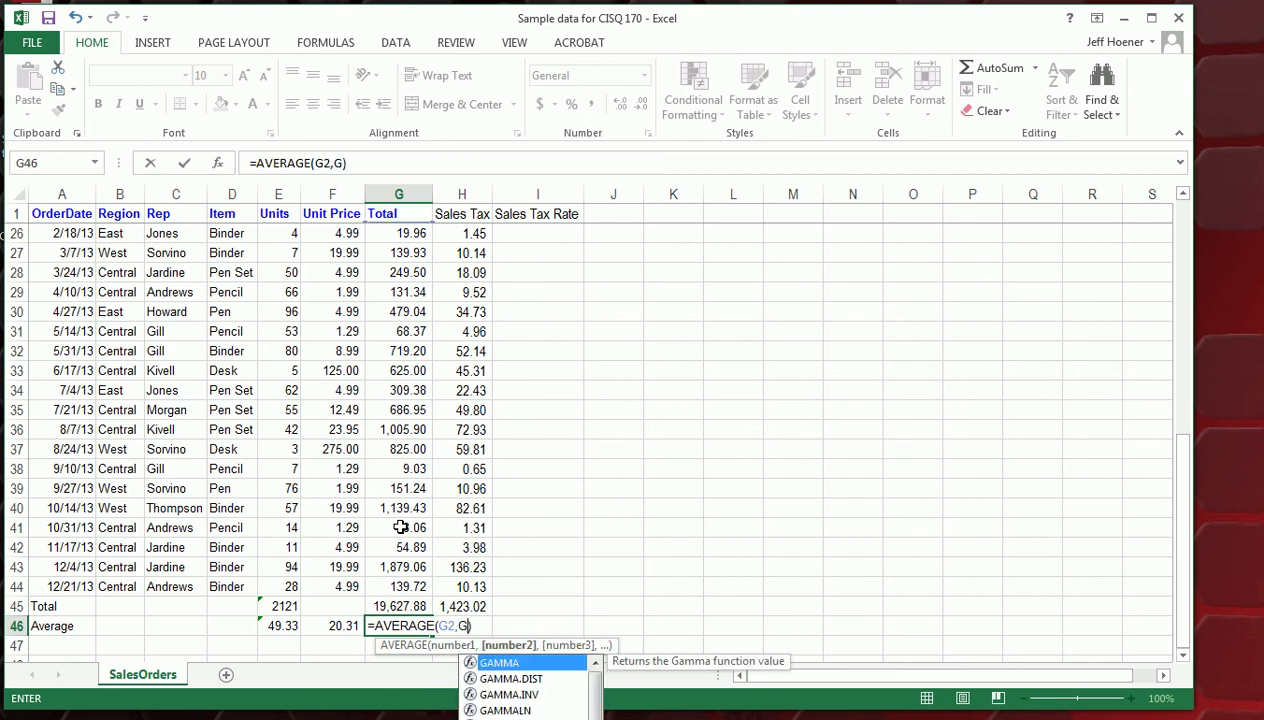
click(408, 588)
text(44)
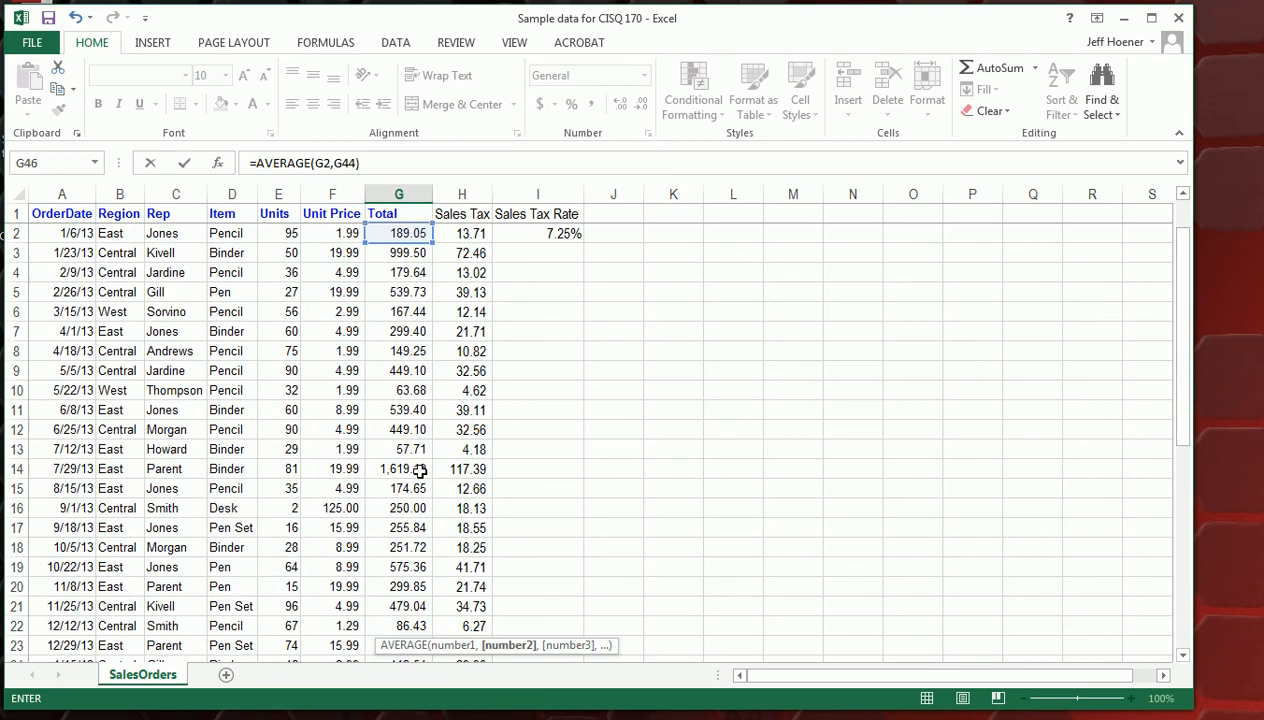
scroll(down, 3)
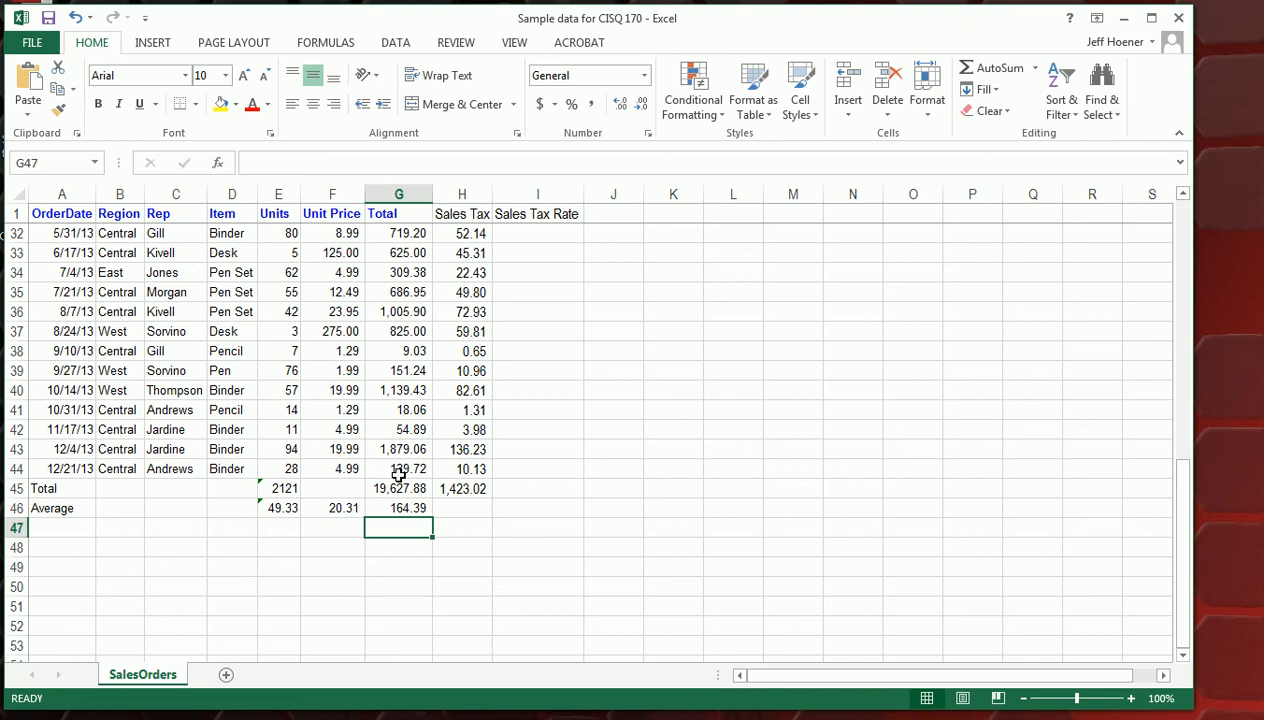
mouse_move(374, 572)
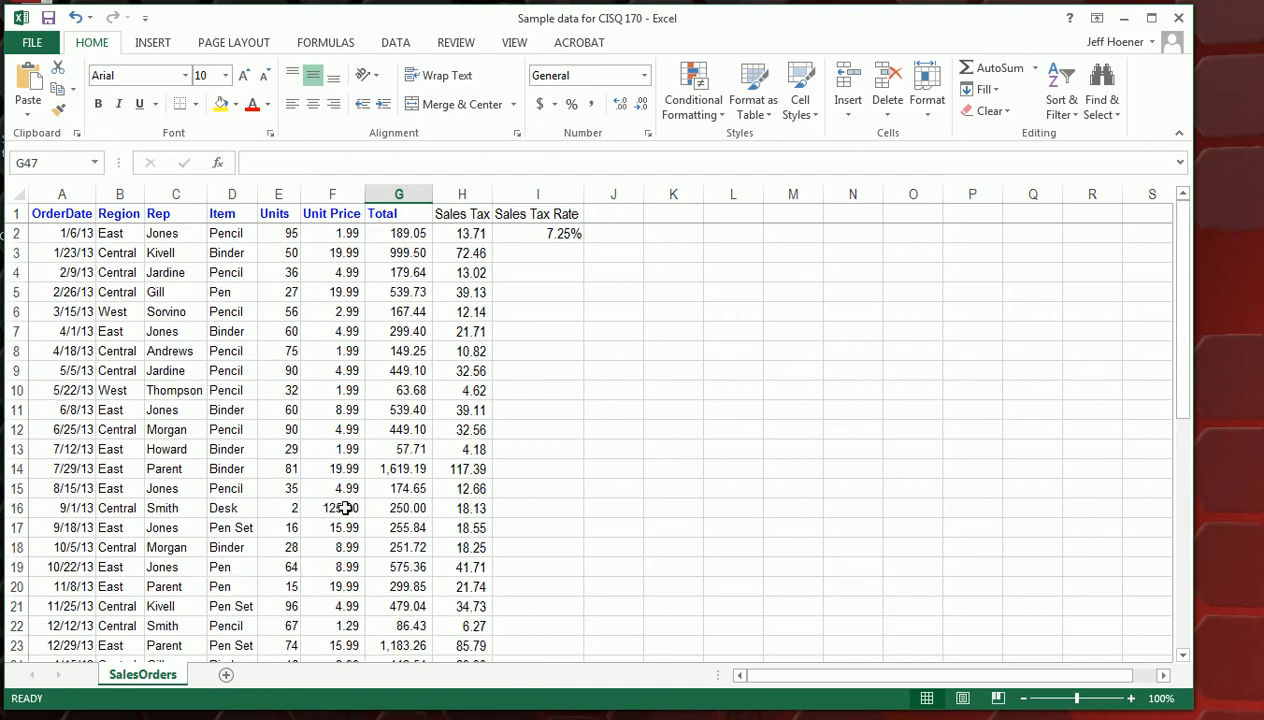
scroll(down, 3)
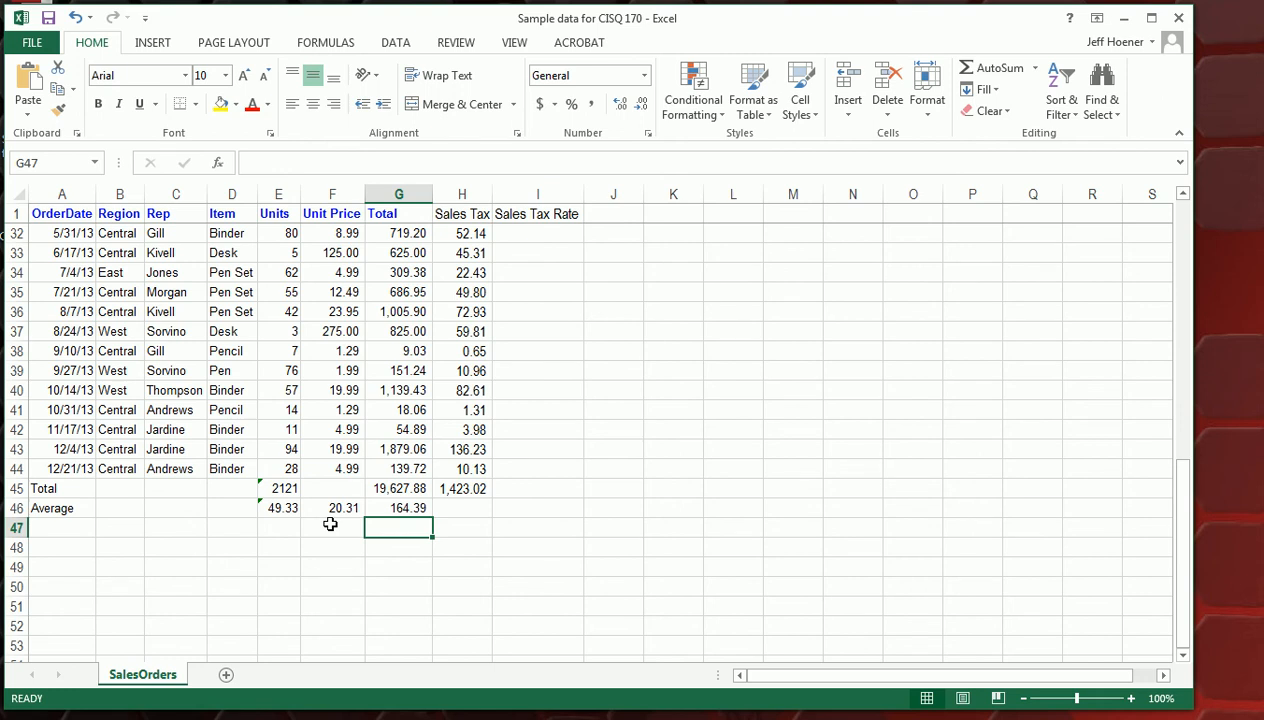
mouse_move(224, 510)
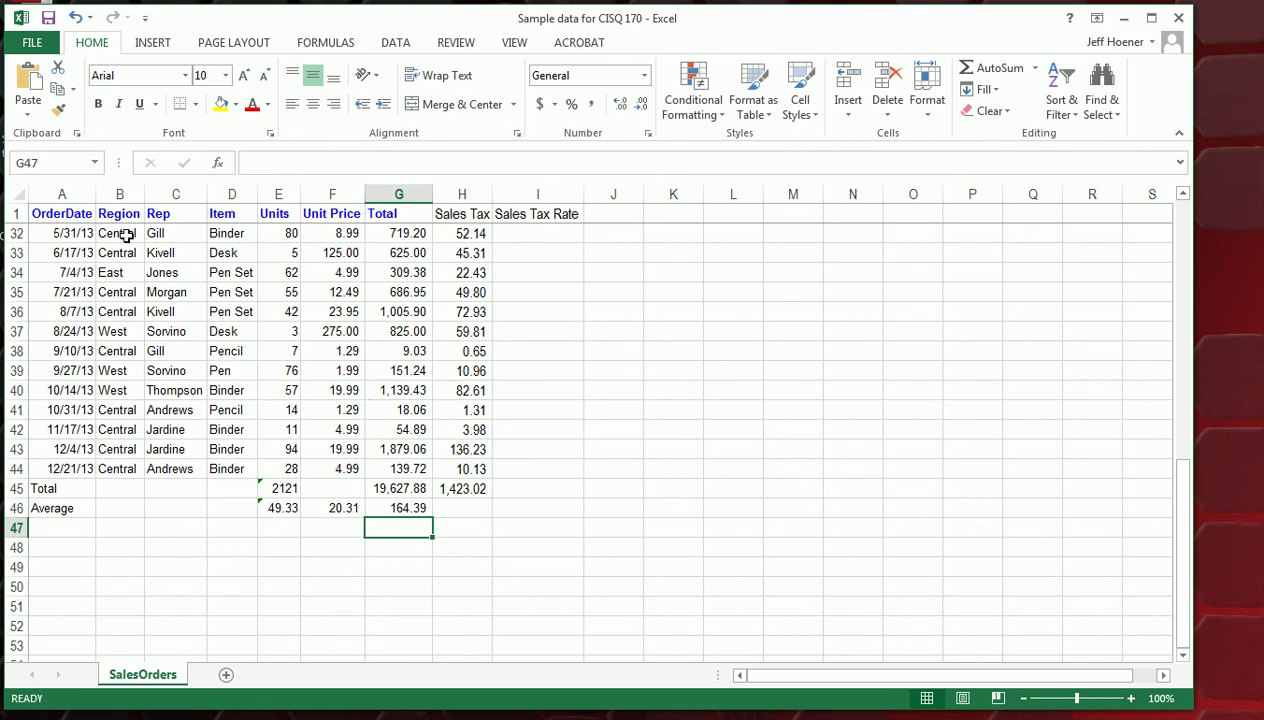
mouse_move(236, 290)
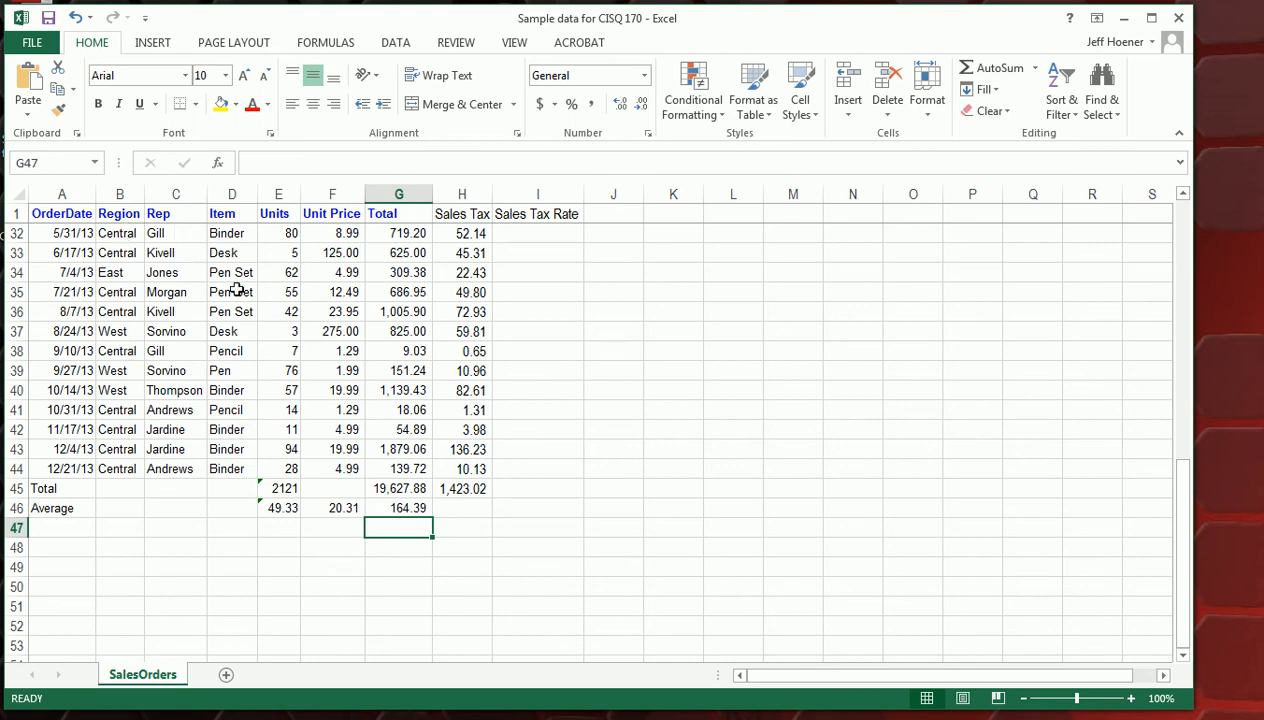
mouse_move(240, 350)
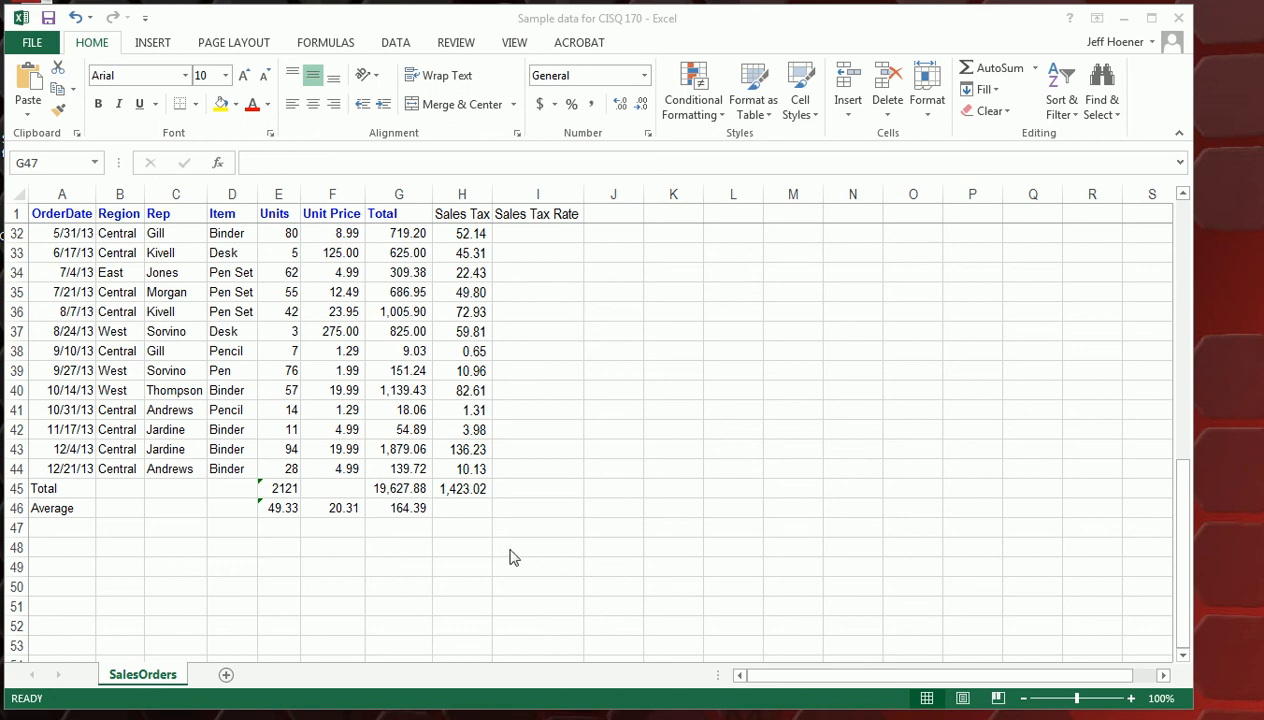
mouse_move(480, 520)
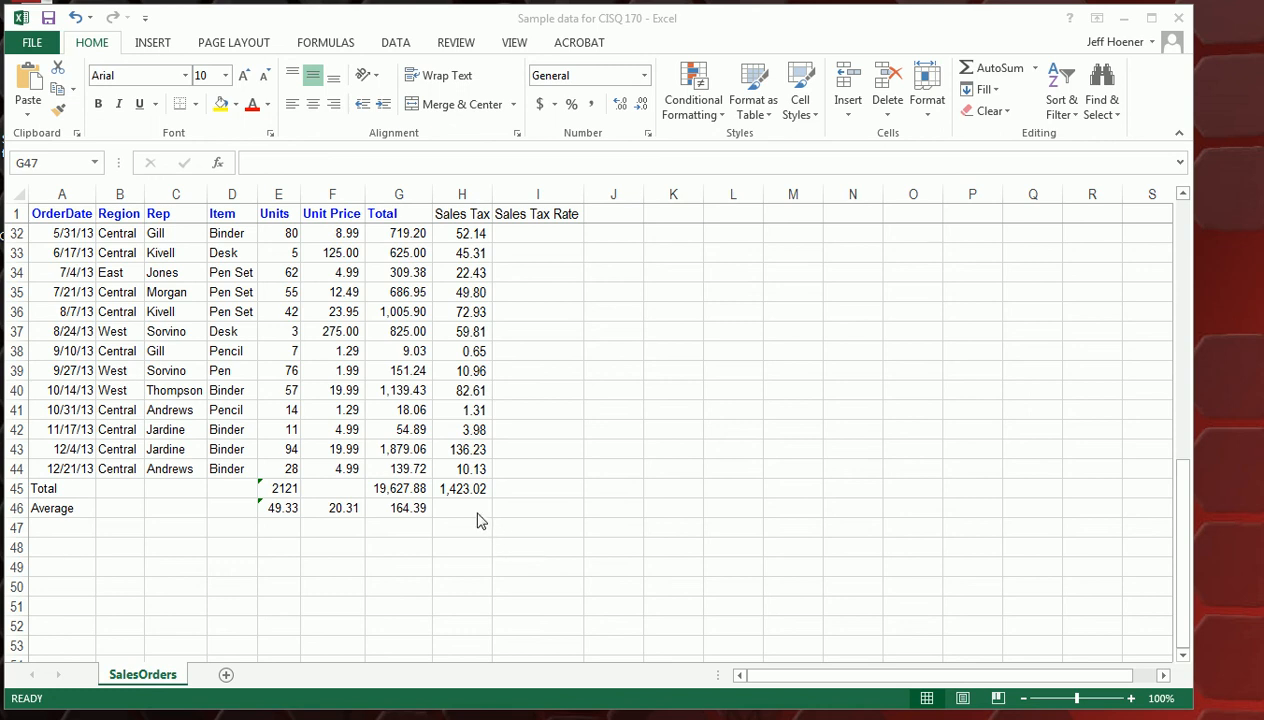